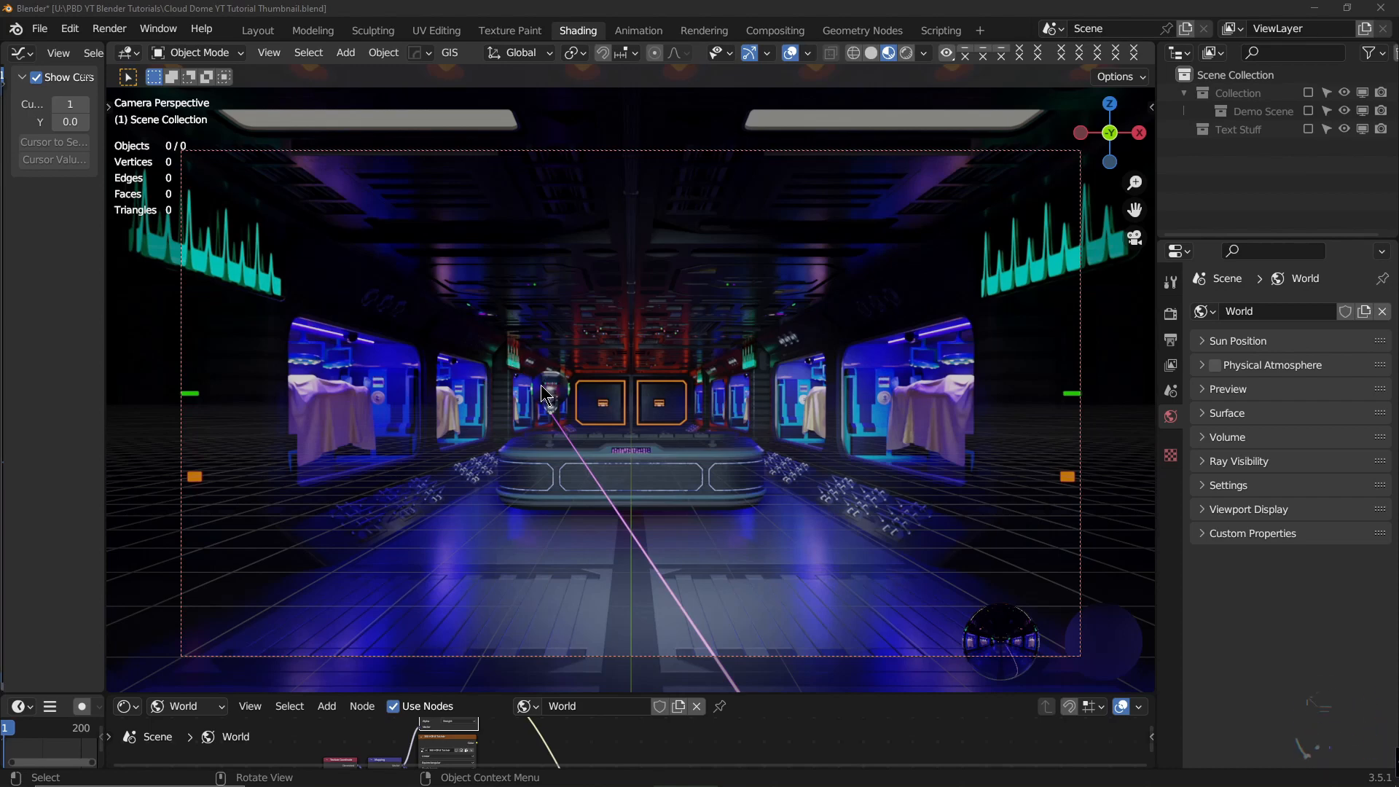
mouse_move(547, 422)
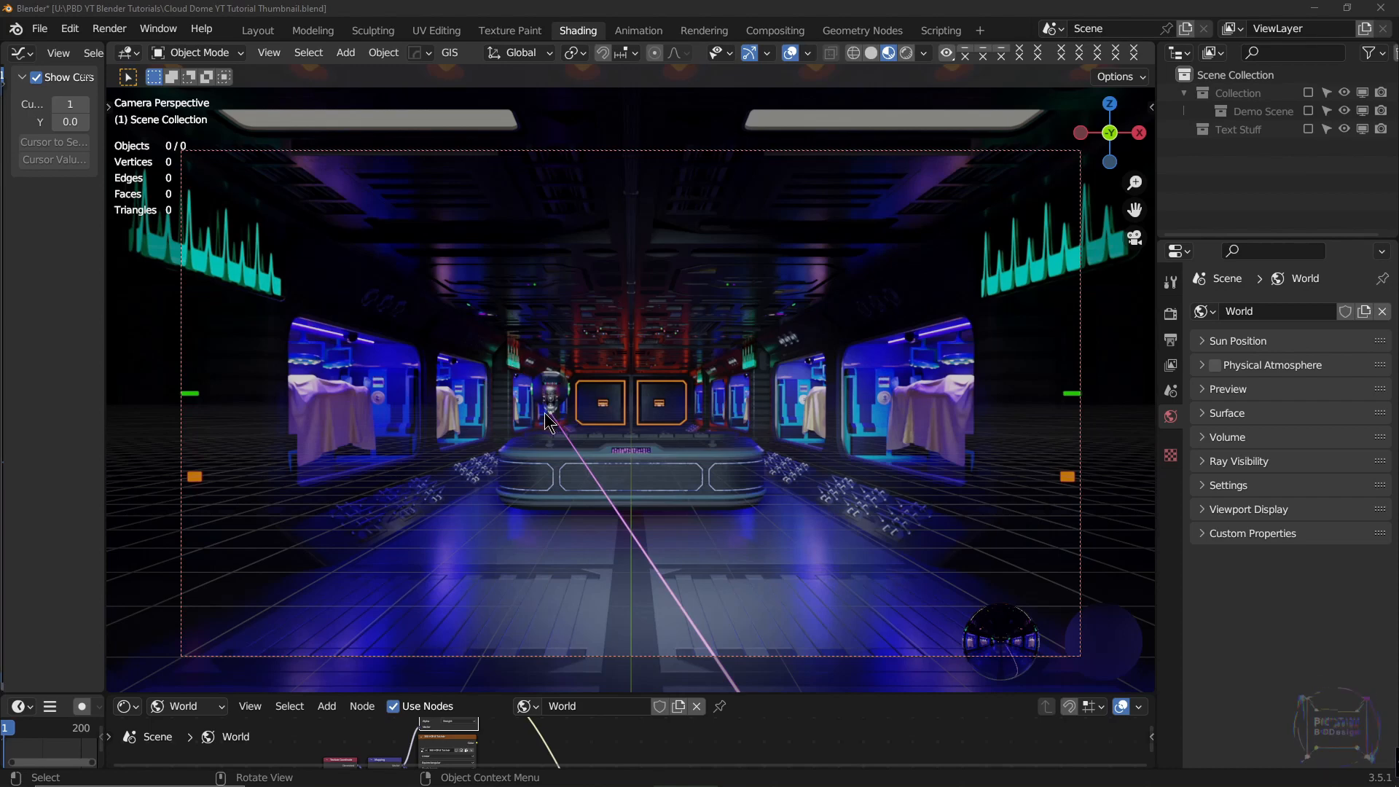
Orbit around the sci-fi corridor environment to preview its side rooms.
drag(580, 401, 616, 437)
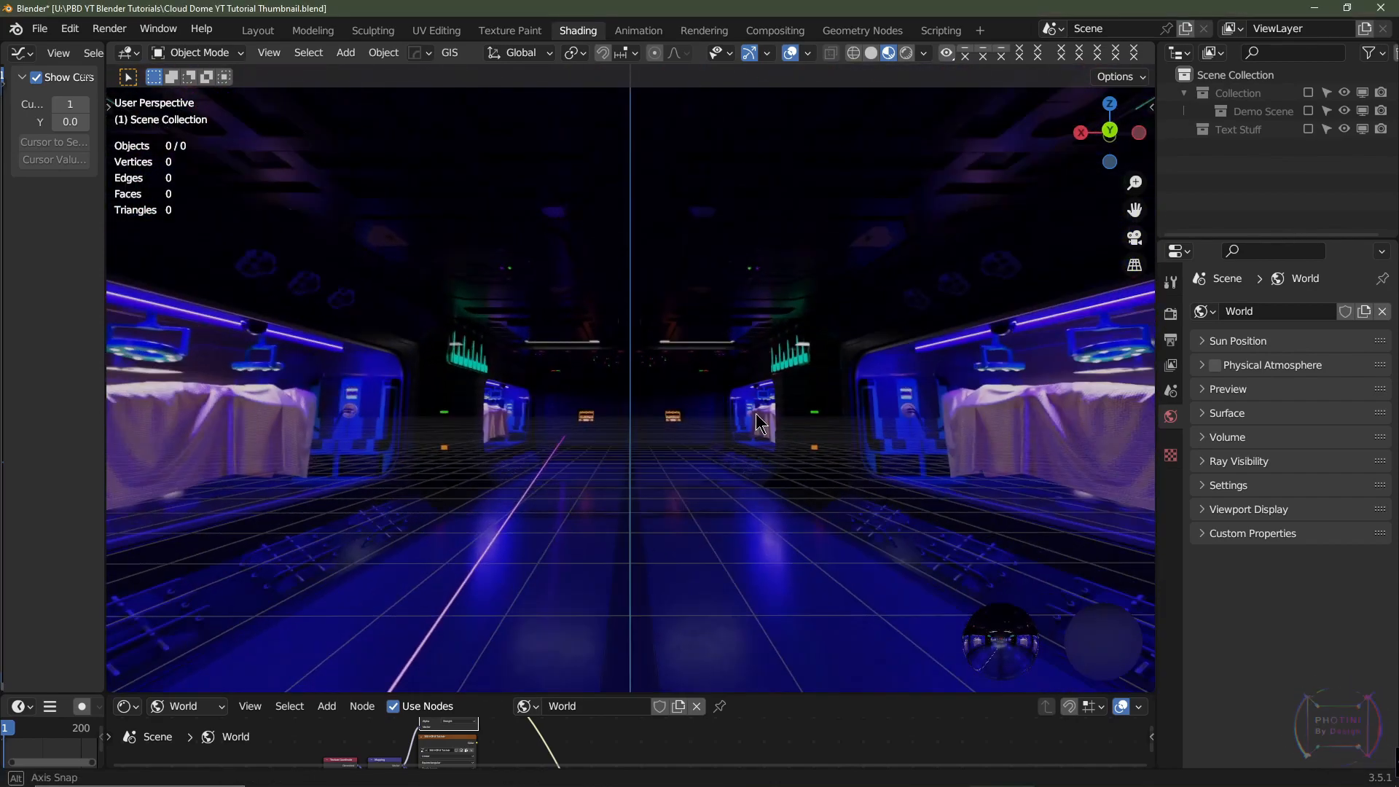
drag(758, 419, 834, 414)
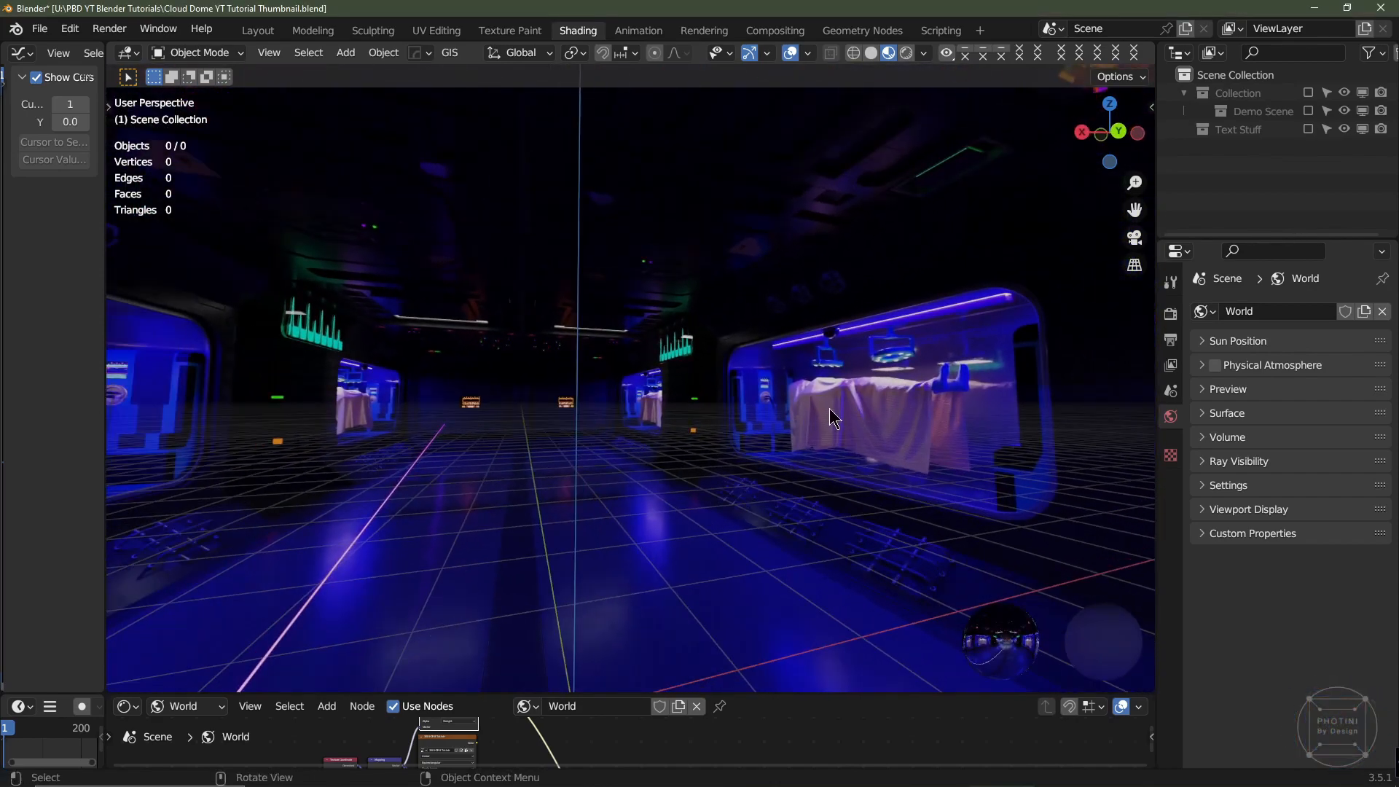
drag(830, 416, 616, 446)
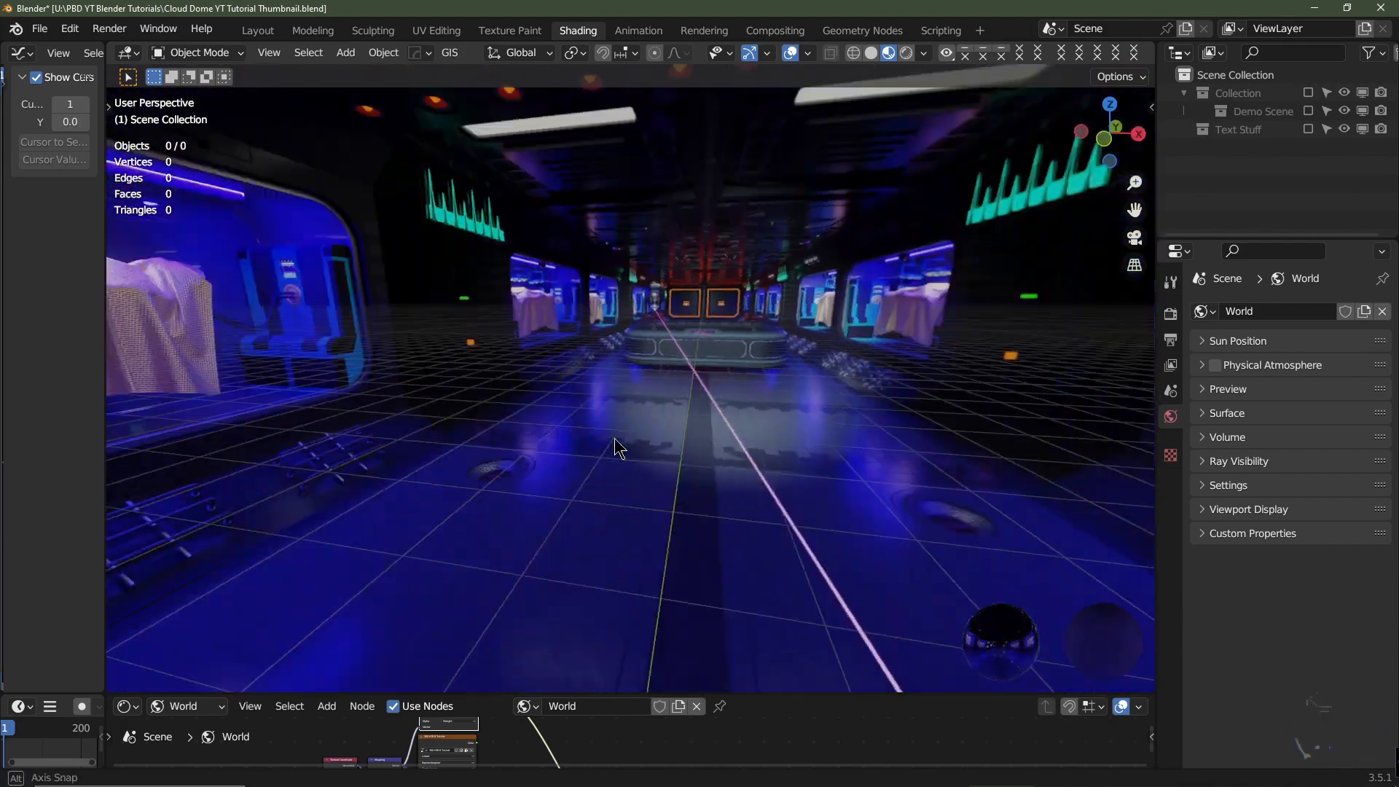
drag(620, 446, 553, 429)
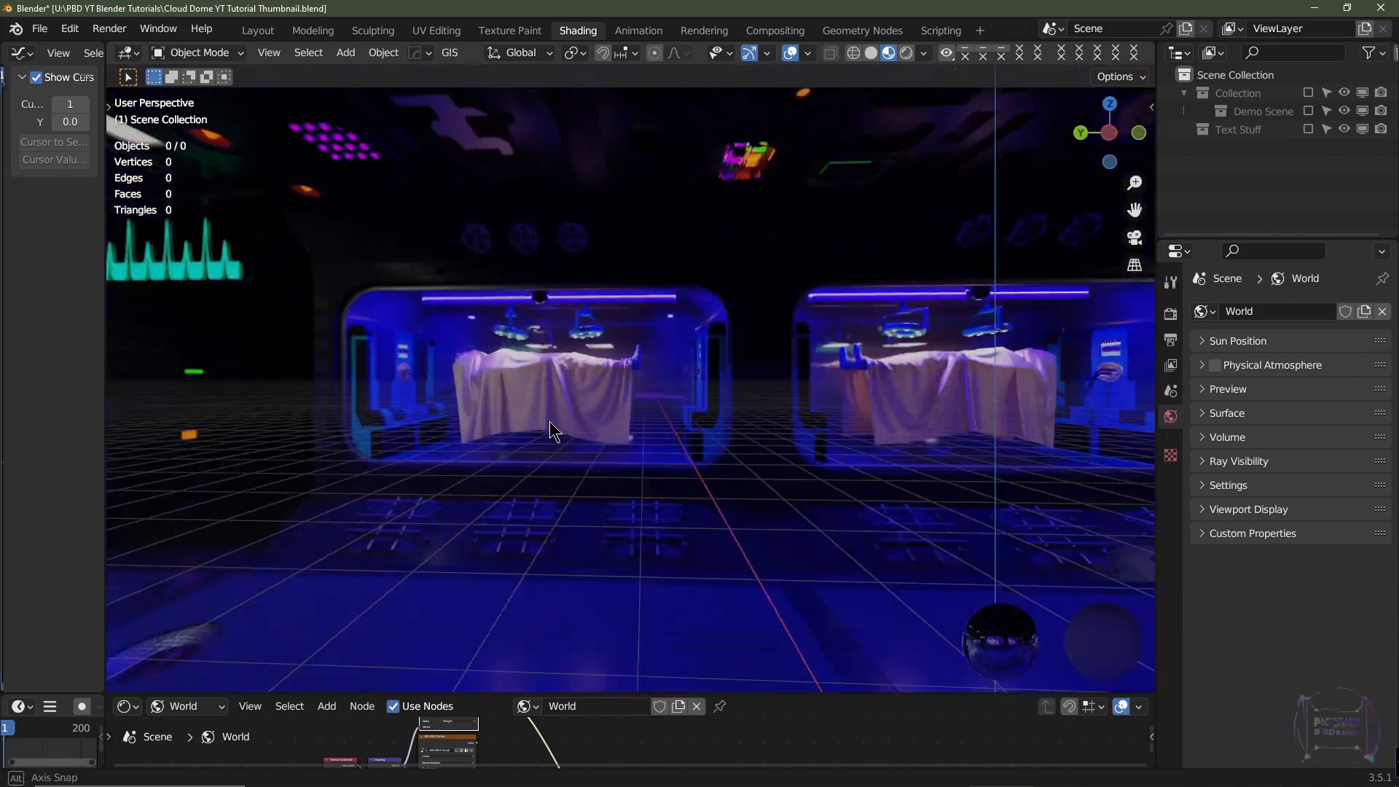
drag(549, 429, 647, 473)
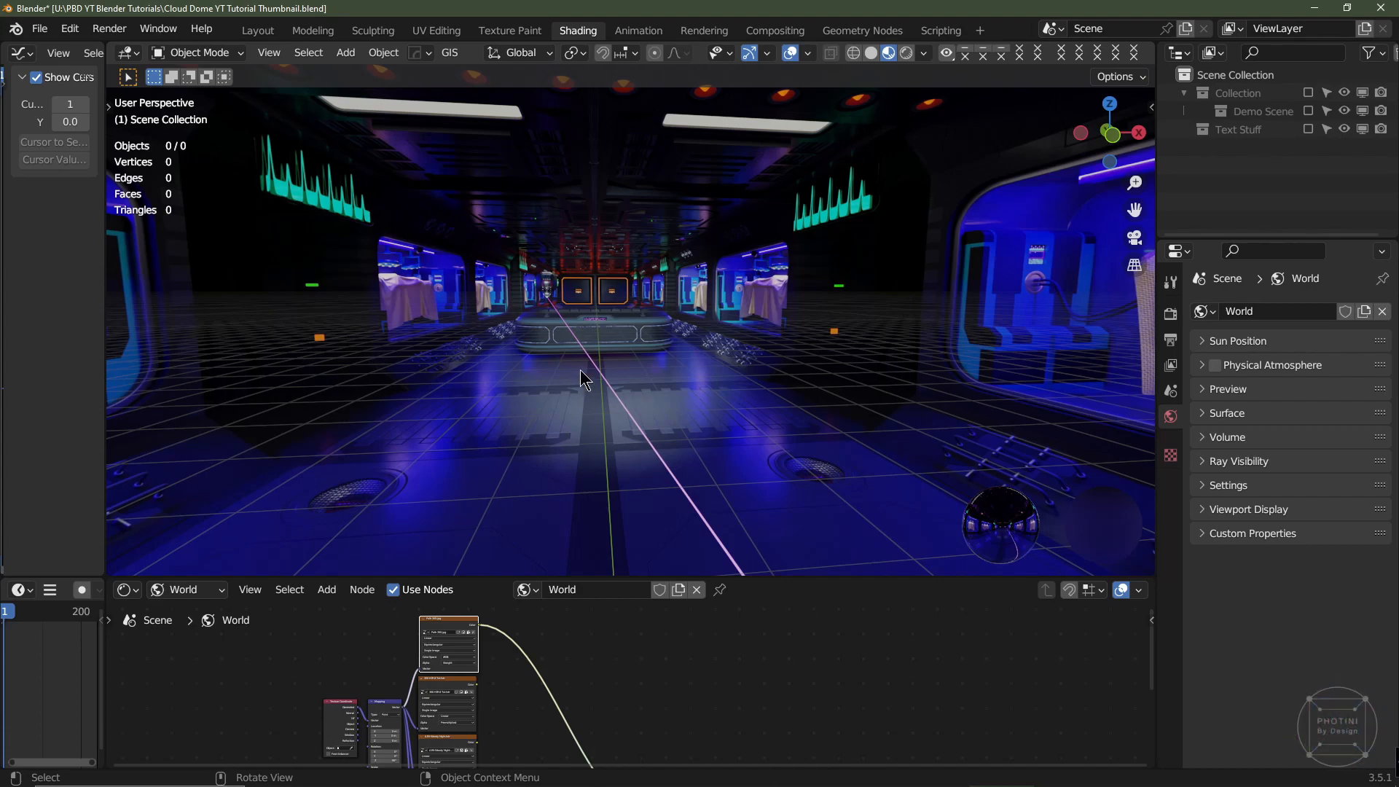
drag(580, 375, 553, 353)
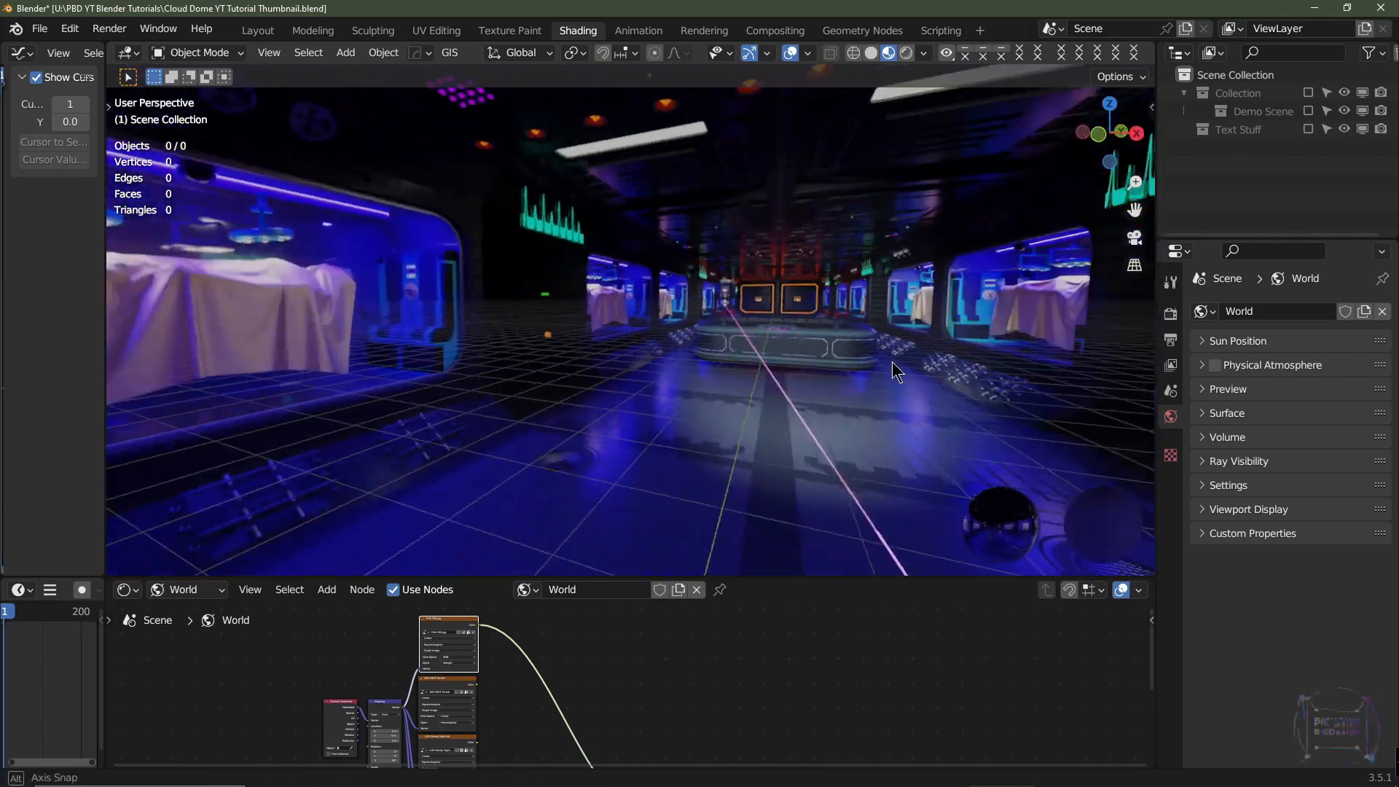
drag(897, 370, 576, 370)
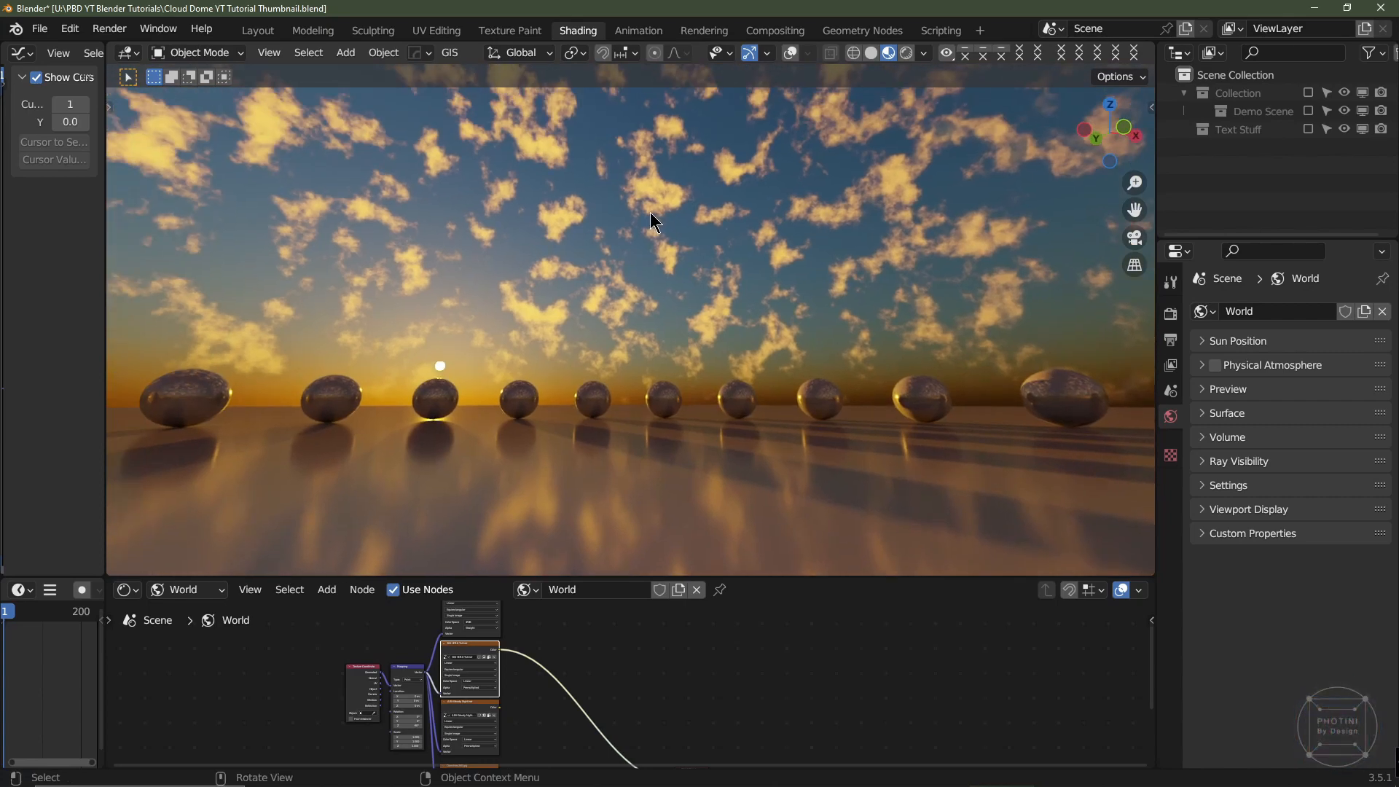
mouse_move(694, 190)
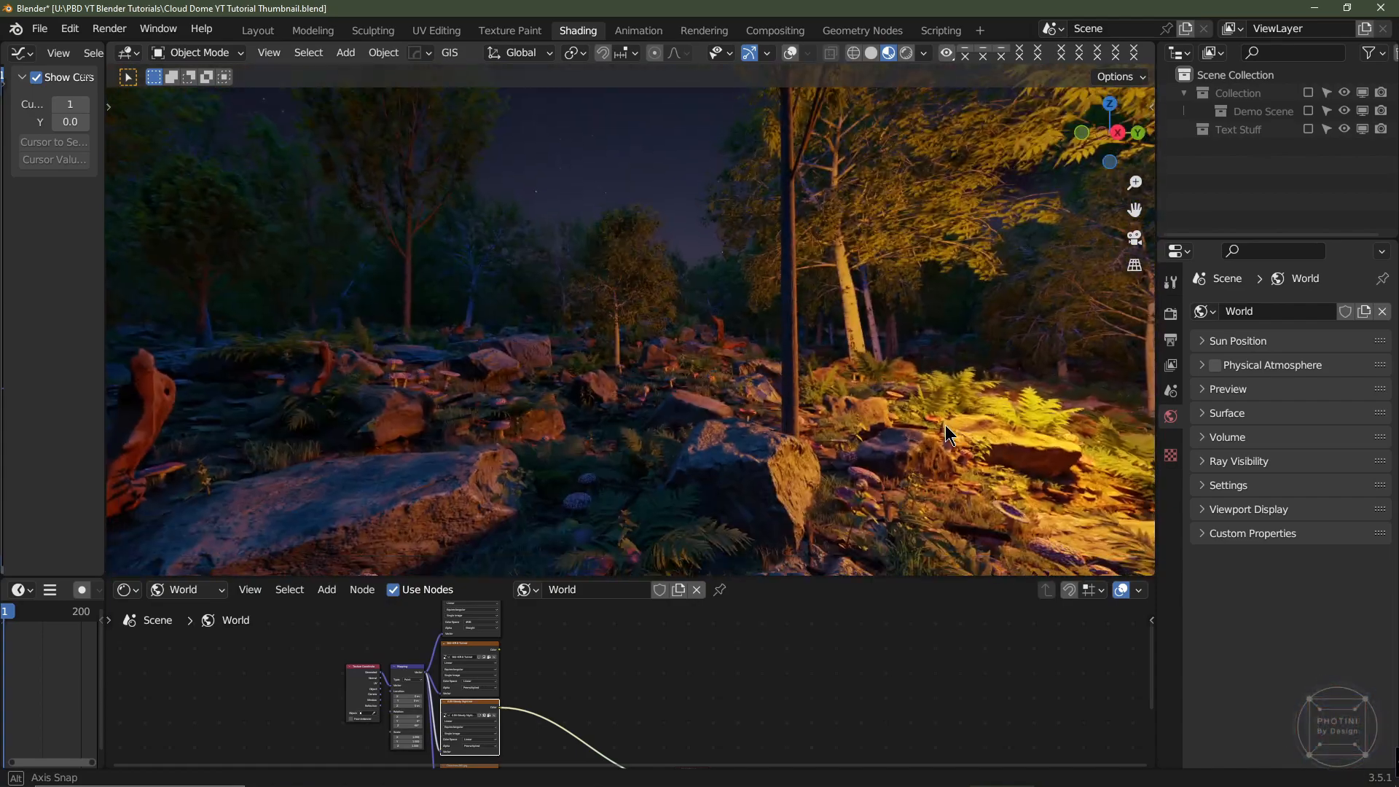
Look around the forest and colourful abstract environments, then bring up the neon panorama viewer.
drag(946, 437, 446, 433)
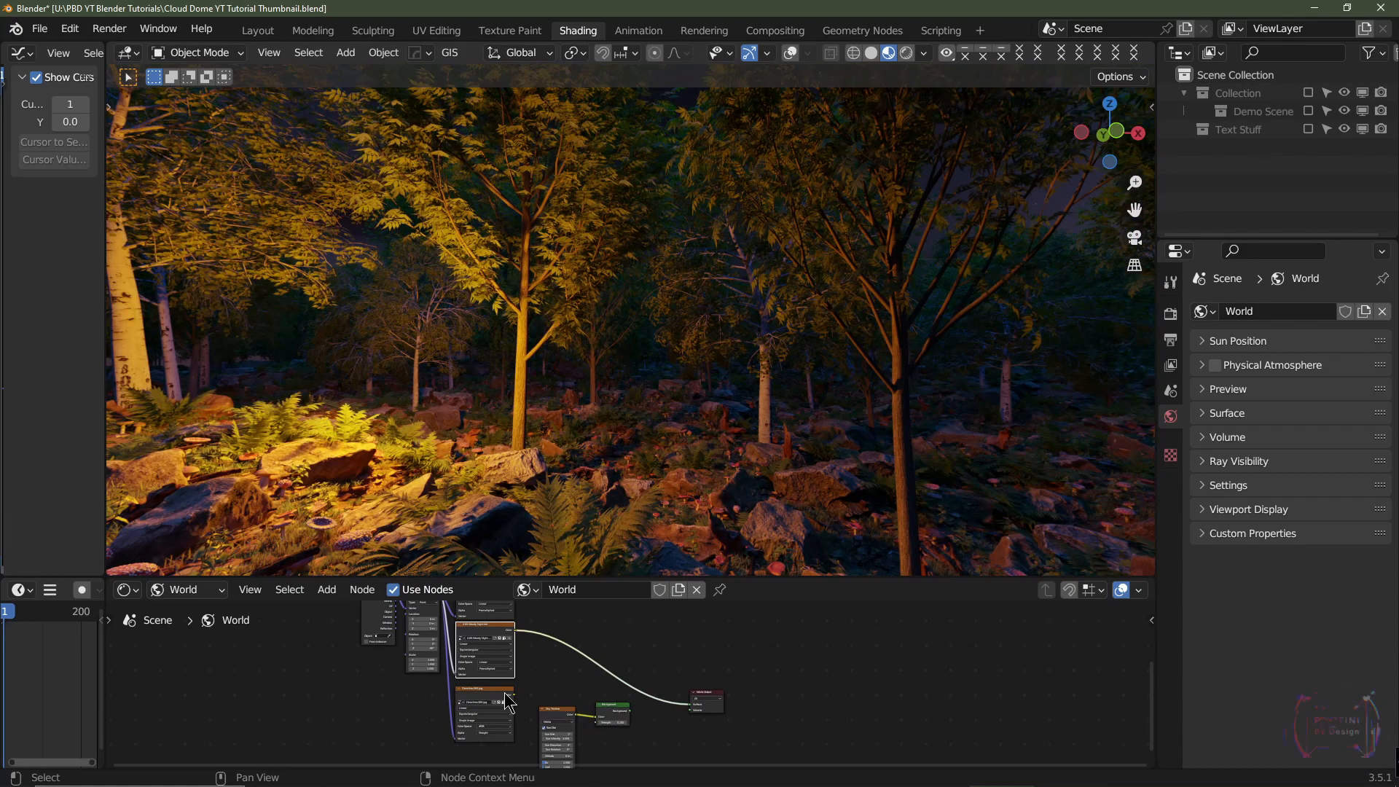
mouse_move(490, 699)
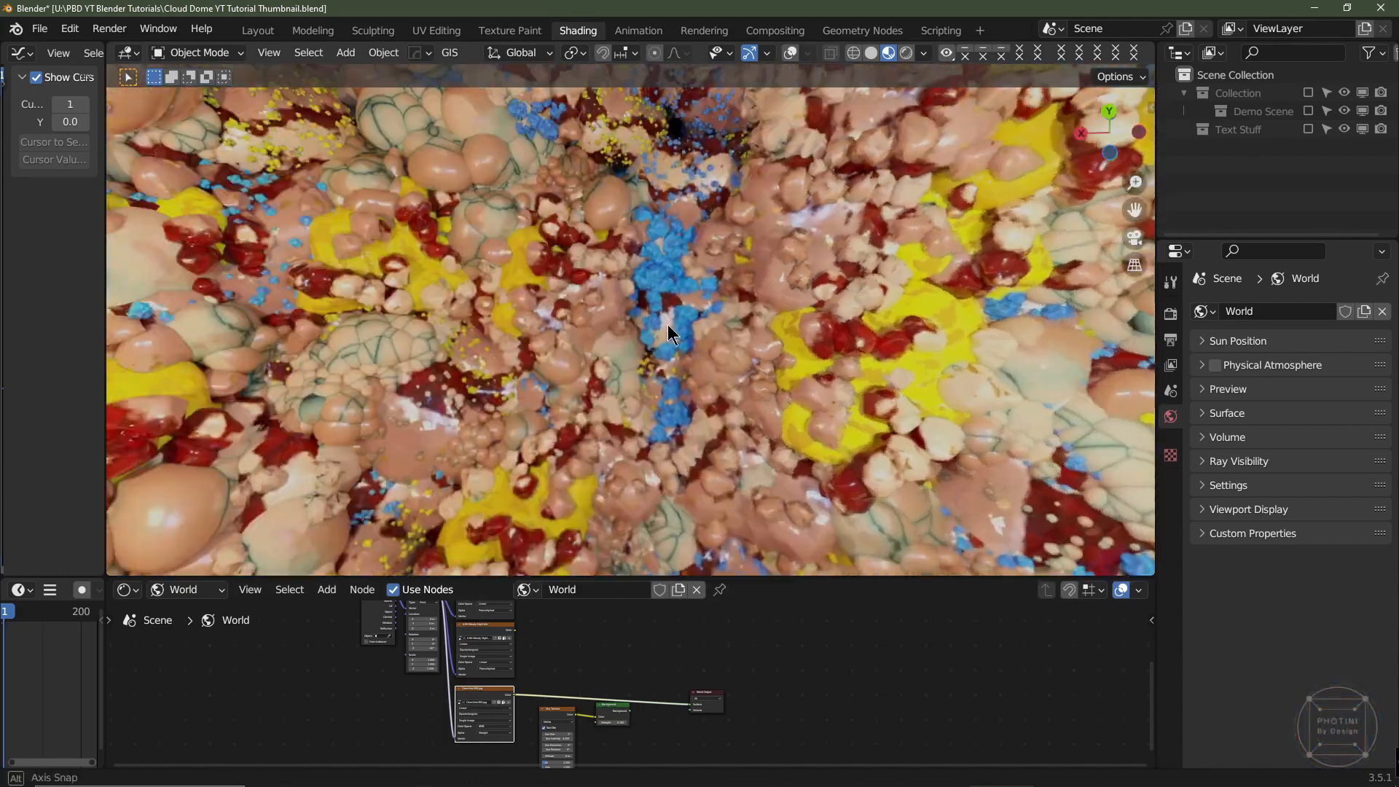
drag(669, 334, 660, 411)
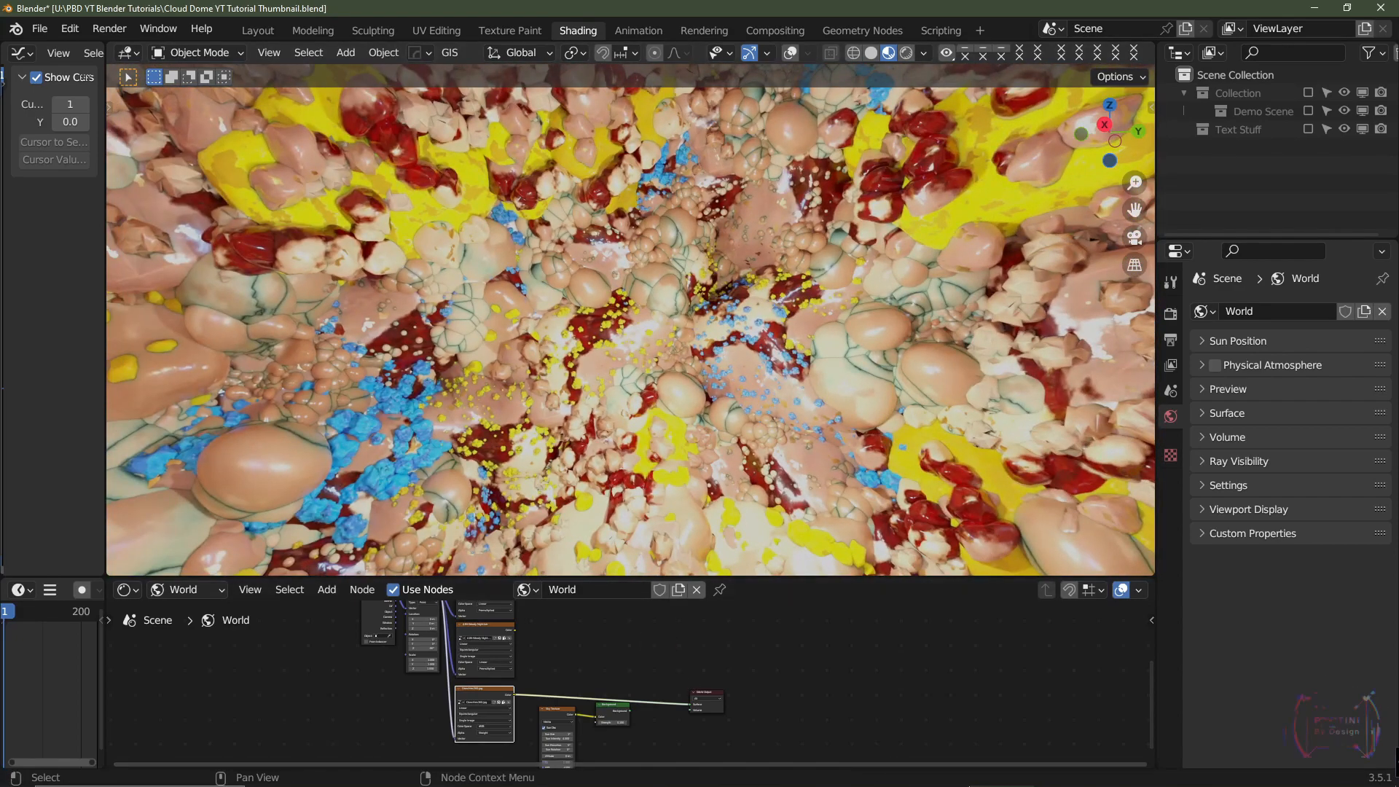
click(1130, 771)
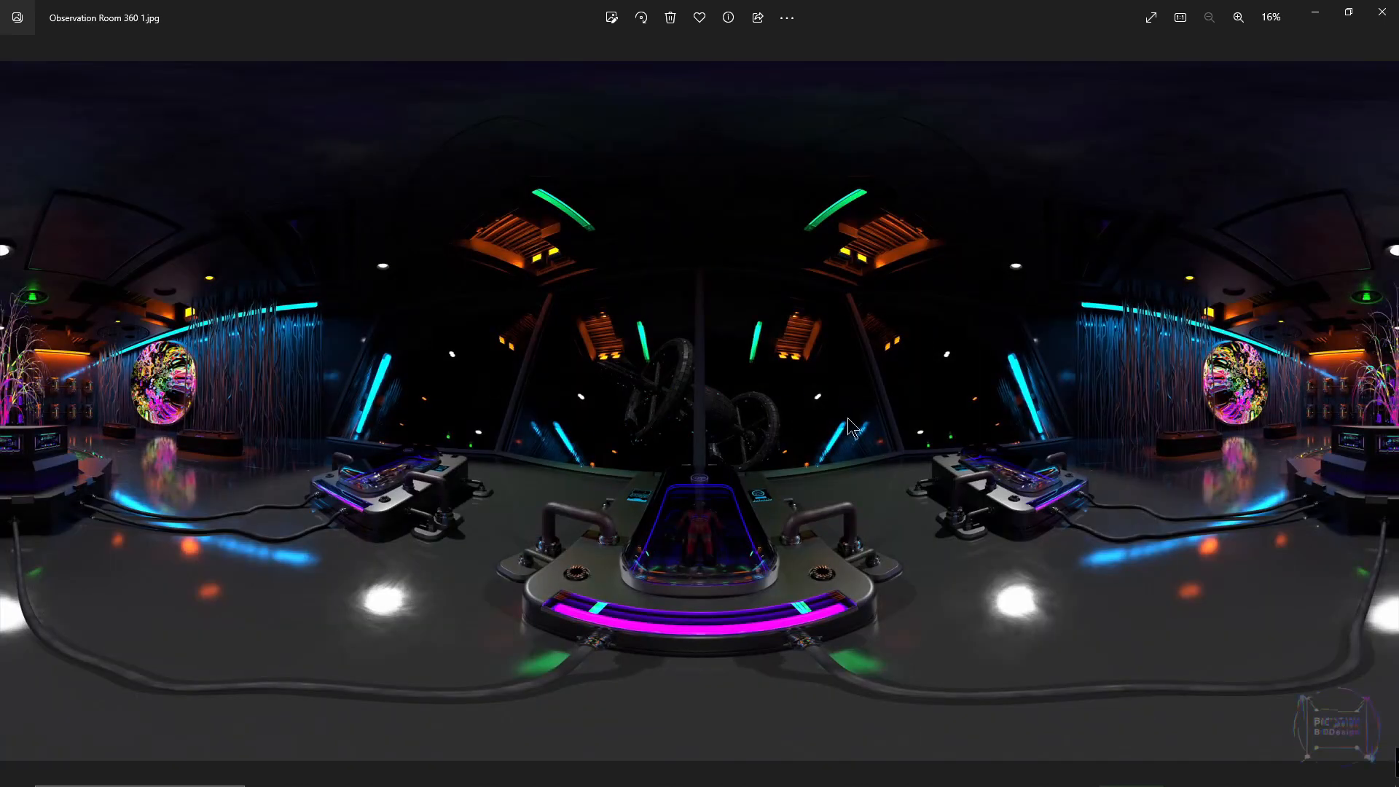
mouse_move(1241, 466)
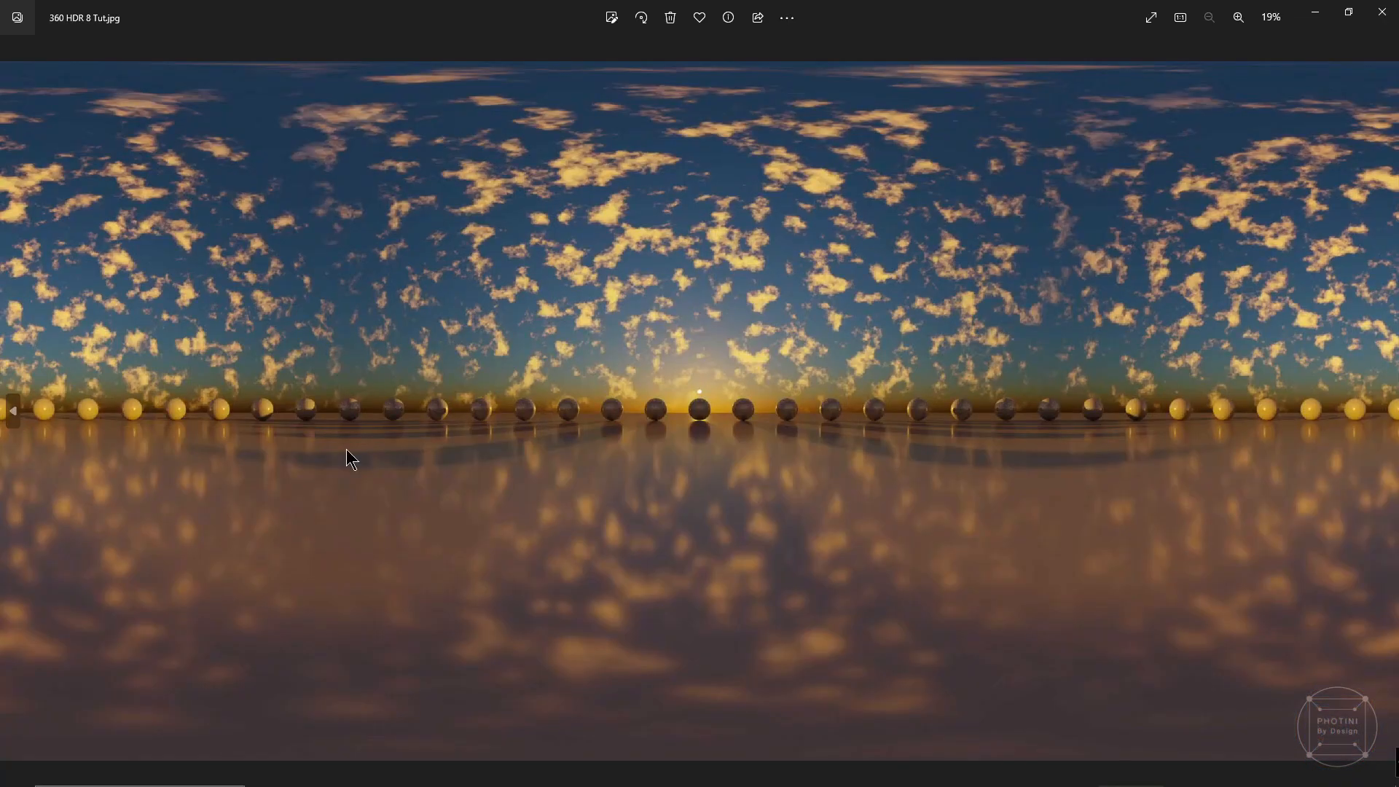
mouse_move(787, 253)
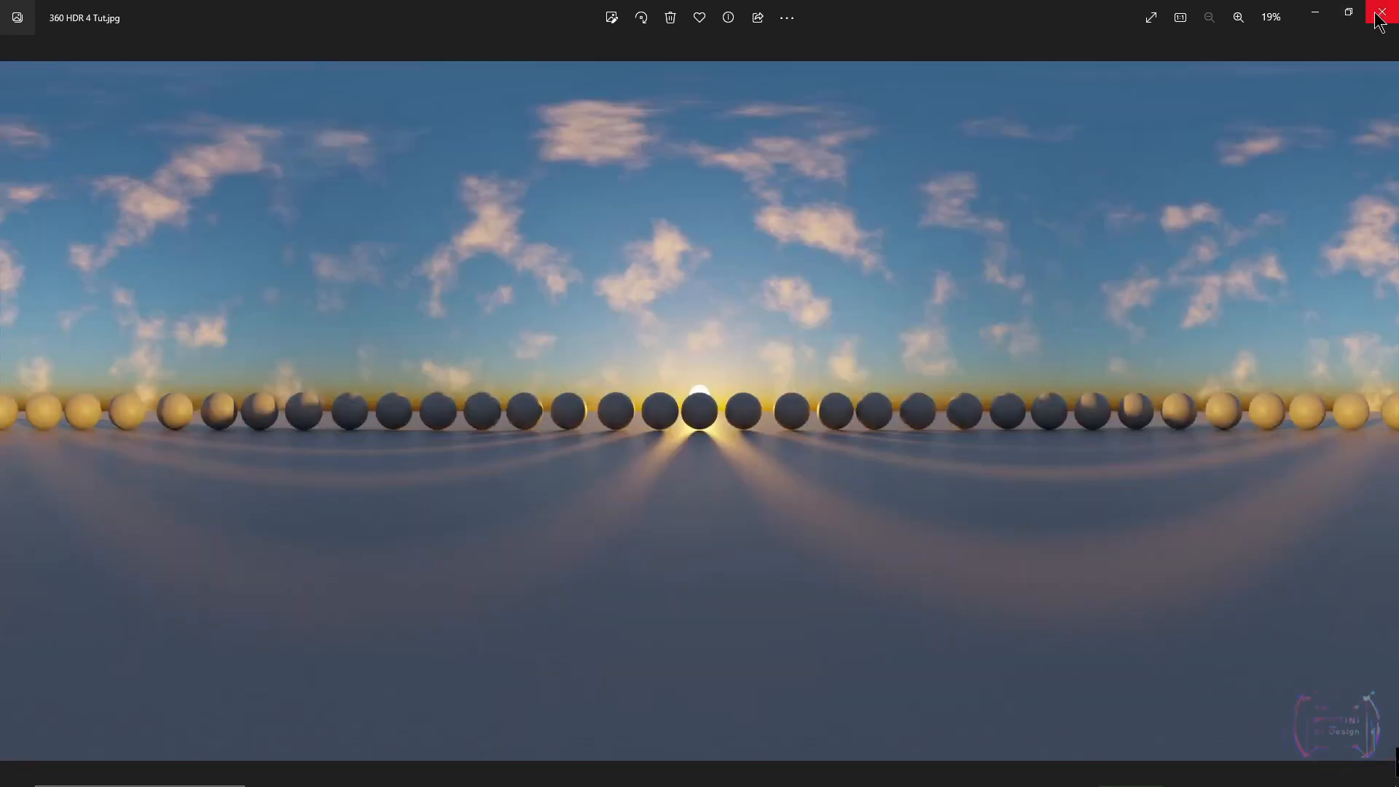
Close the photo viewer and set the render engine to Cycles.
click(1383, 17)
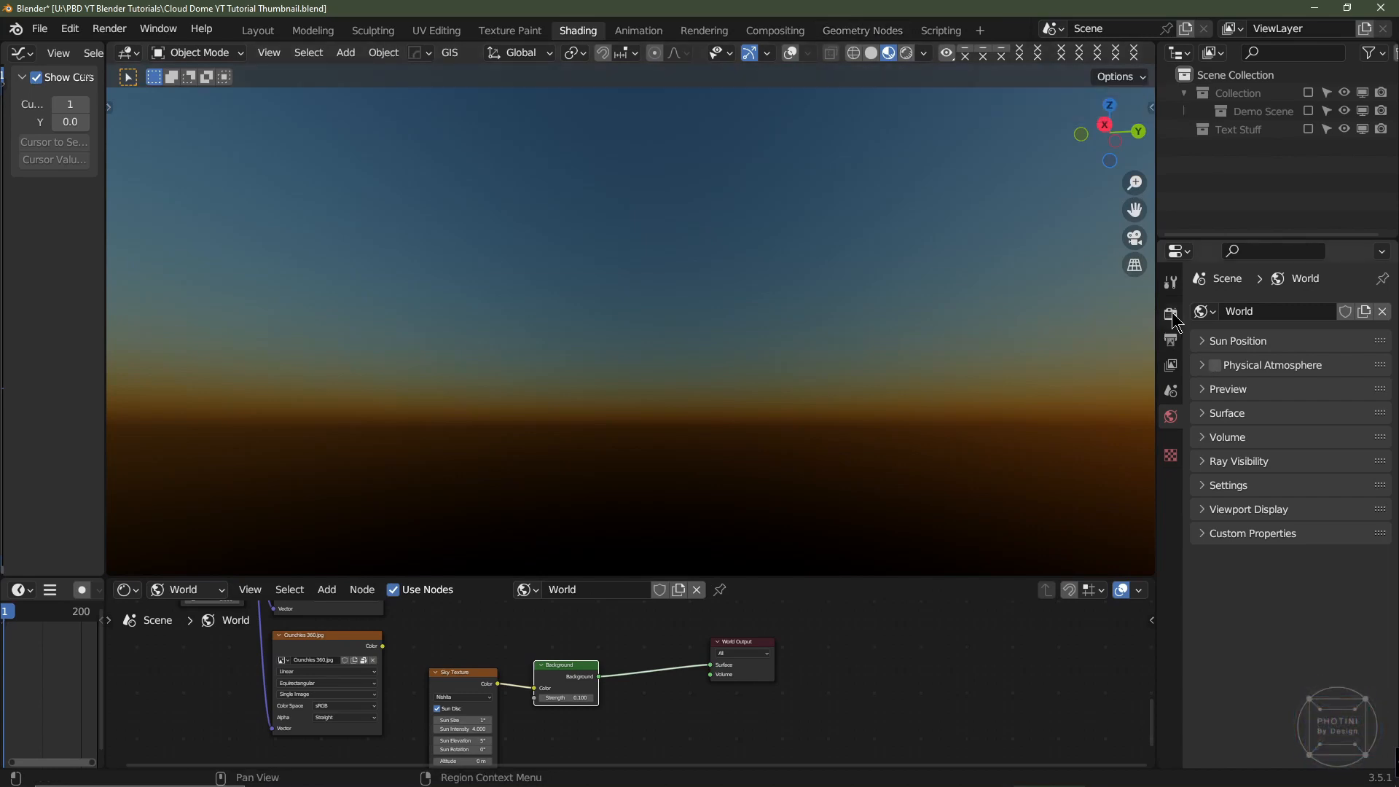
click(1171, 313)
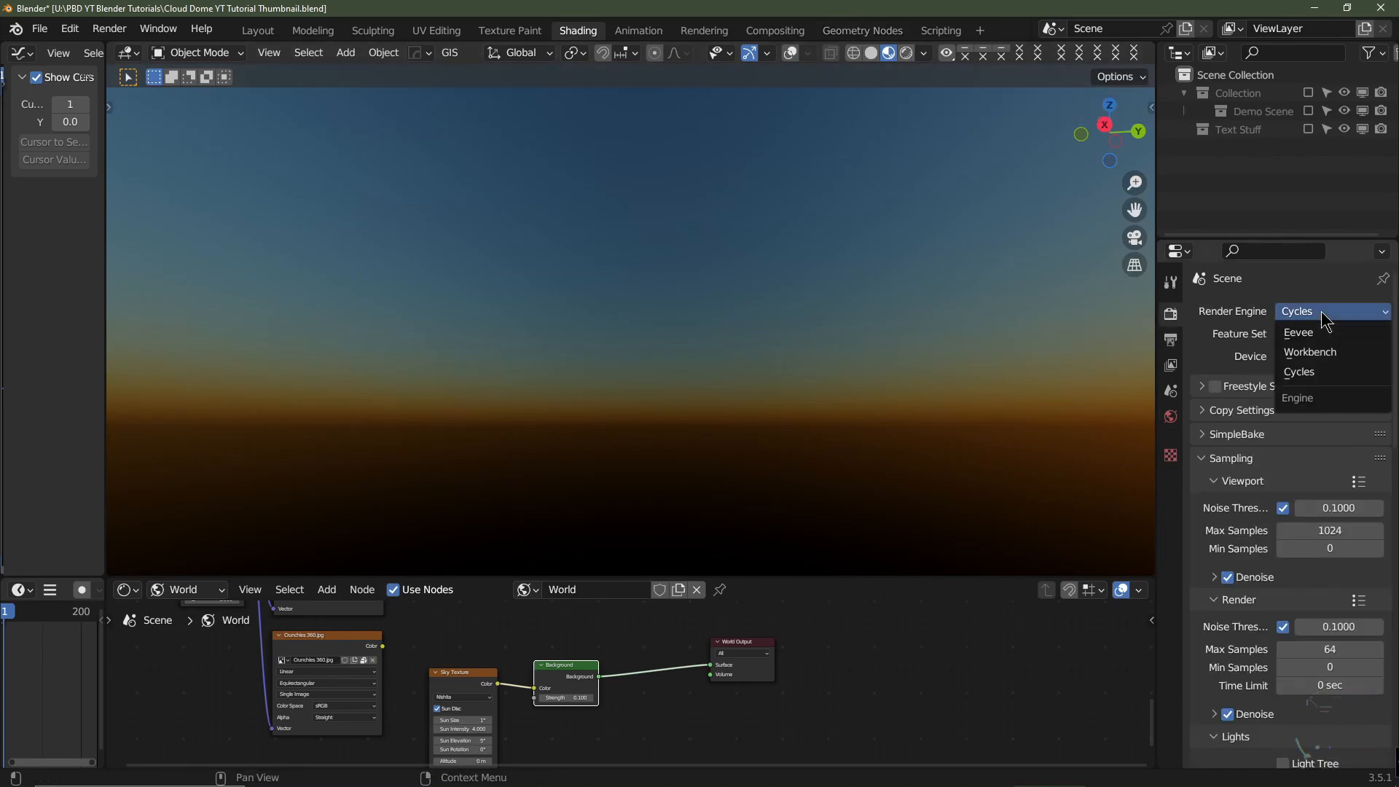
click(1299, 371)
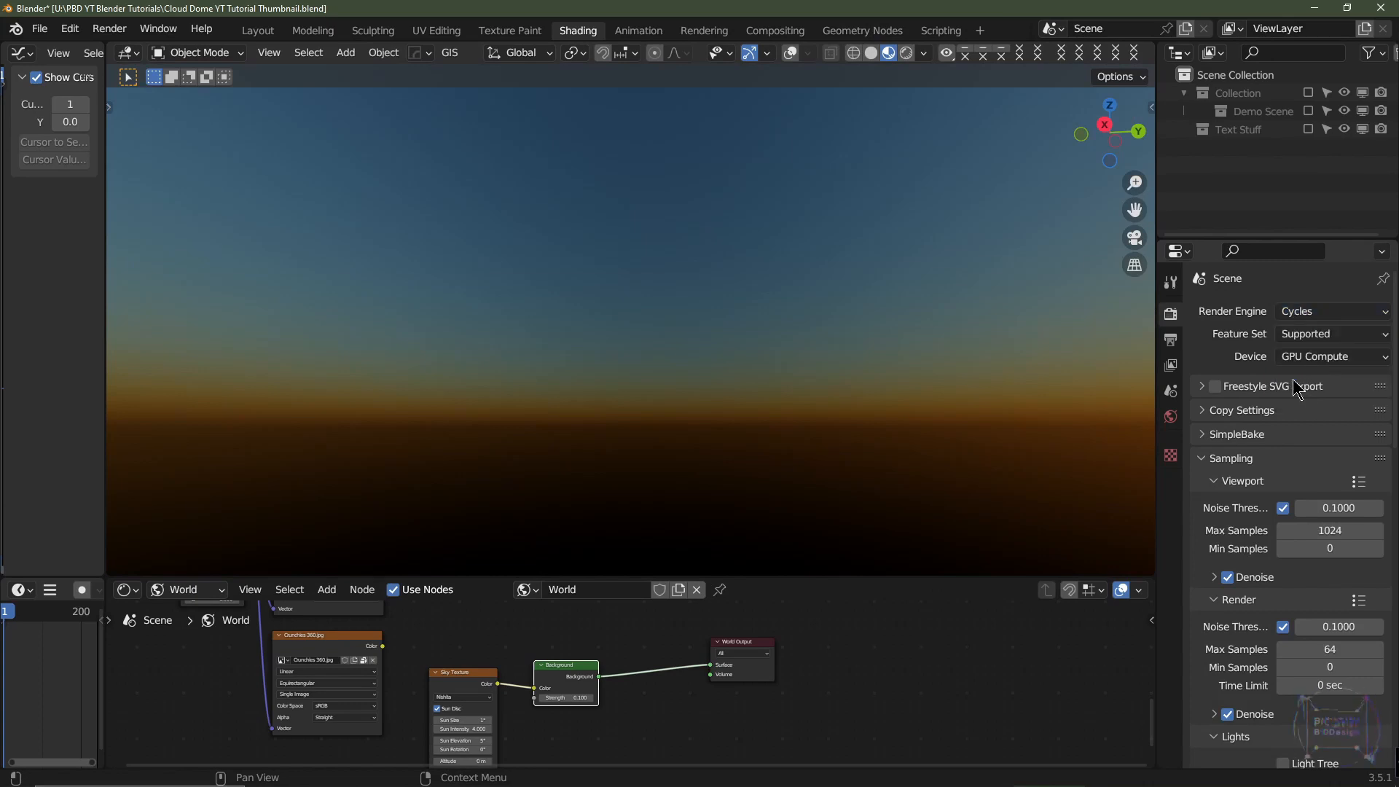
mouse_move(870, 202)
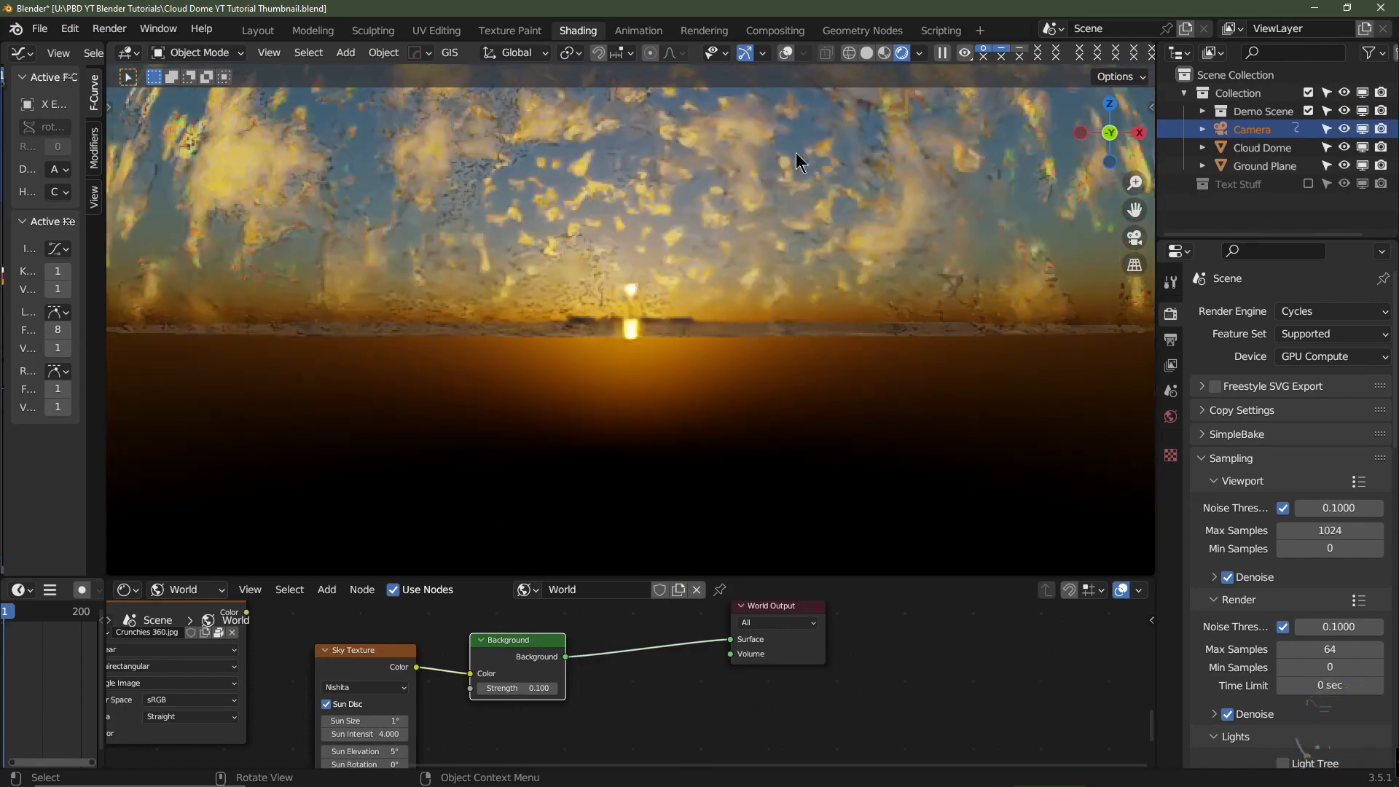
Select the Cloud Dome, Ground Plane and a sphere, then look through the camera.
click(1263, 147)
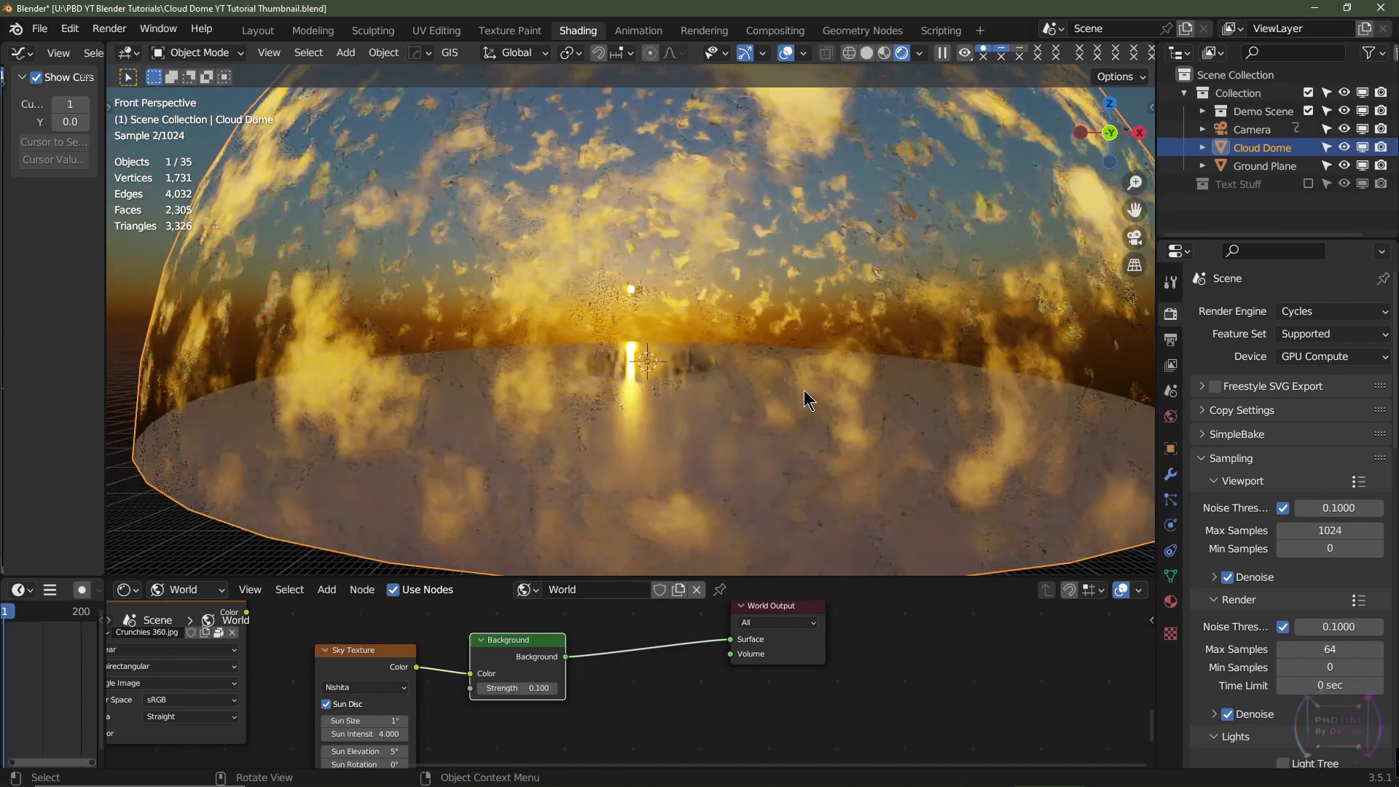
click(1263, 166)
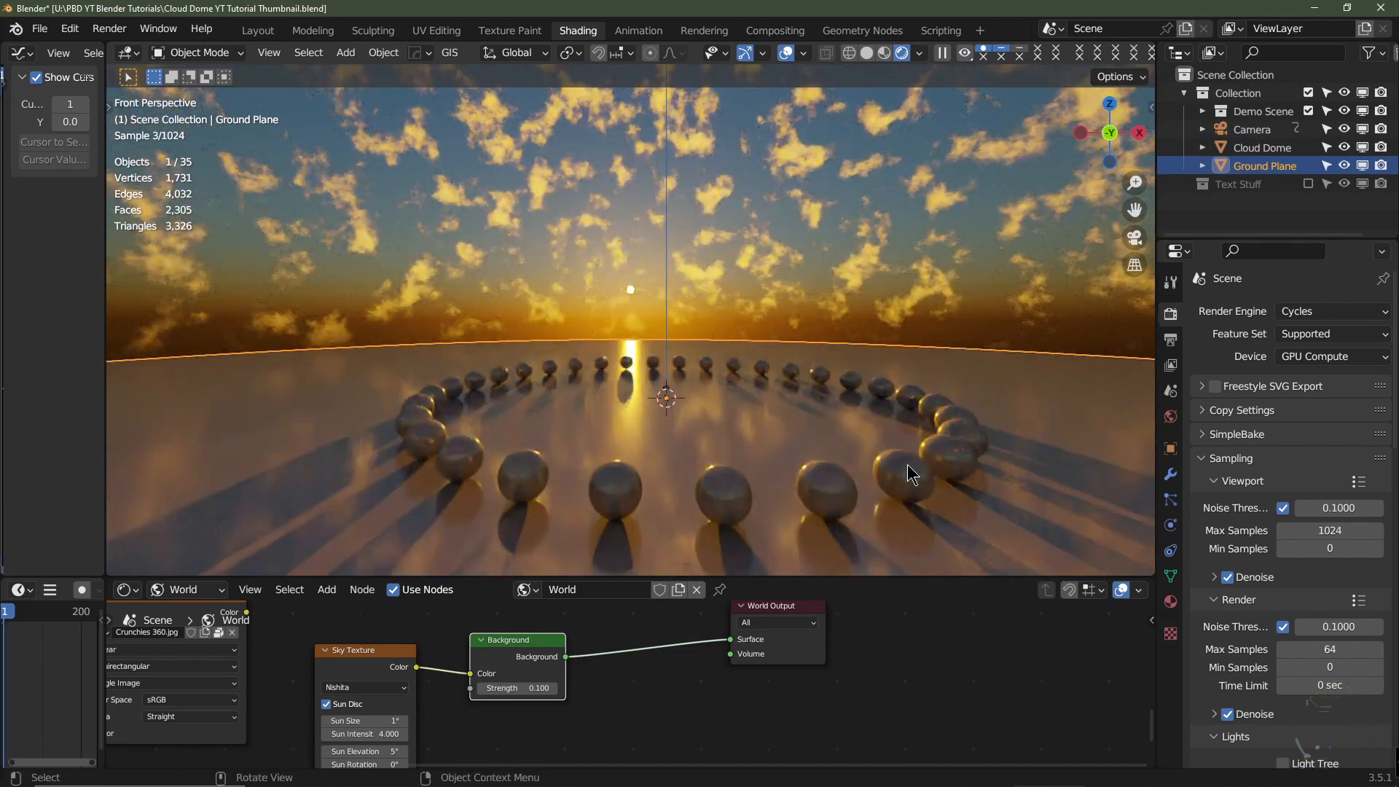
click(904, 478)
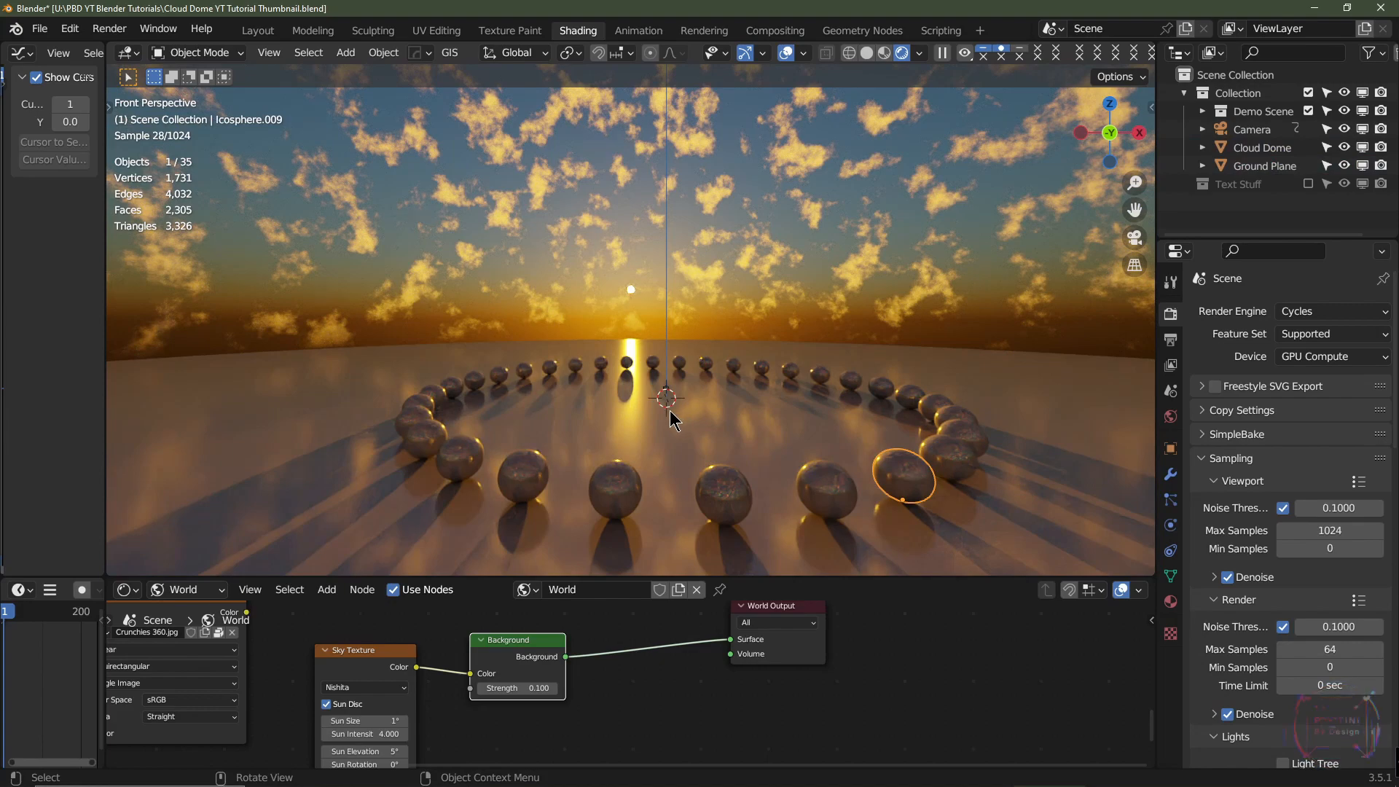
click(1251, 130)
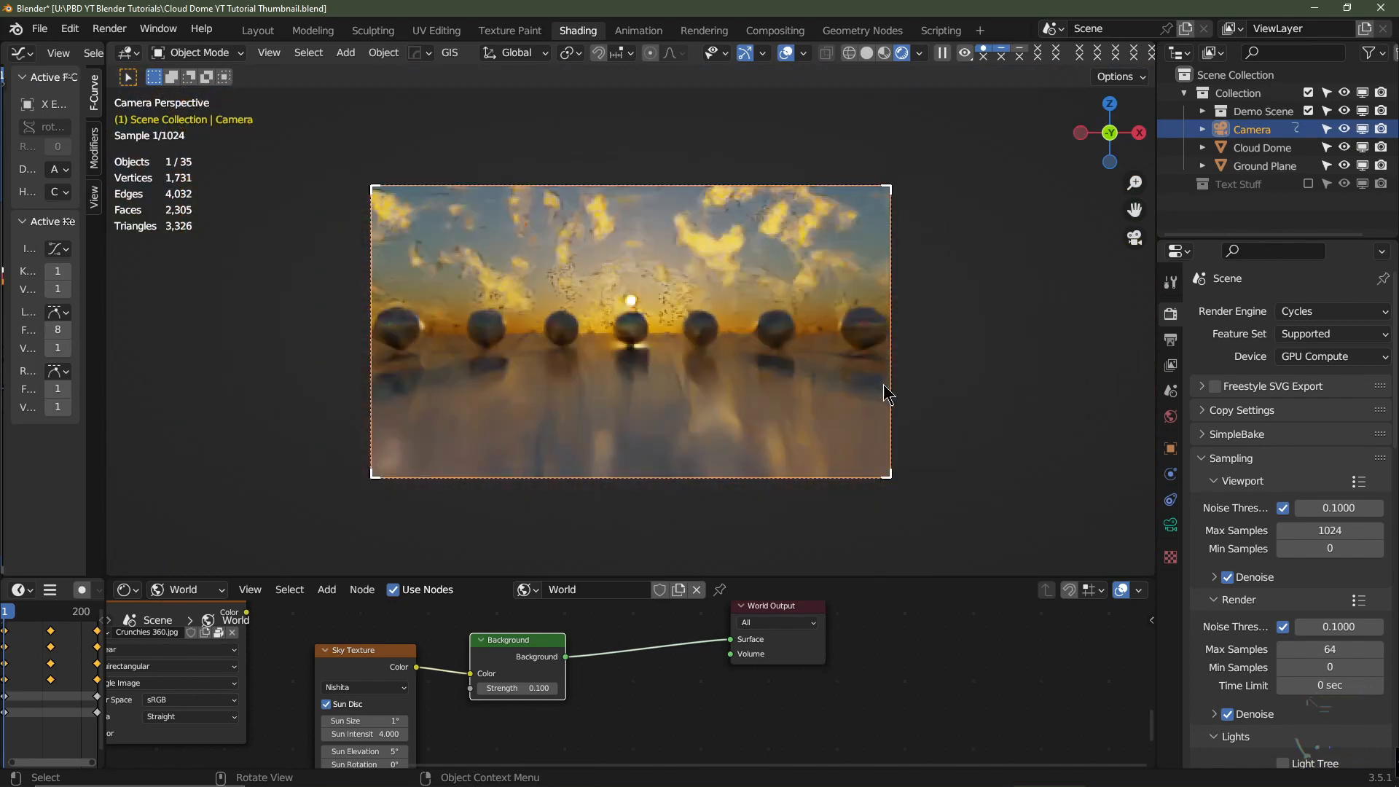
Set the camera lens type to Panoramic with Equirectangular projection.
drag(887, 393, 910, 259)
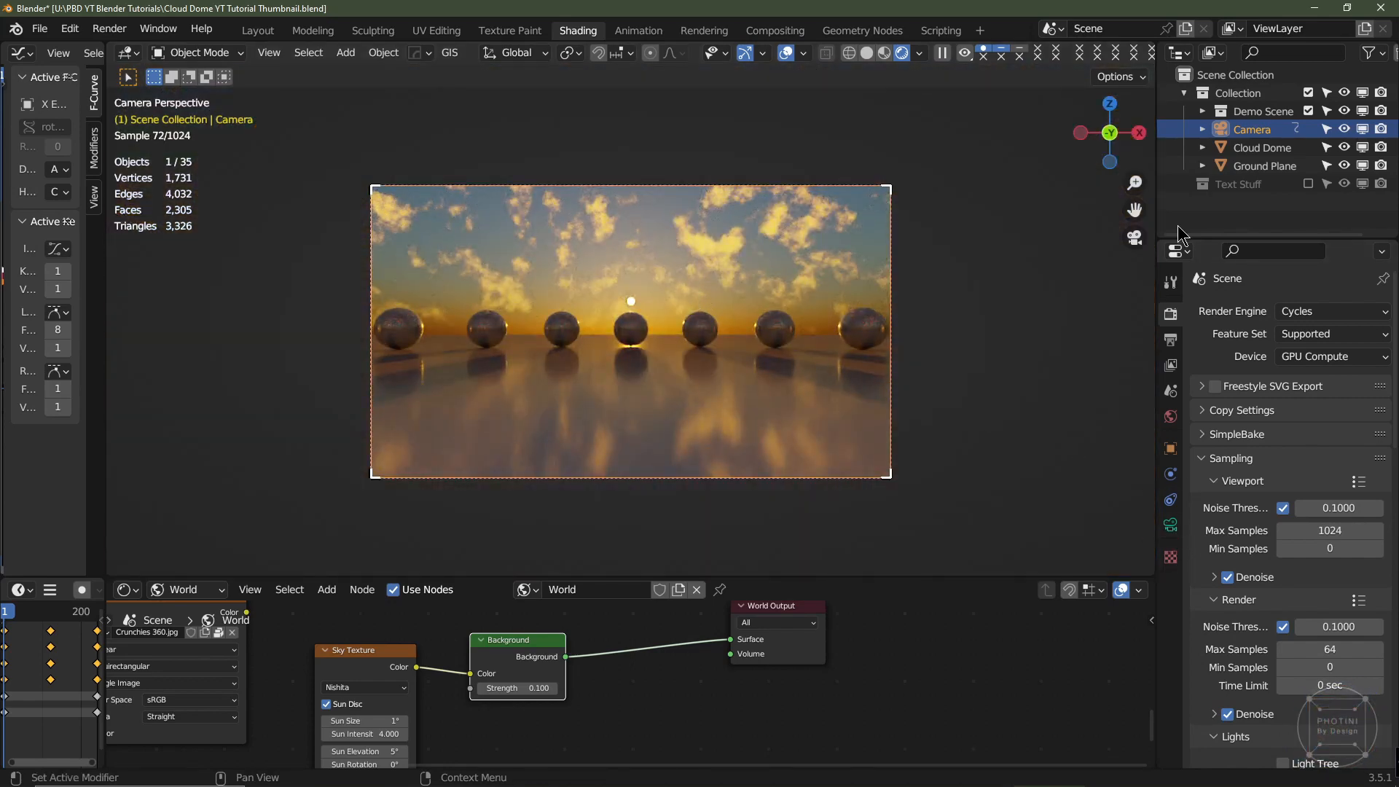
click(1171, 524)
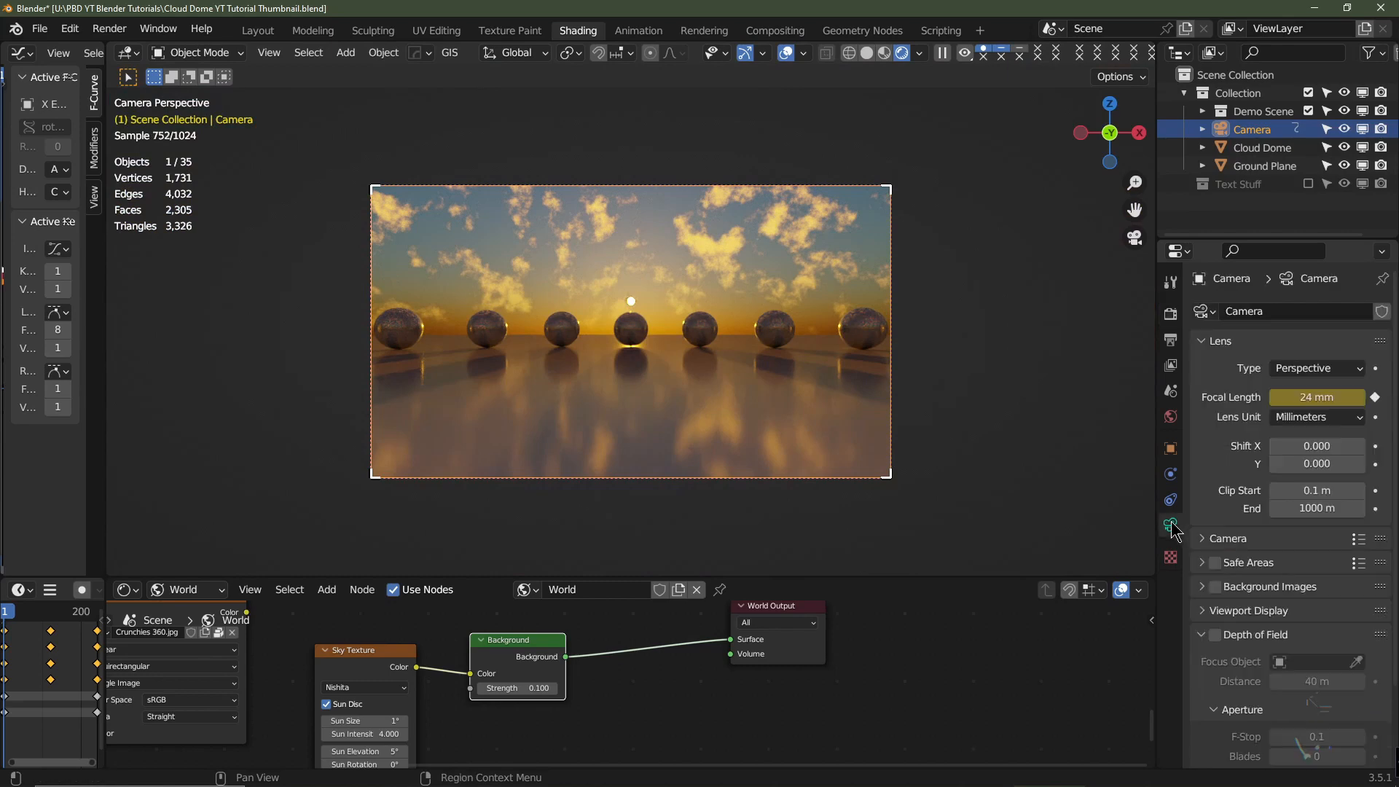
click(1316, 367)
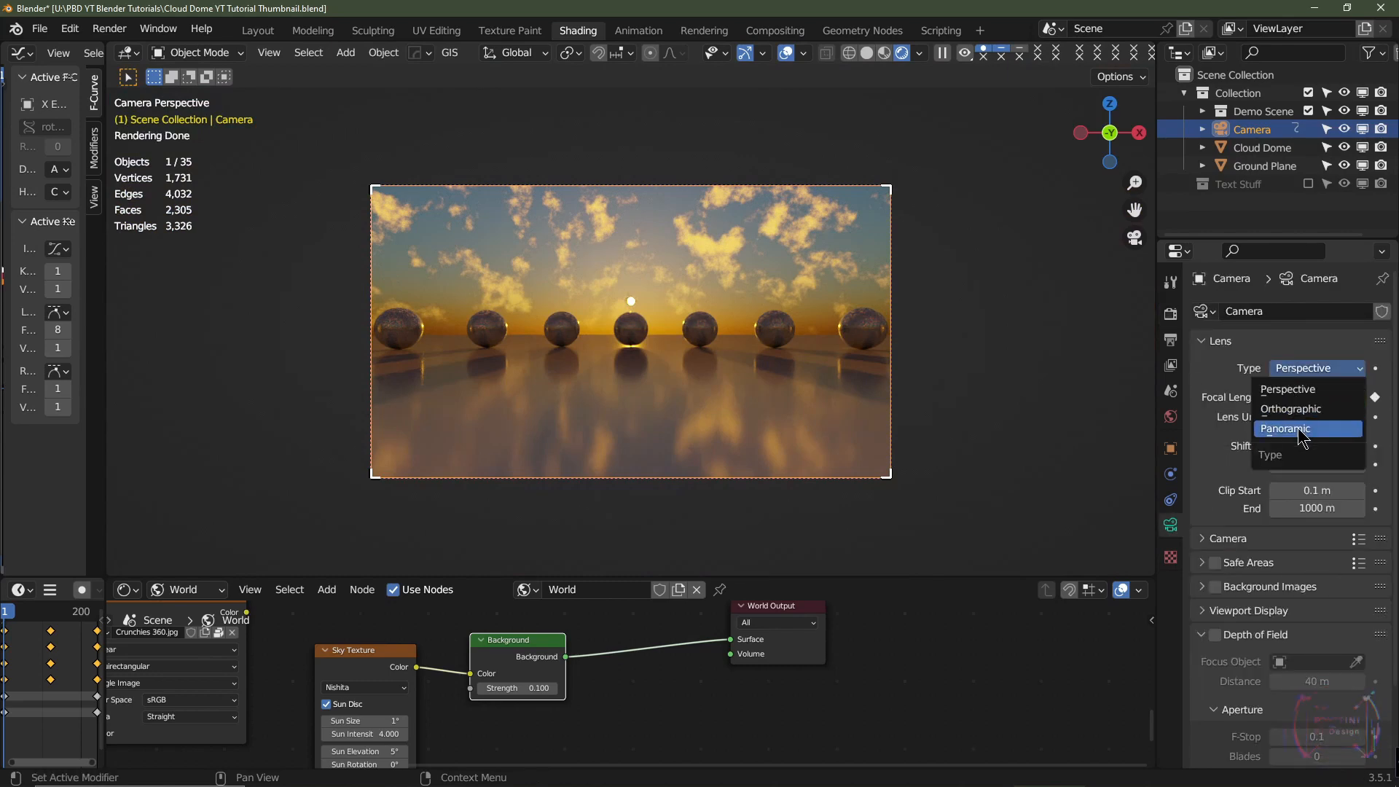
click(1286, 429)
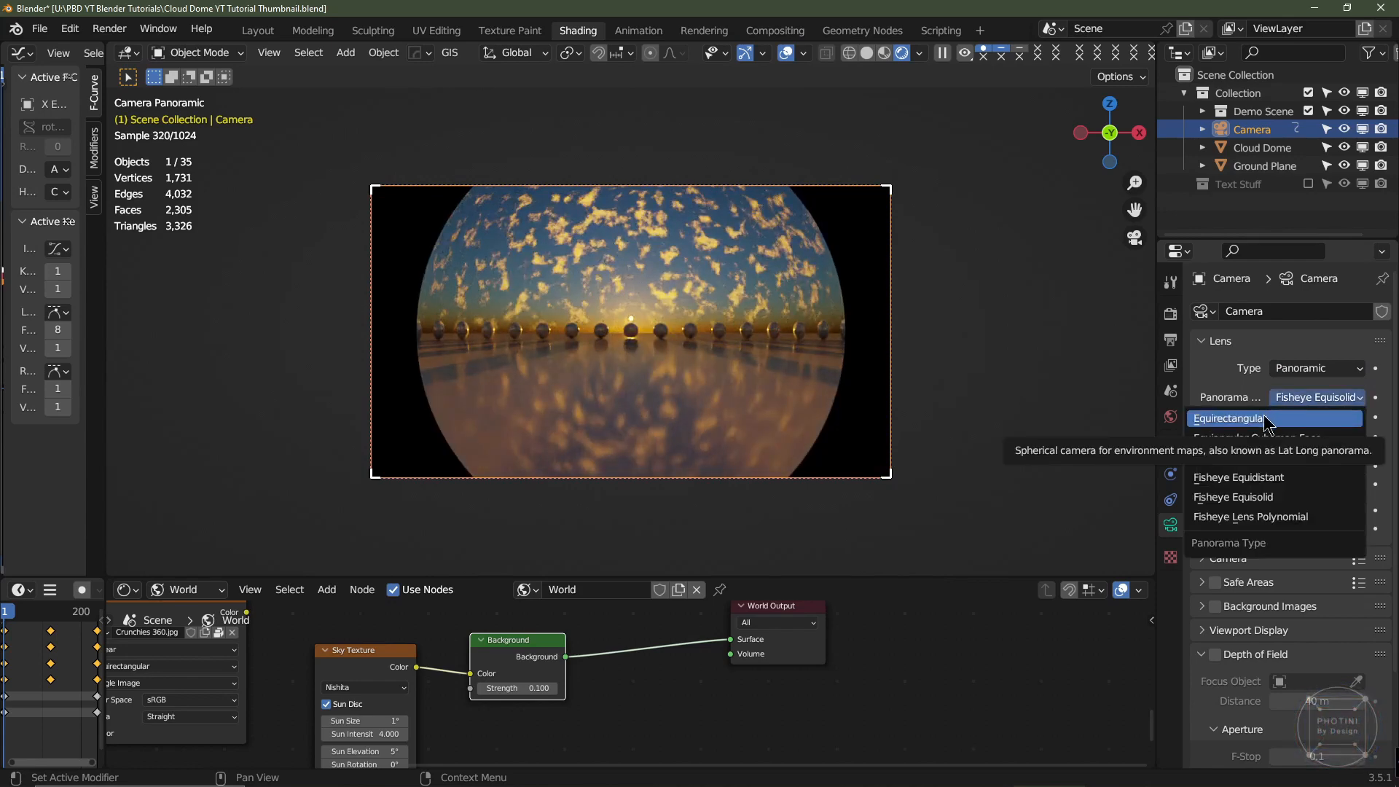
click(1236, 418)
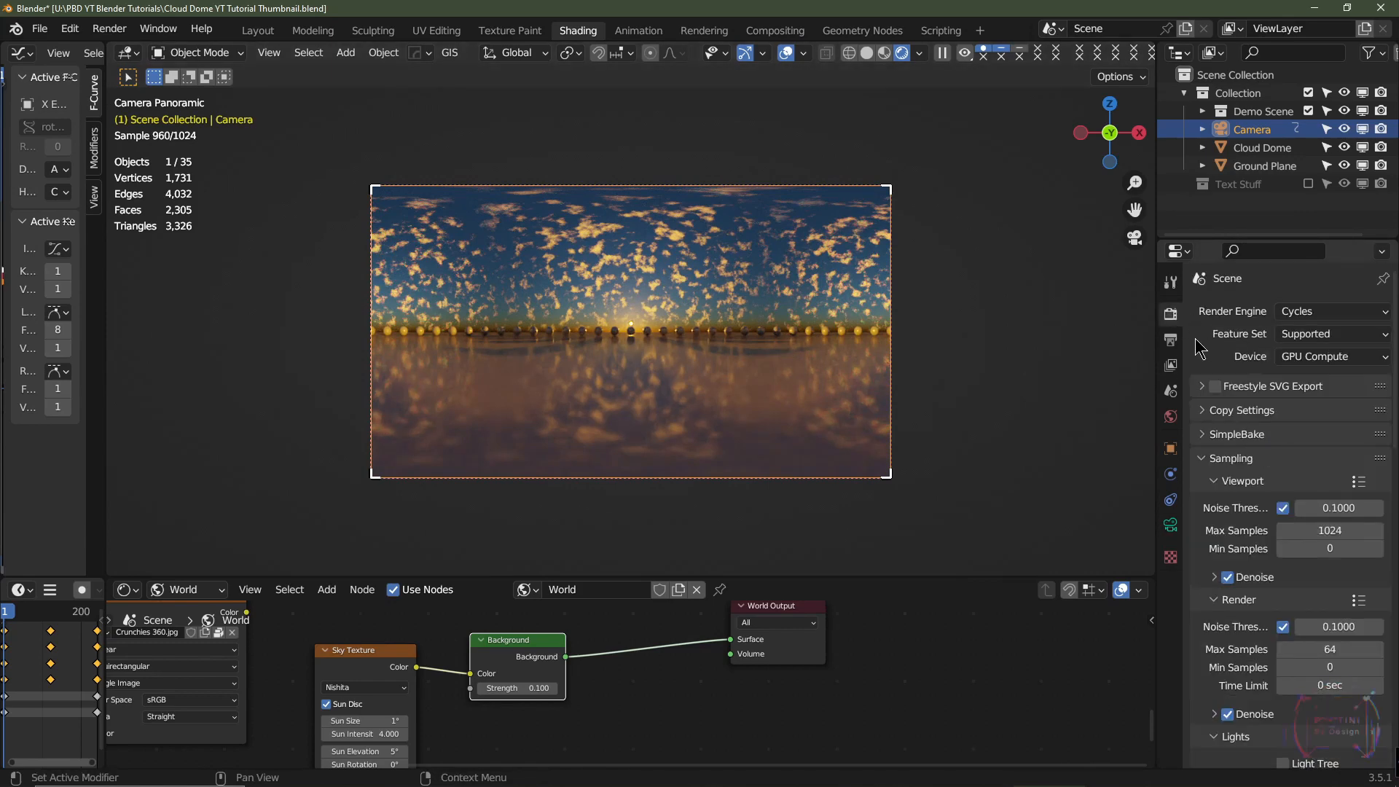
In Output properties, change the render resolution to 8000 × 4000 px.
click(1171, 339)
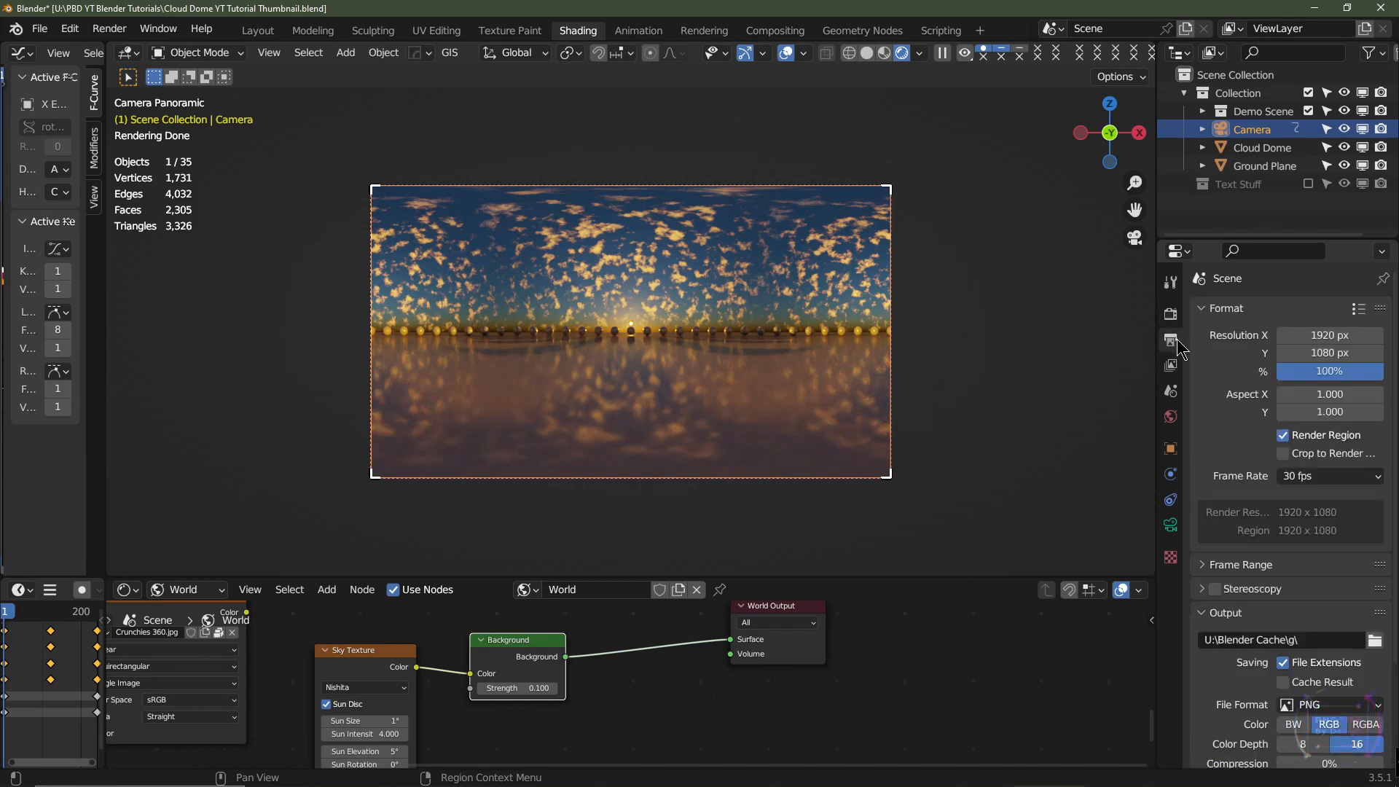
click(1329, 371)
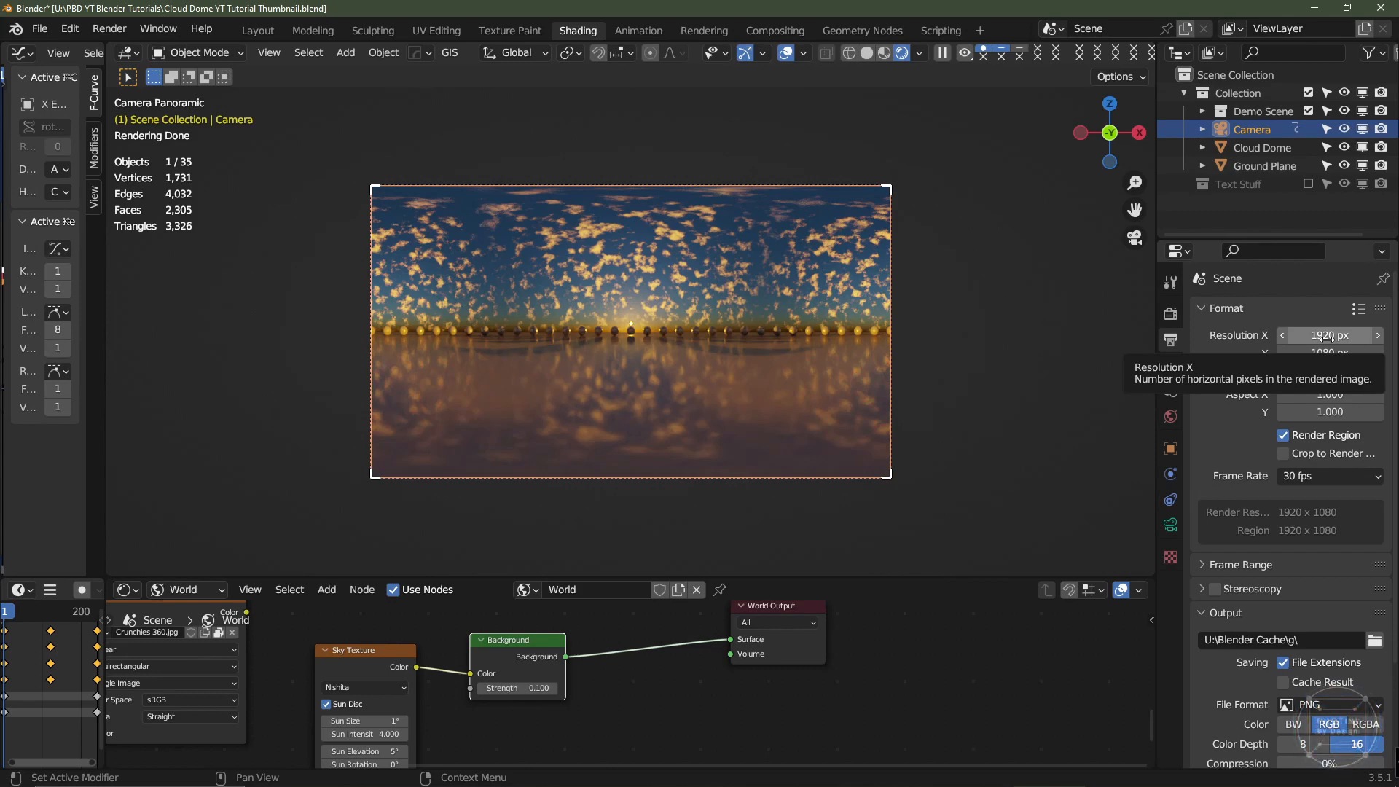
click(1357, 744)
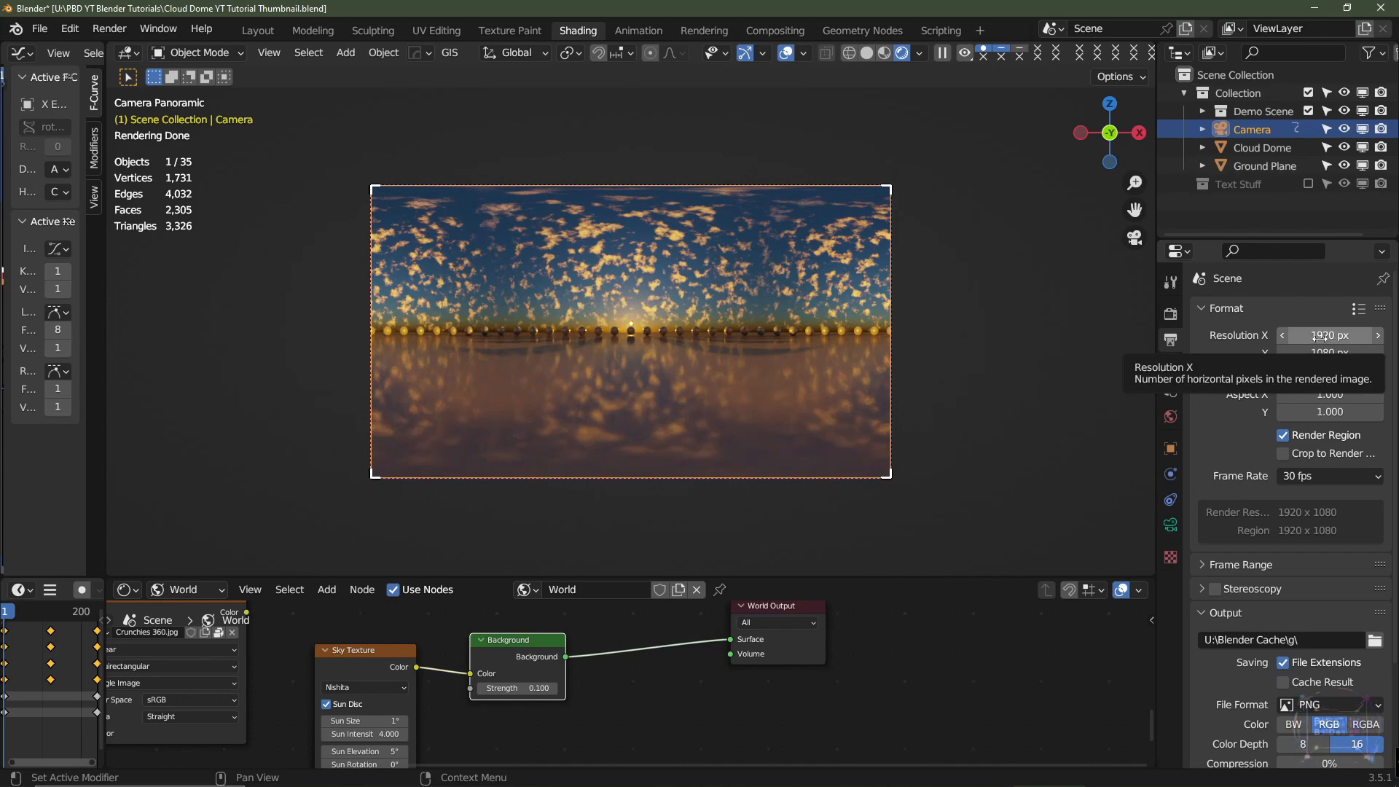
click(1329, 335)
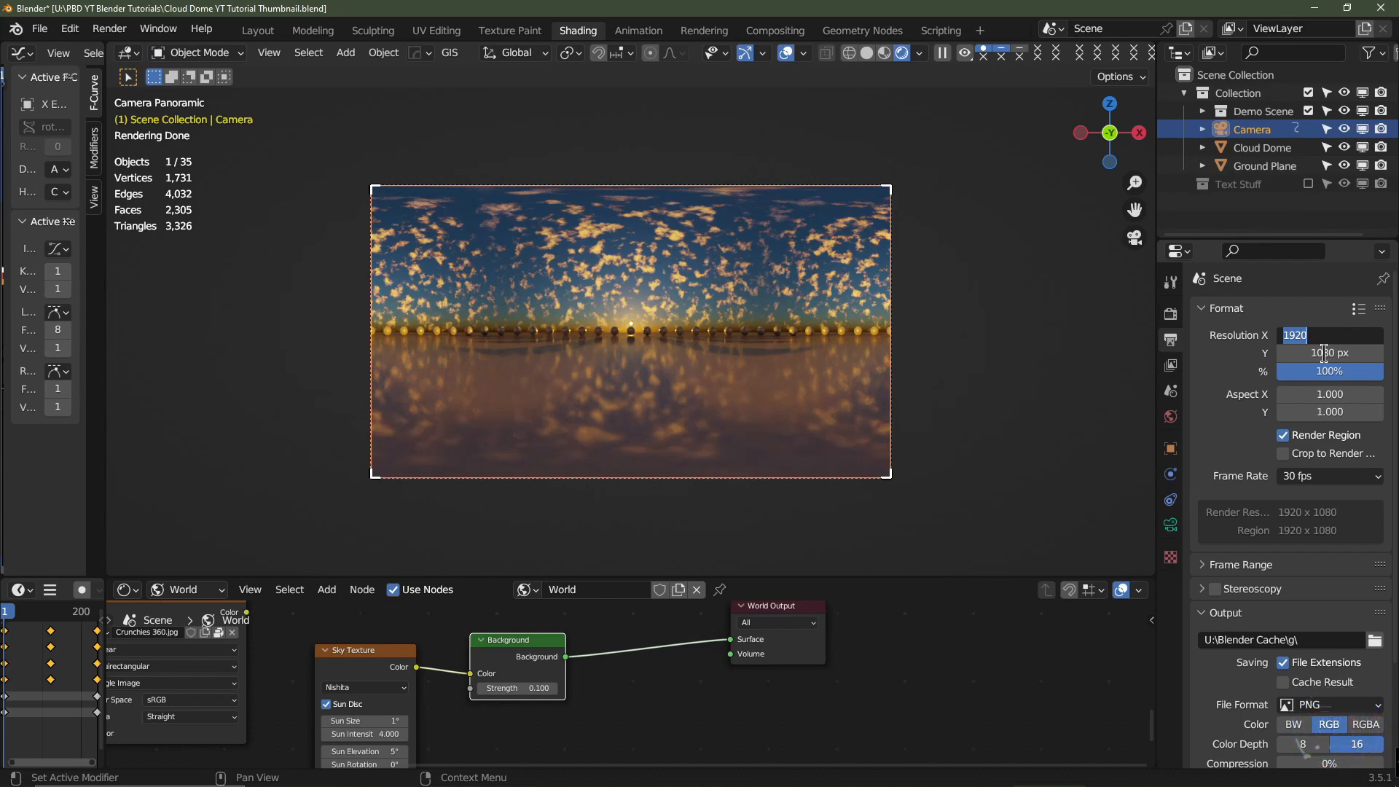
text(8000 px)
click(1330, 352)
text(4000)
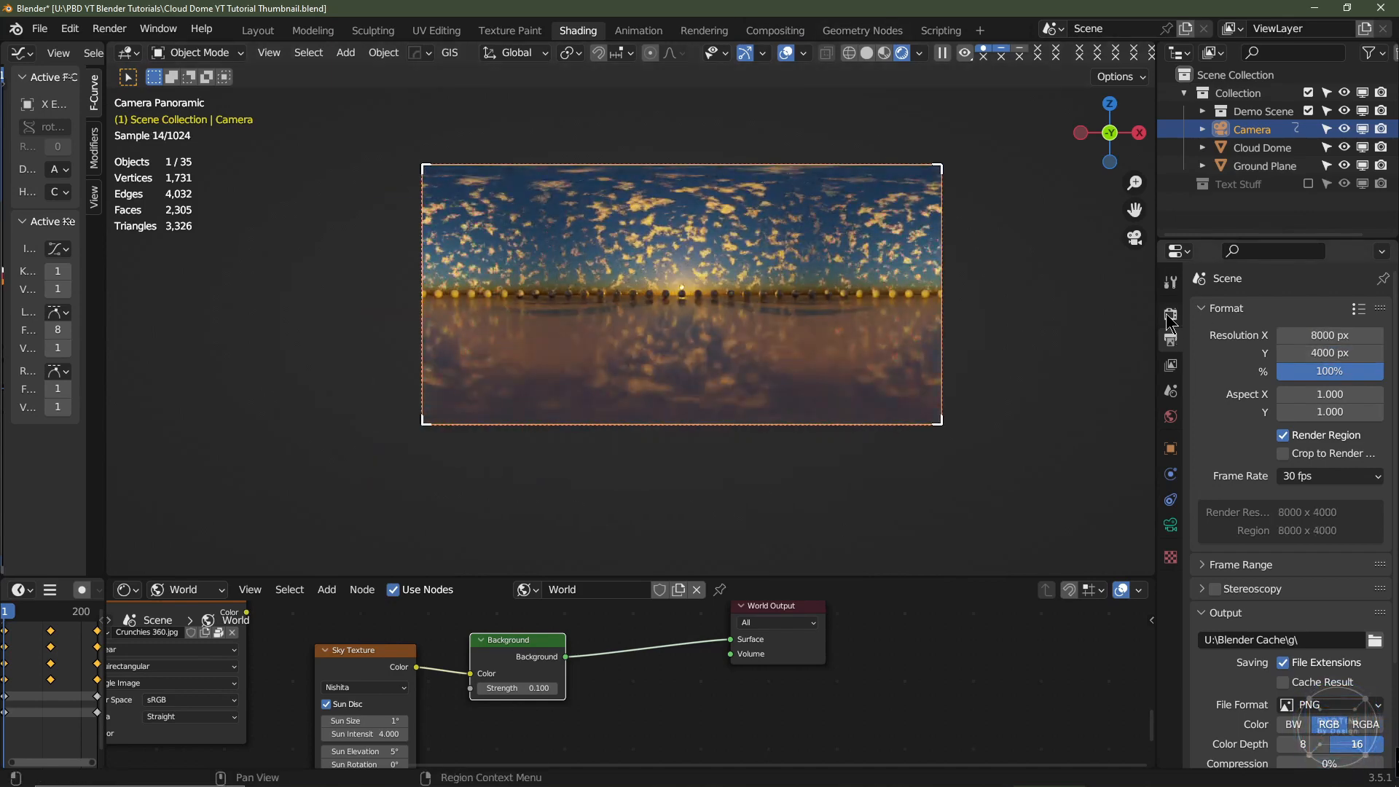
click(1169, 317)
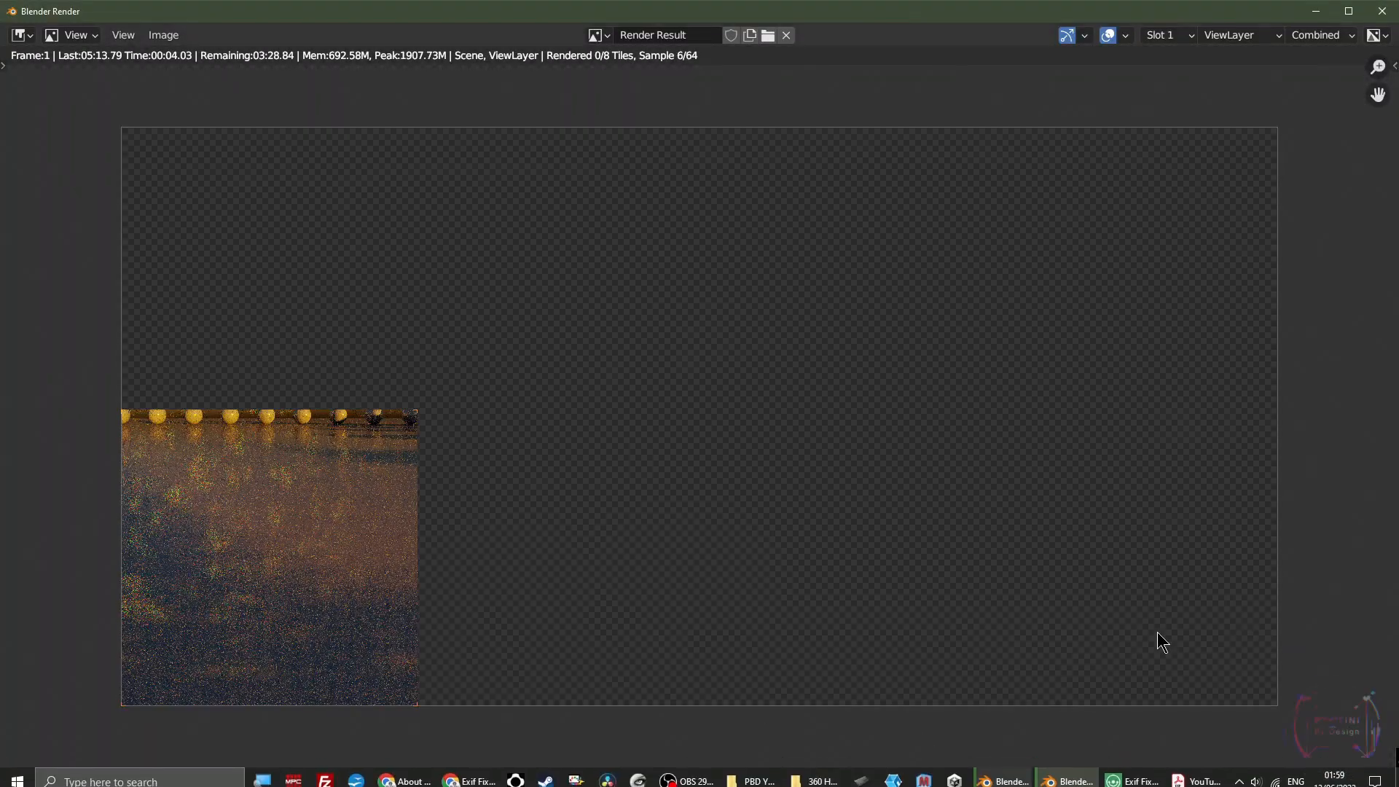
Start the panorama render and switch to the Exif Fixer webpage.
click(1133, 771)
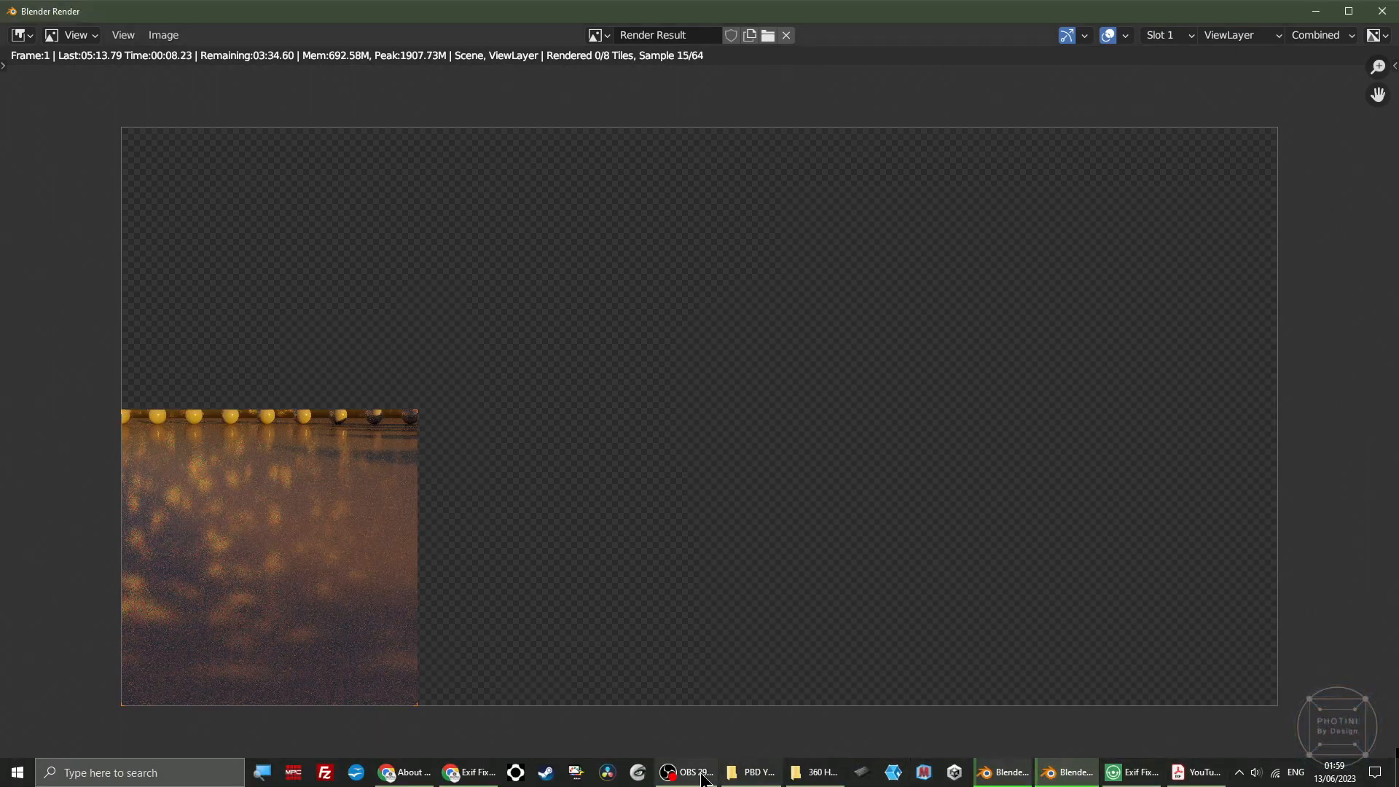
click(1140, 772)
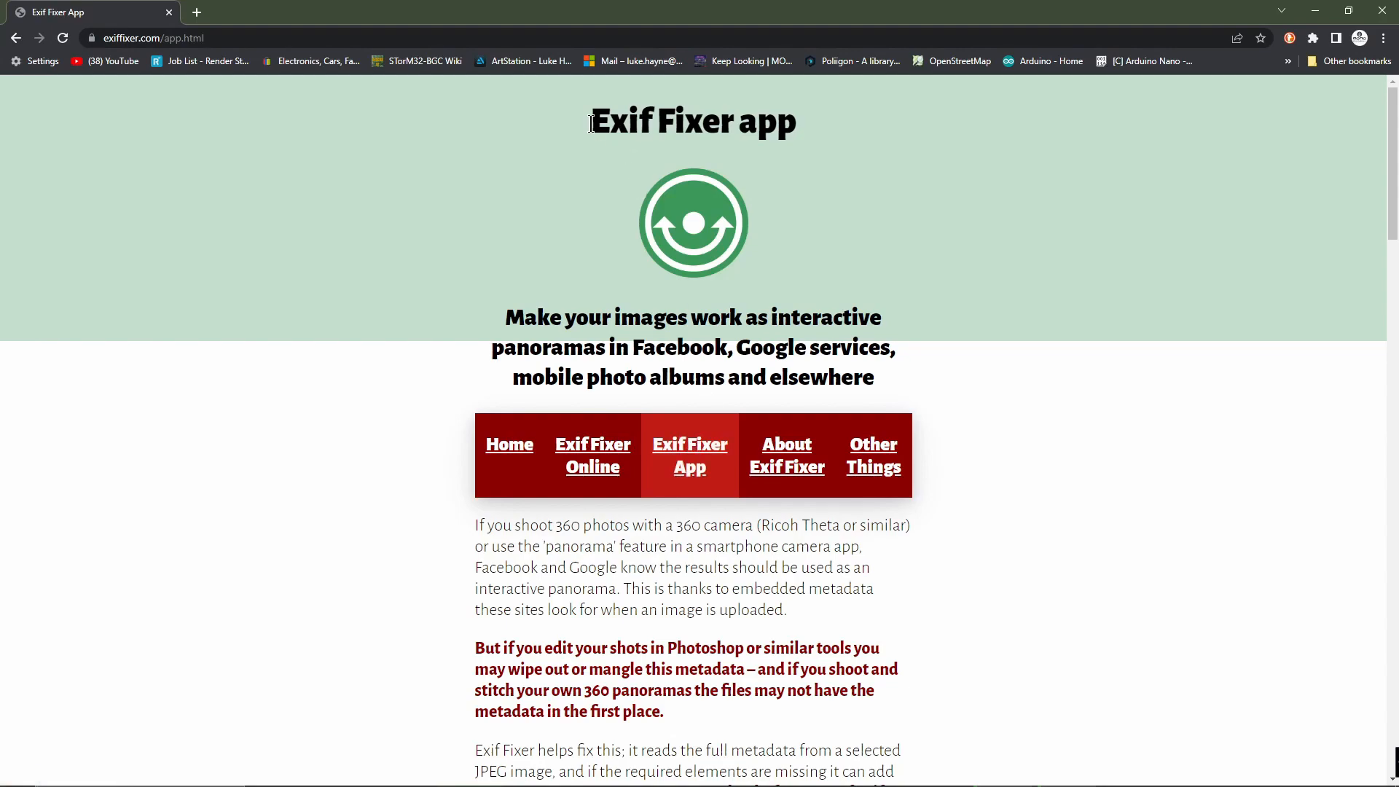
Scroll down the Exif Fixer page to the app preview and drag-and-drop steps.
scroll(down, 3)
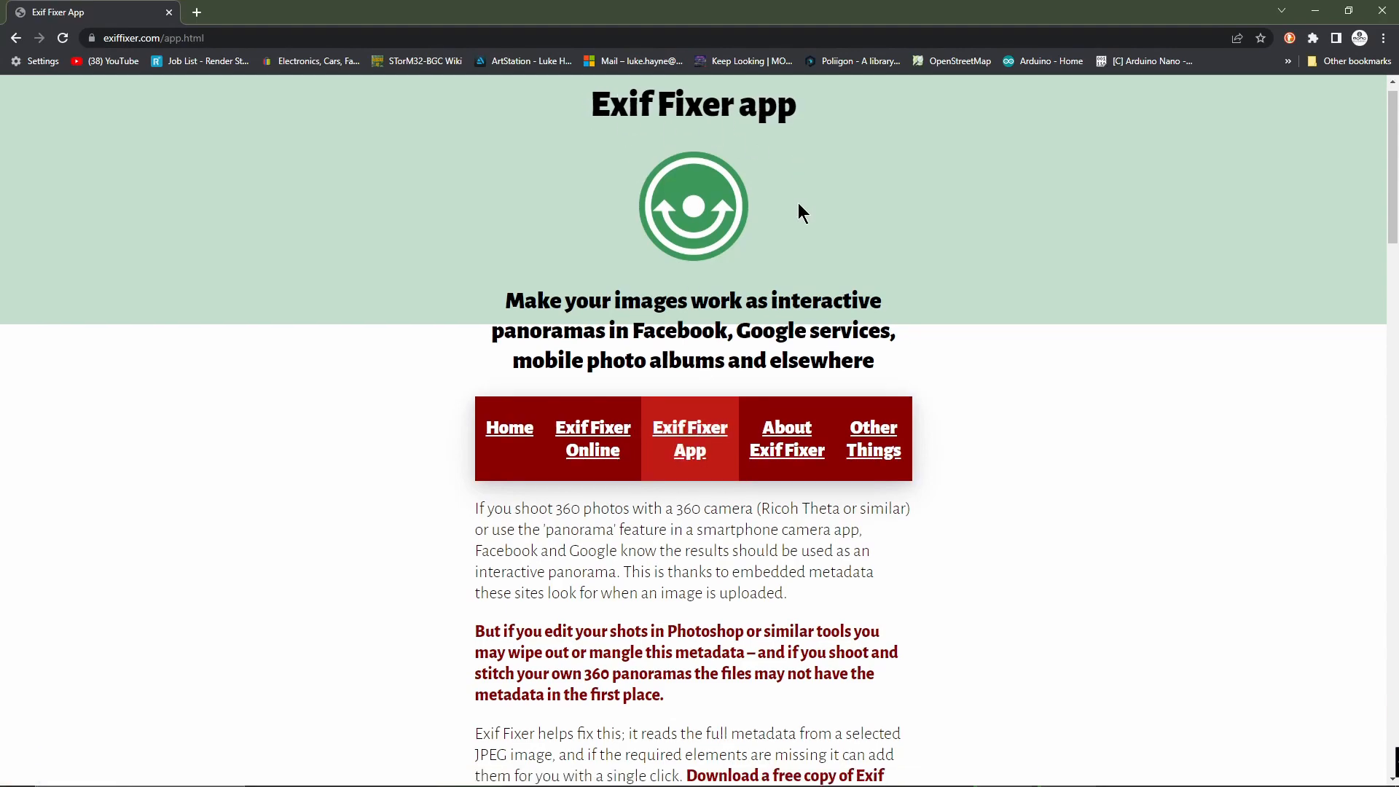
scroll(down, 3)
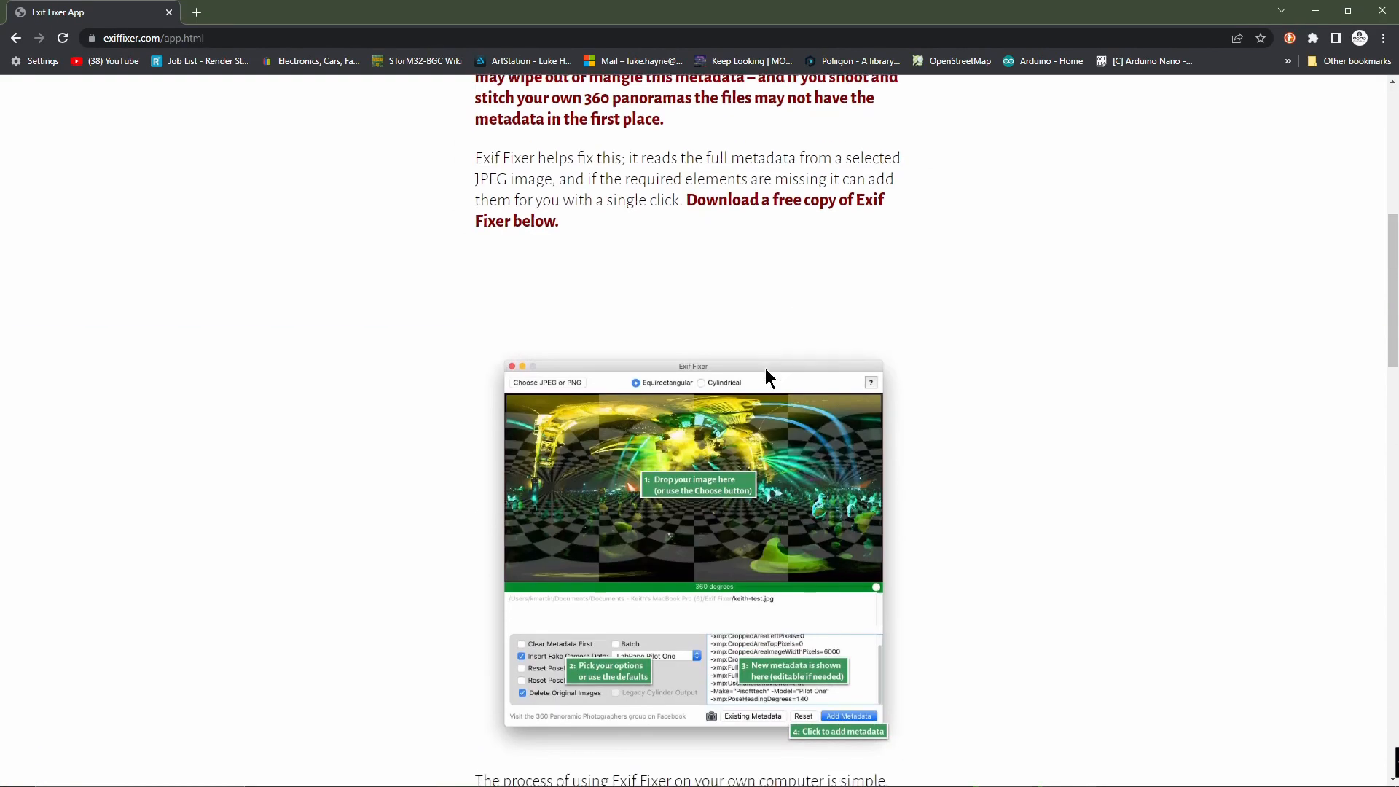
scroll(down, 3)
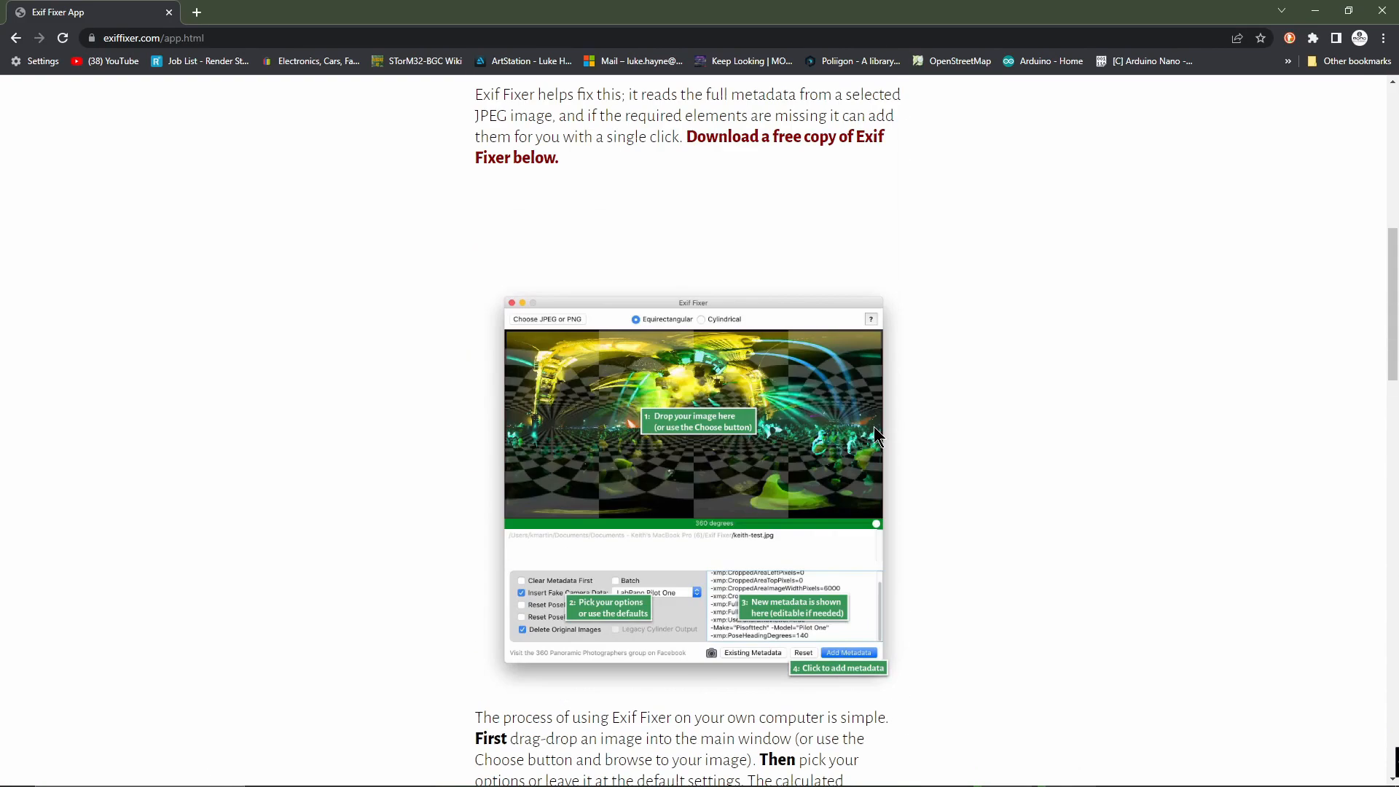
mouse_move(904, 422)
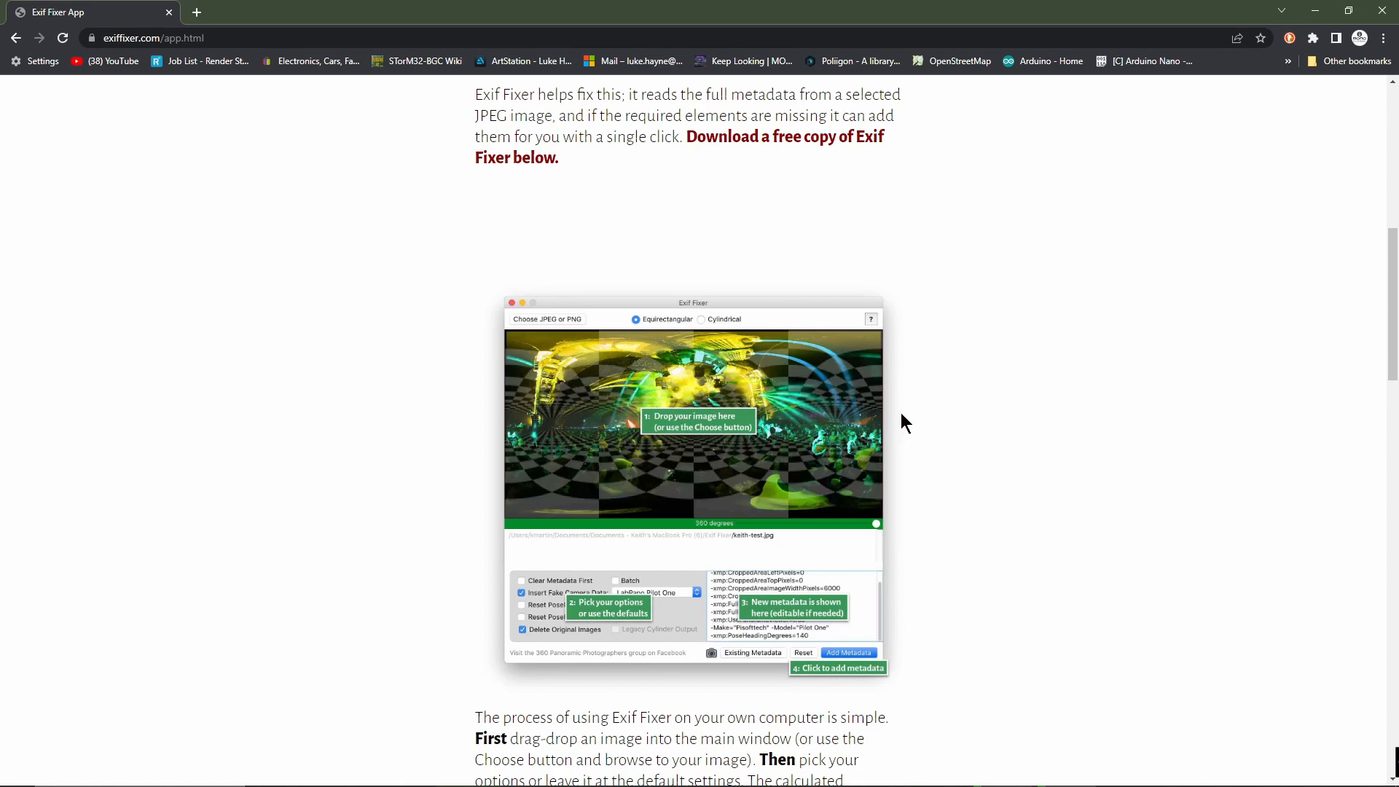
mouse_move(886, 407)
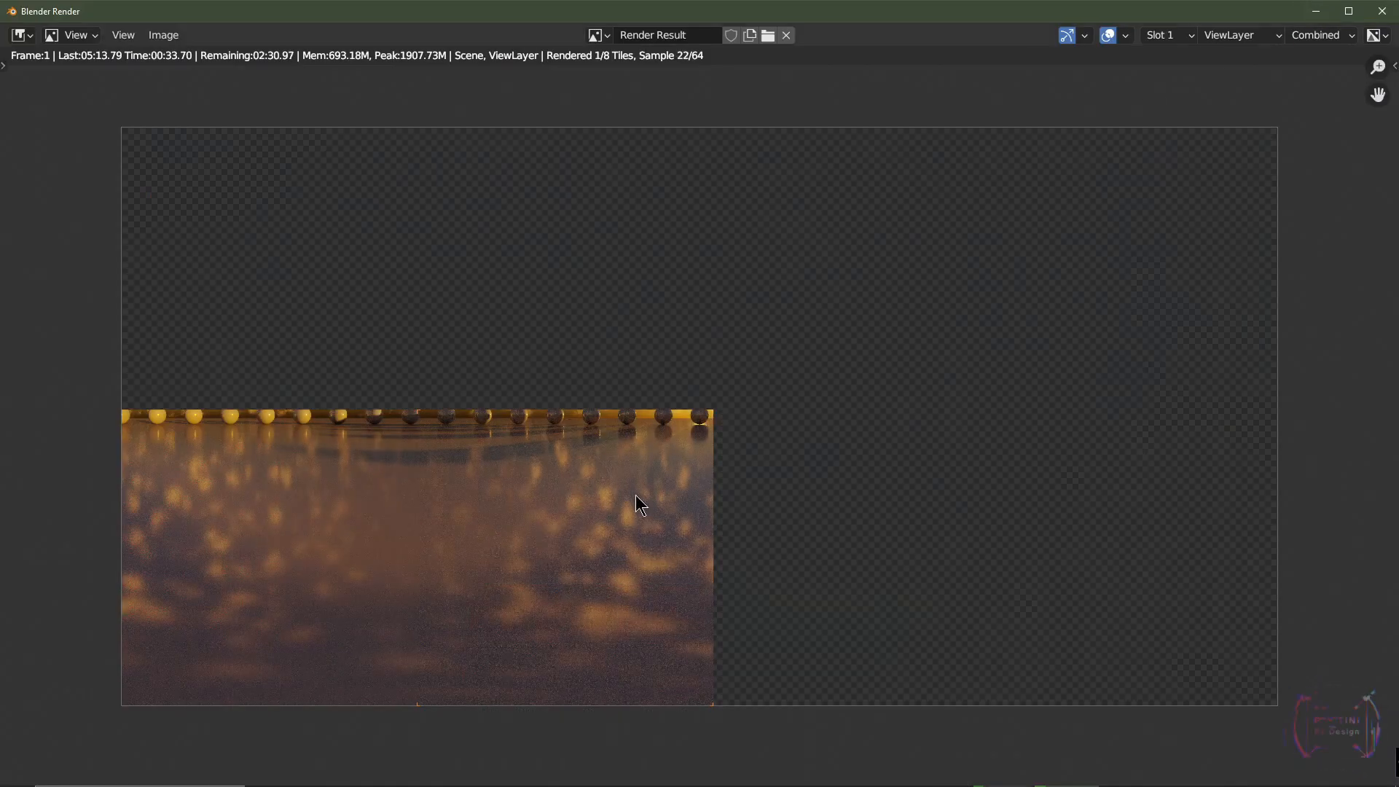
mouse_move(718, 471)
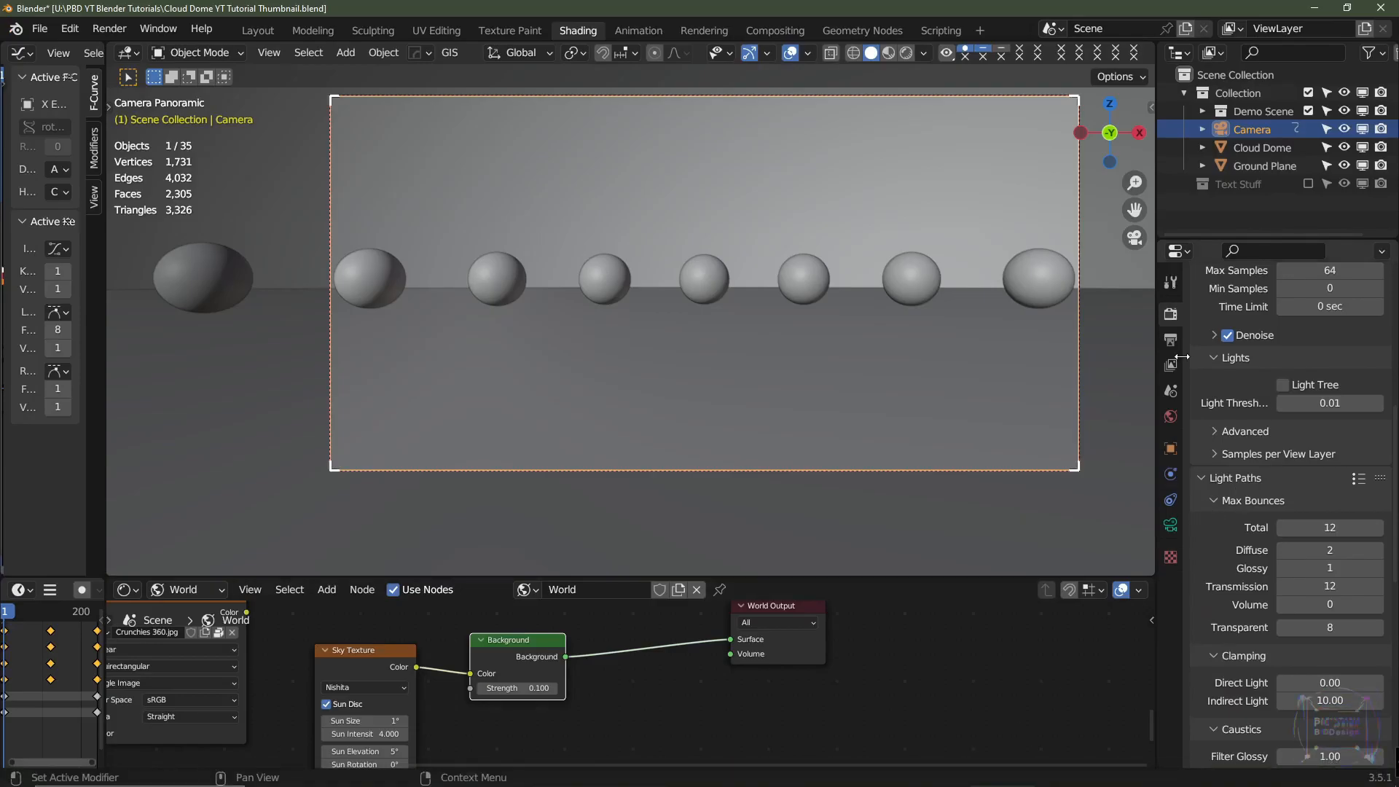
Review the Filmic view transform and Medium Contrast look, then show the finished render.
scroll(down, 3)
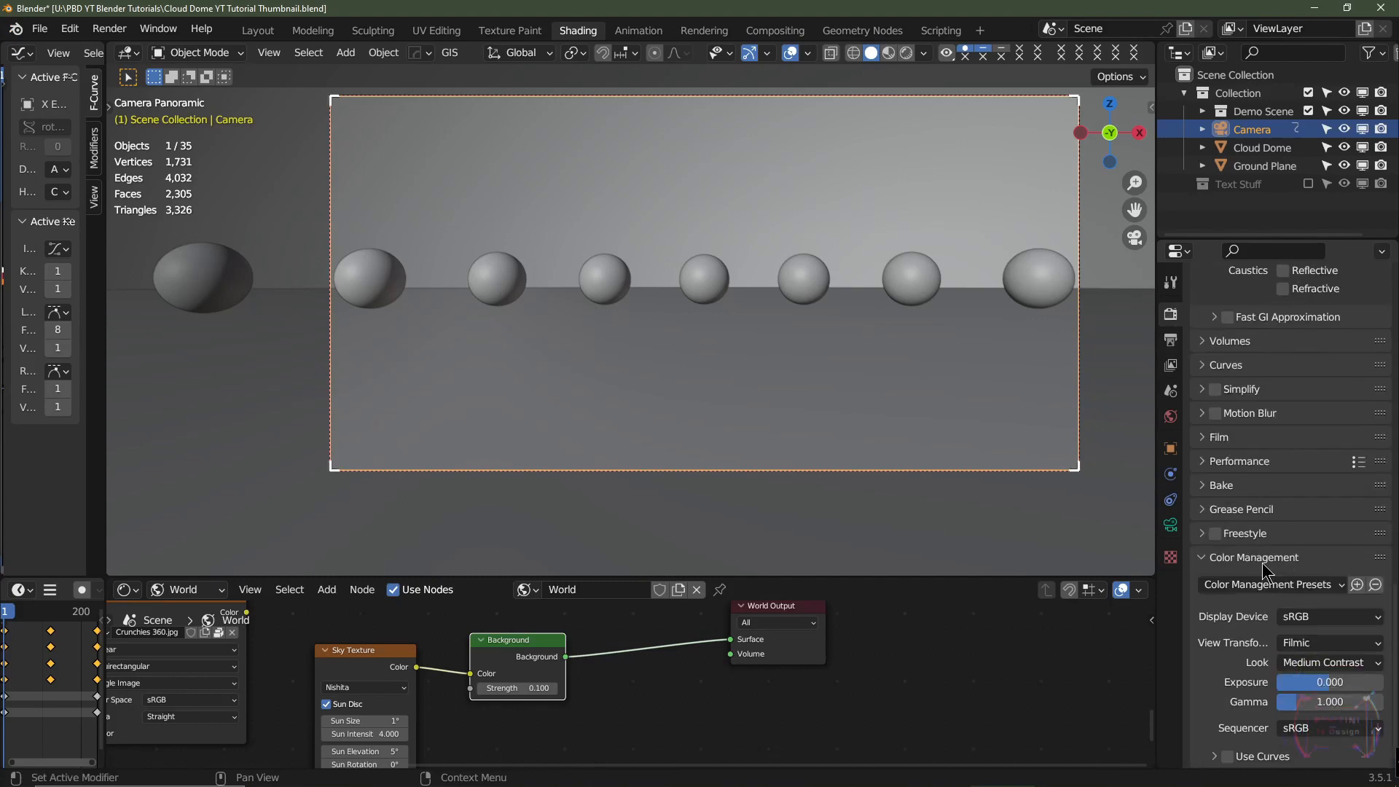
mouse_move(1259, 568)
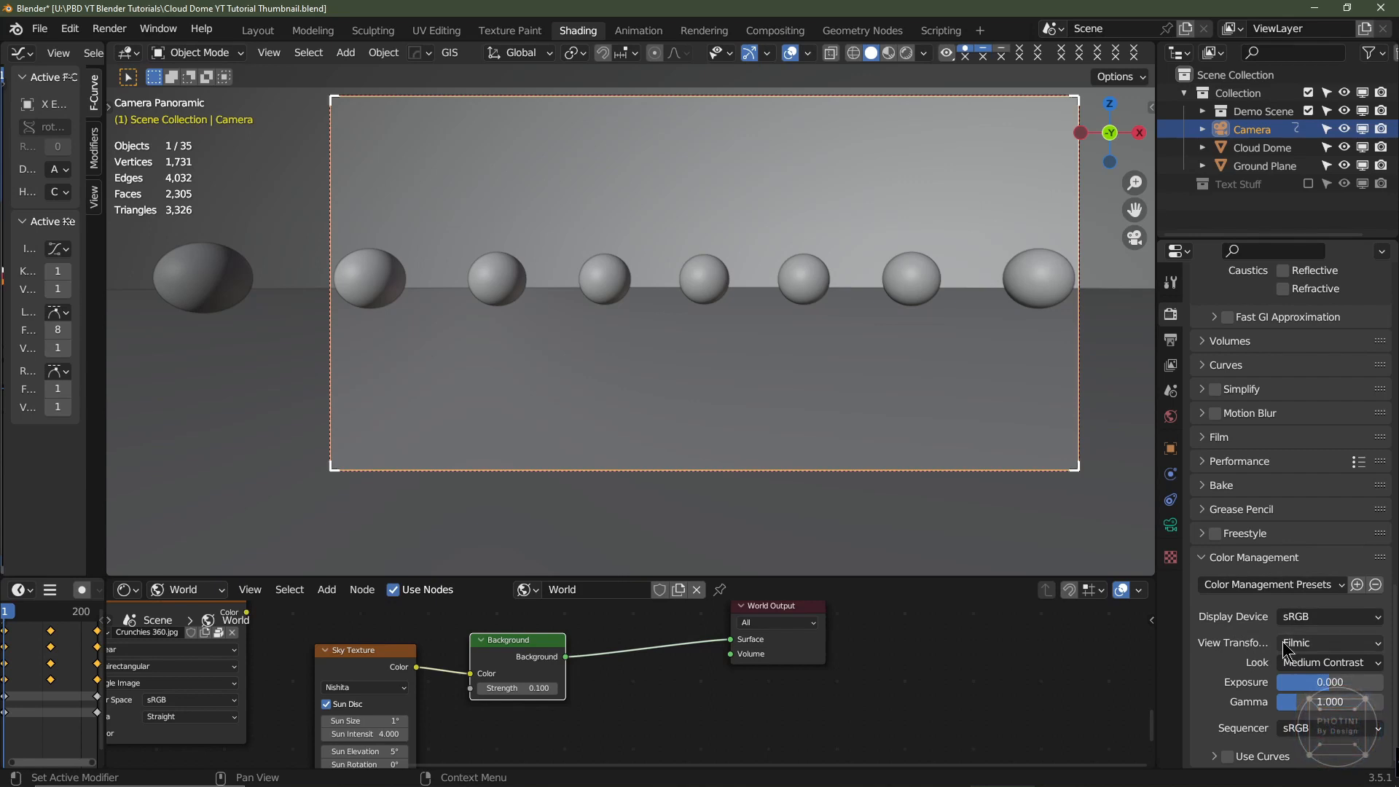
click(1328, 643)
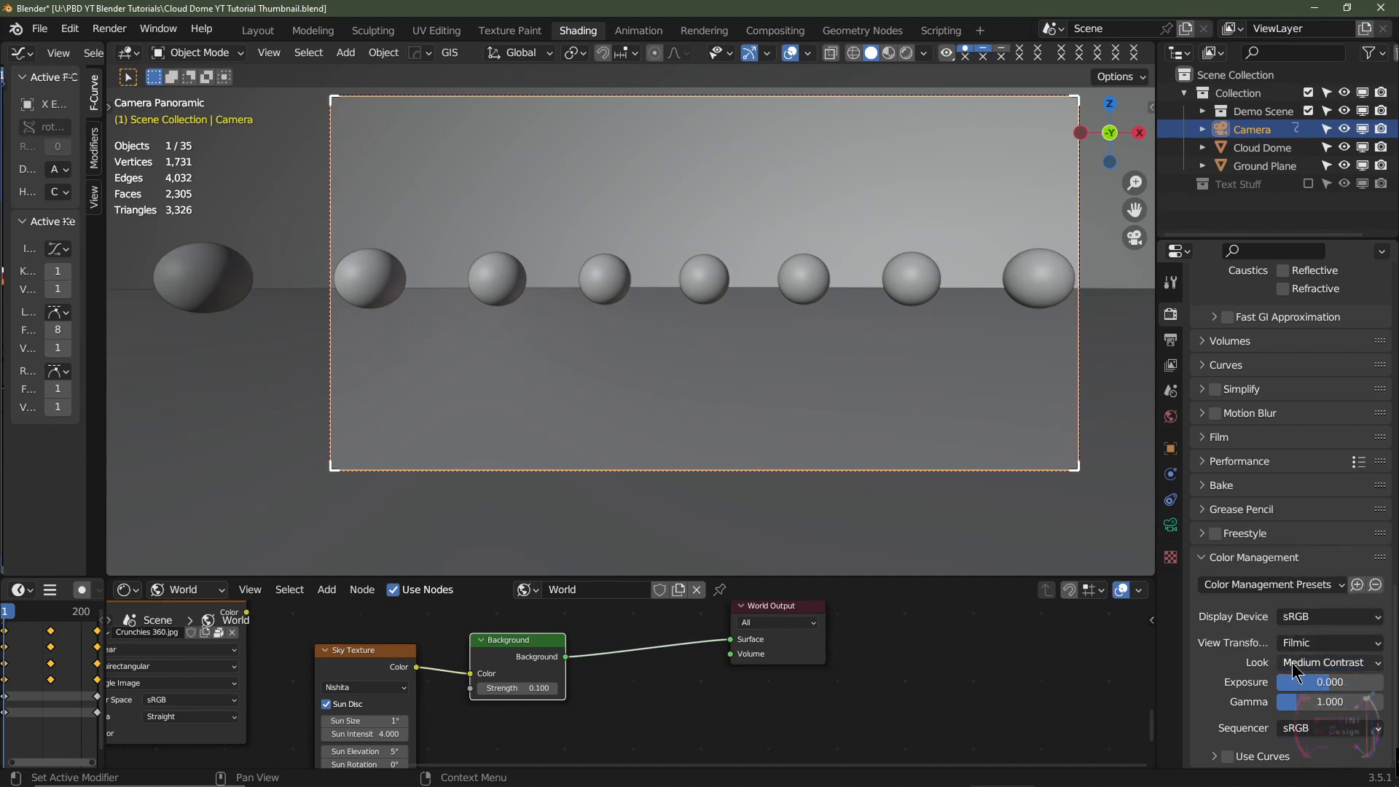
click(1328, 662)
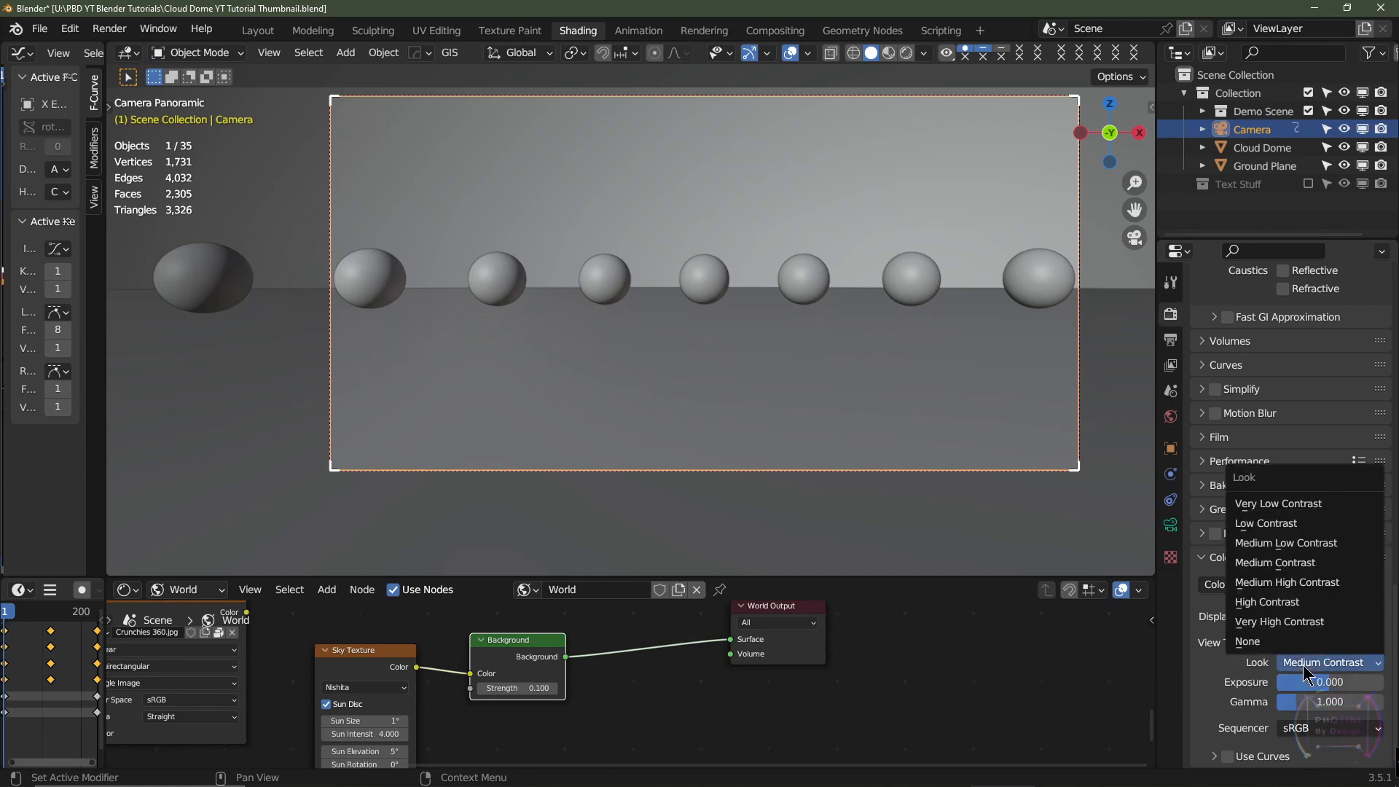
mouse_move(1265, 601)
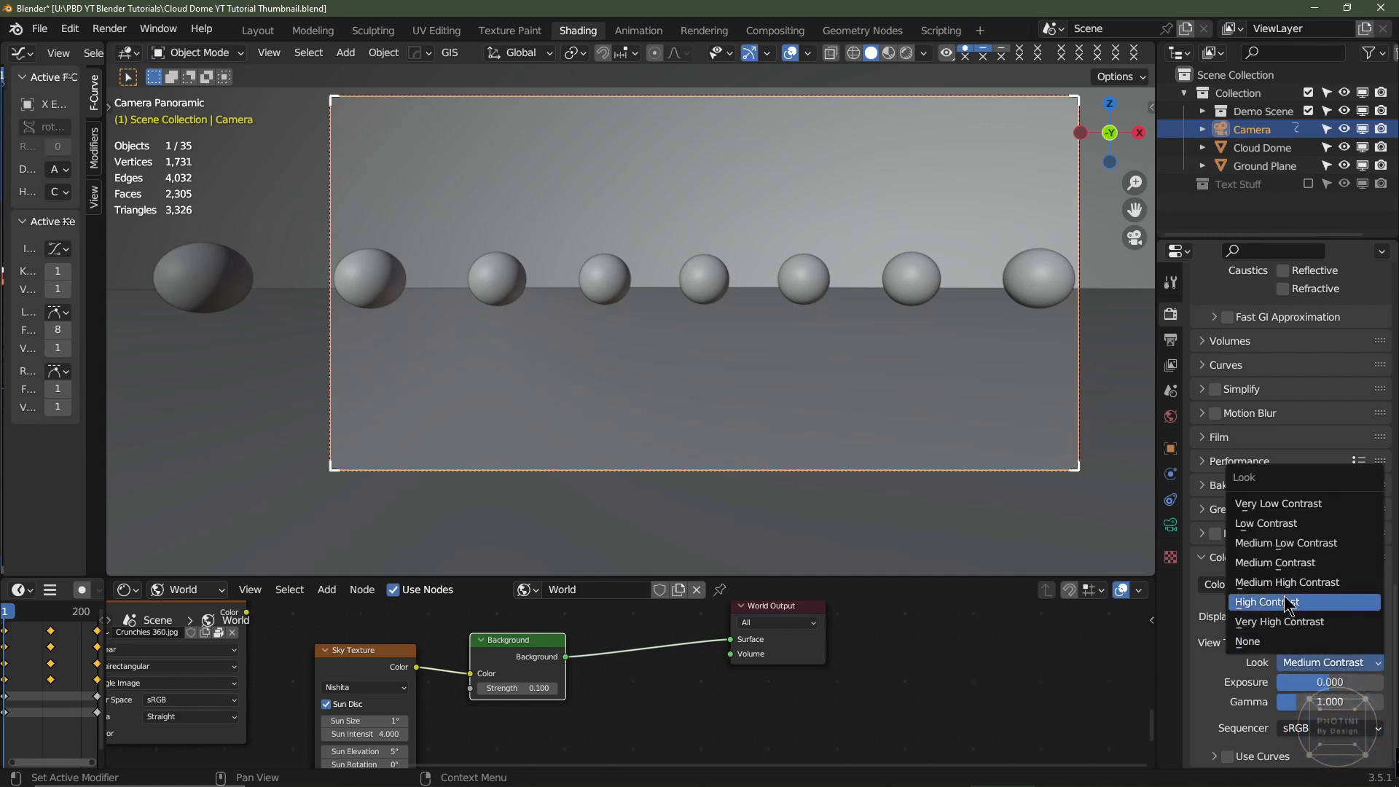
mouse_move(1287, 582)
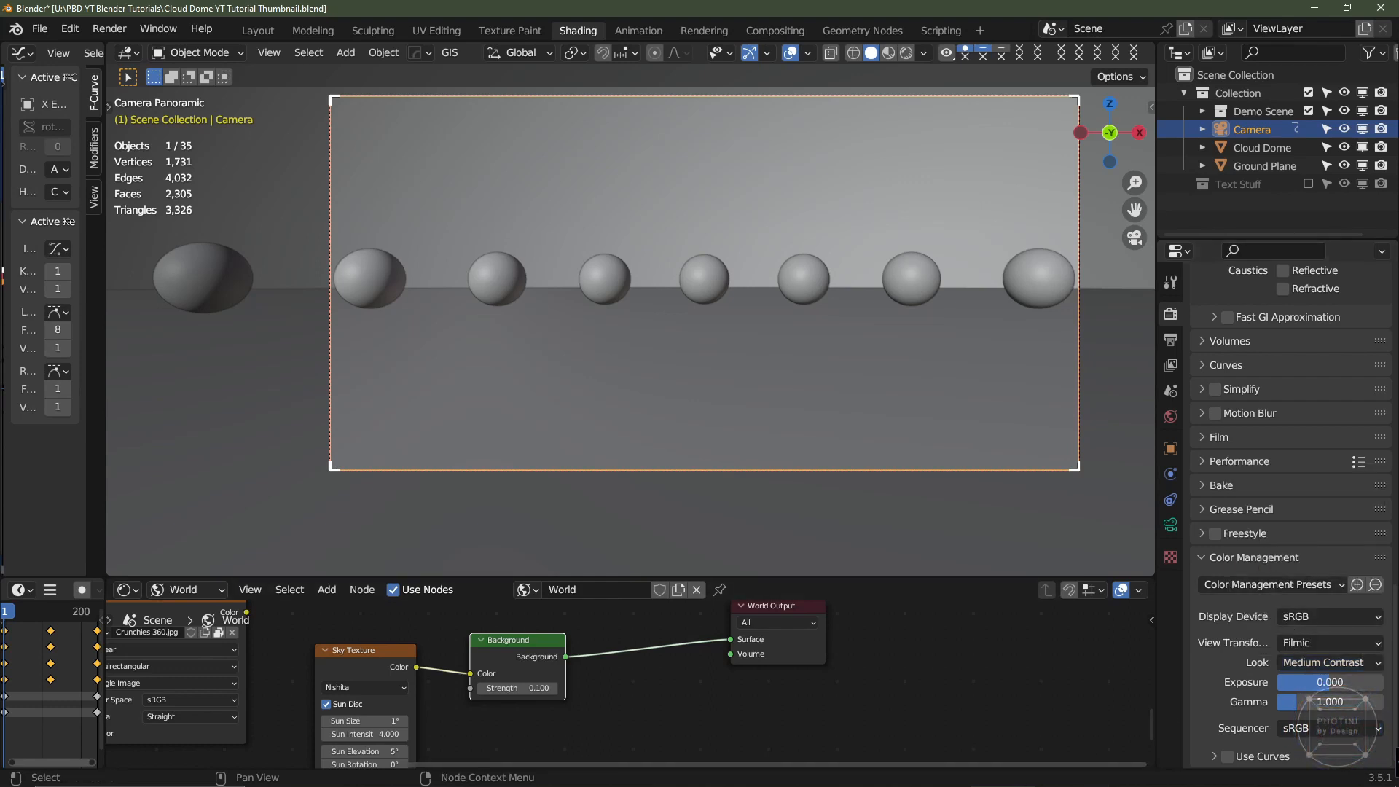
key(F12)
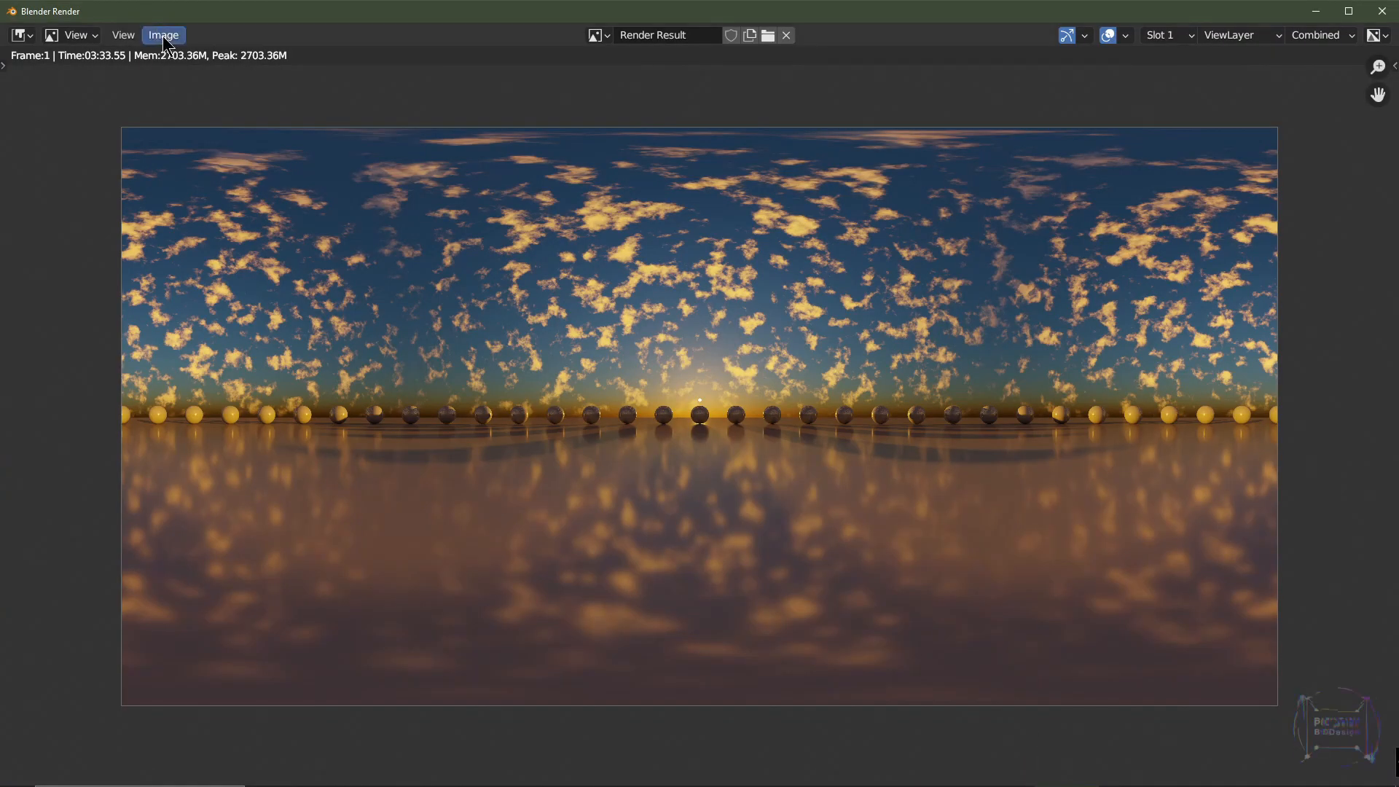
Save the render as a Radiance HDR file named '360 HDR 1 Tut.hdr'.
click(164, 35)
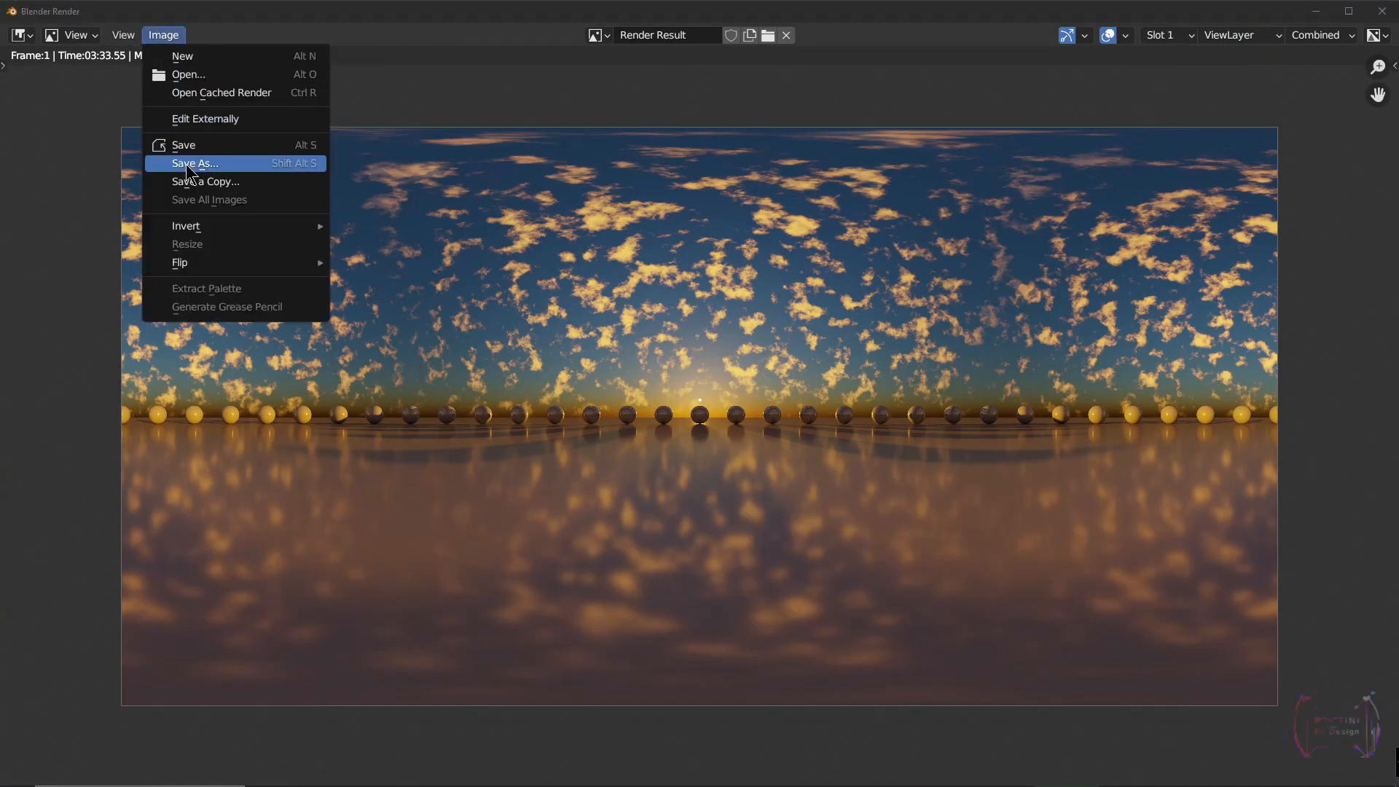
click(193, 163)
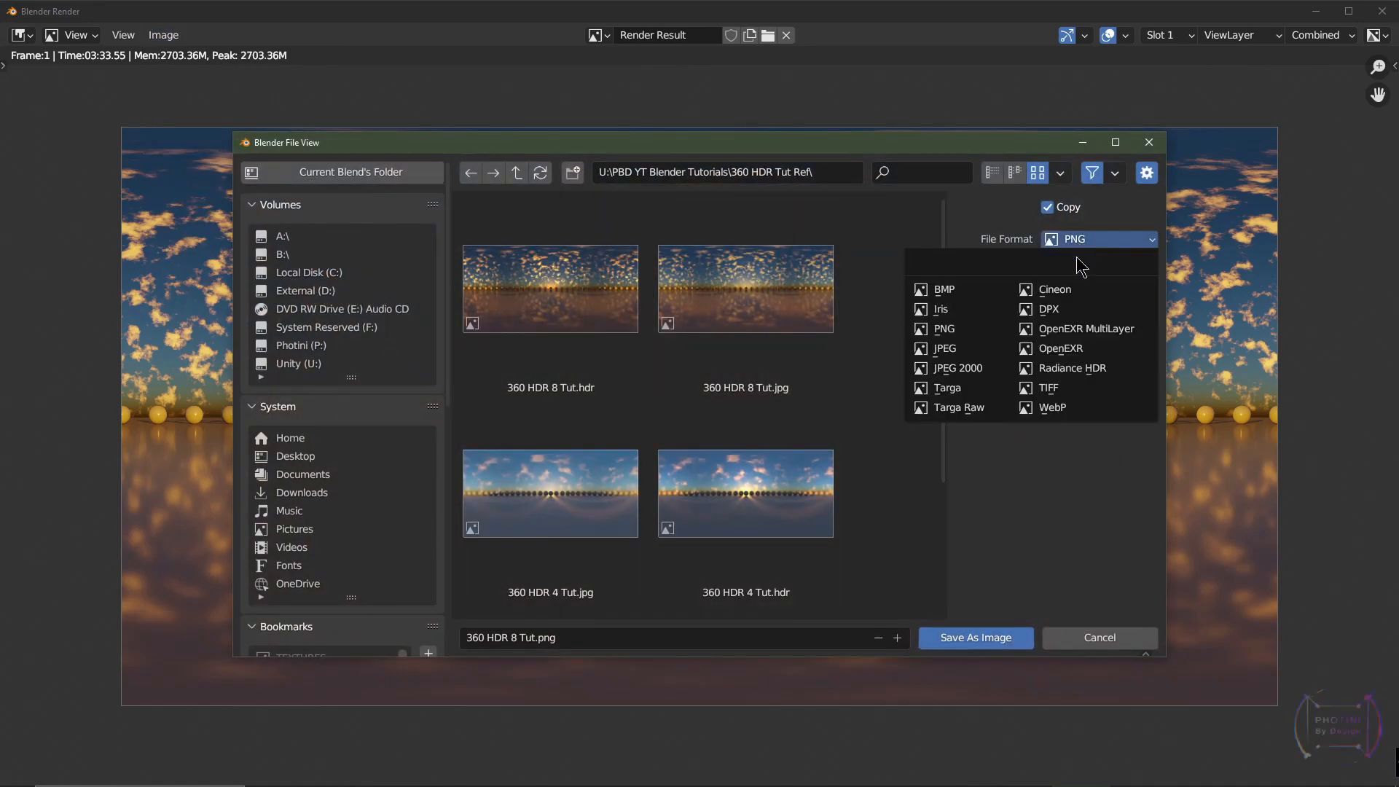
mouse_move(1072, 368)
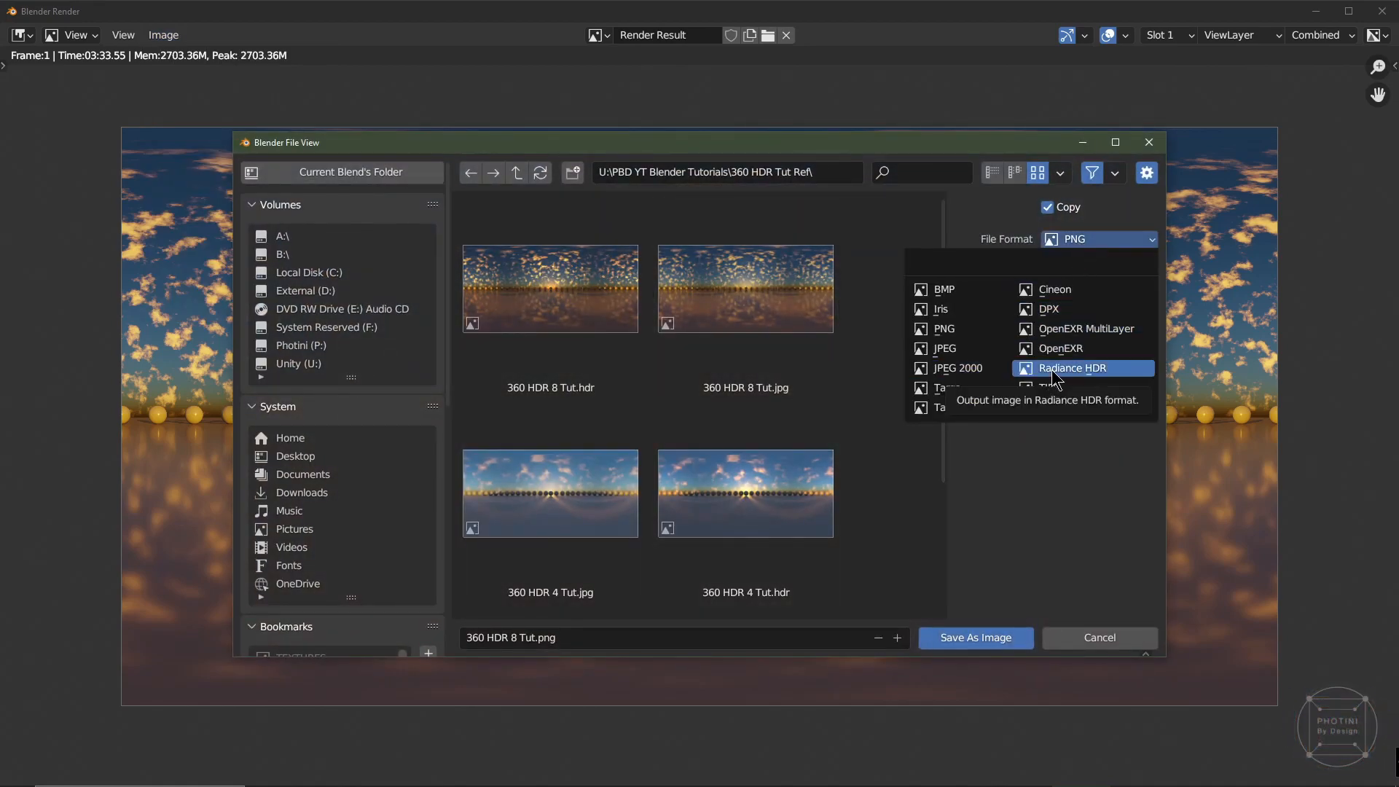
click(1071, 367)
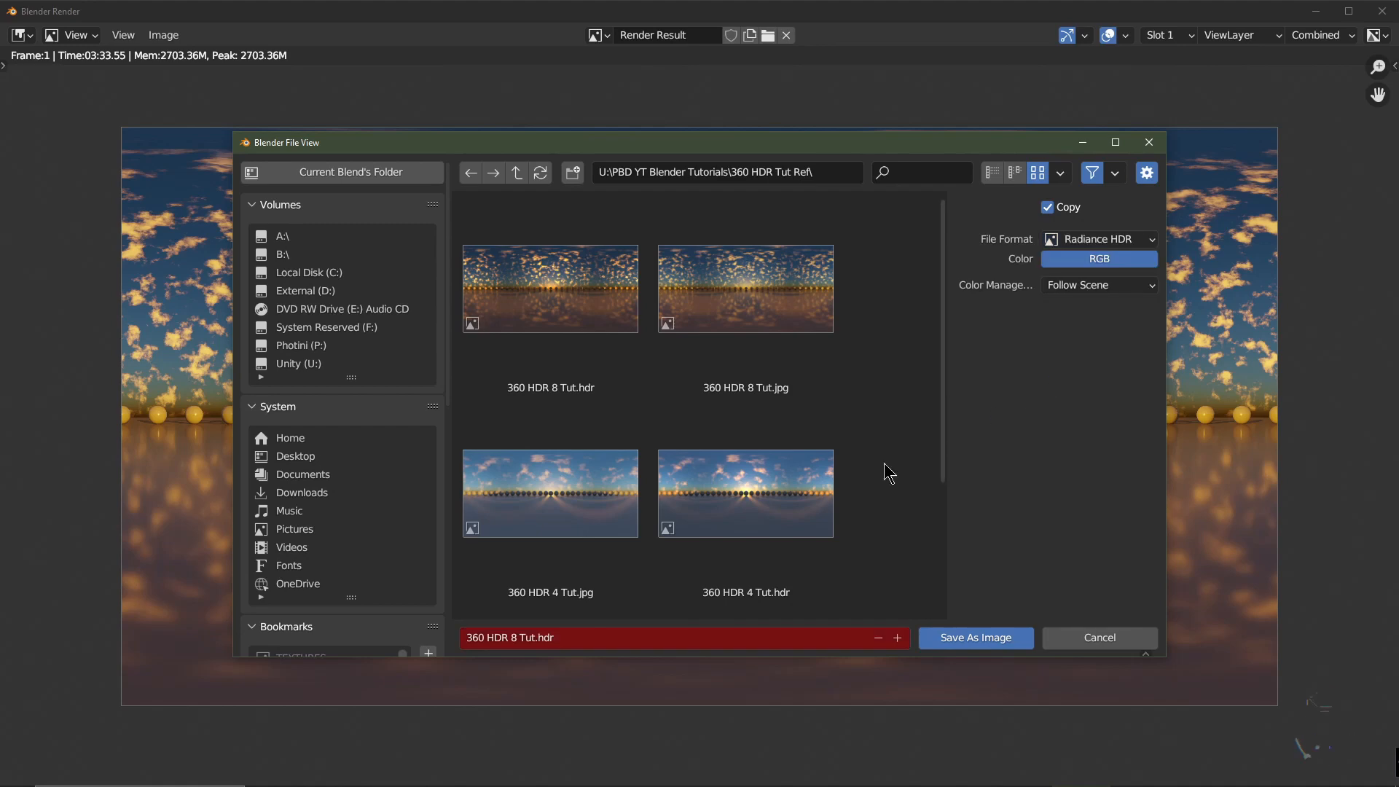
click(560, 637)
text(1)
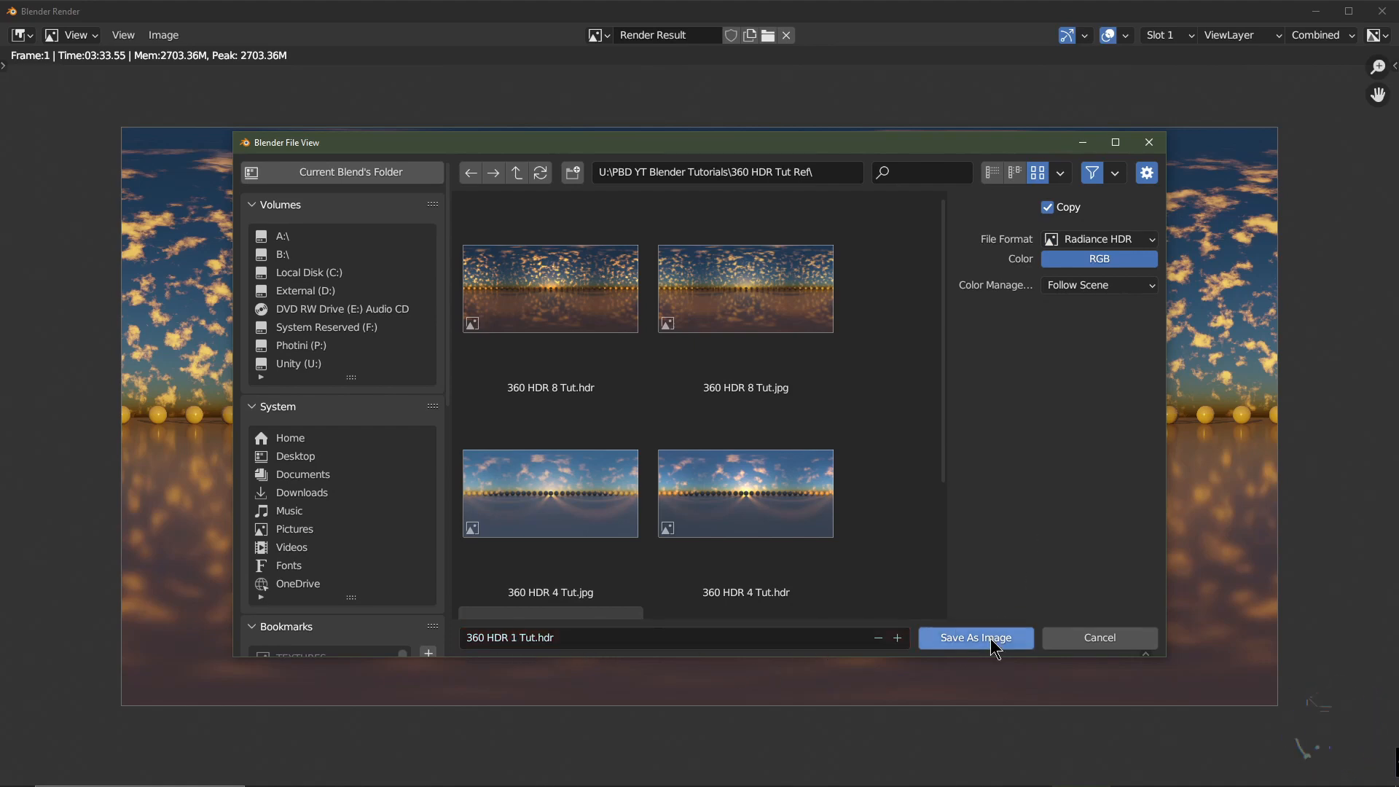
click(975, 637)
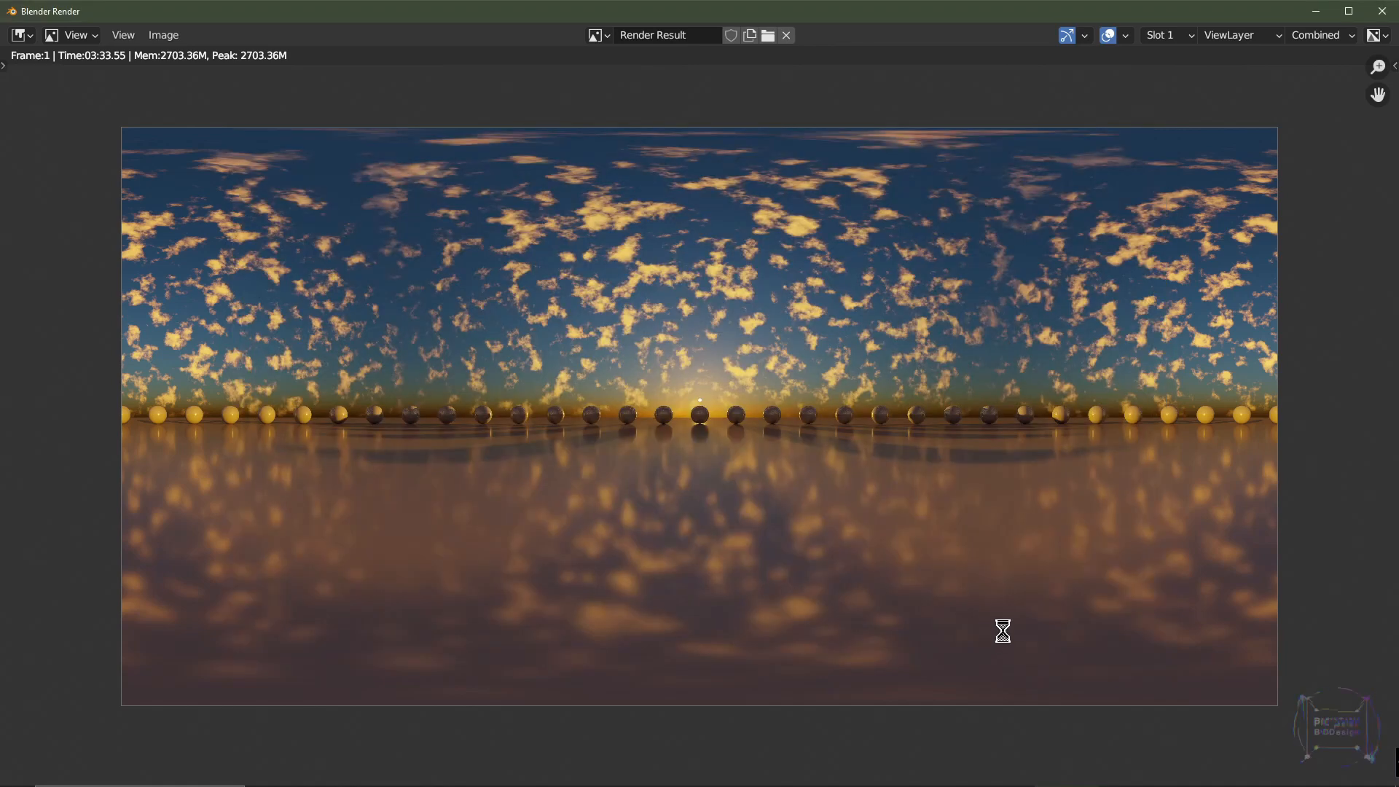
mouse_move(784, 365)
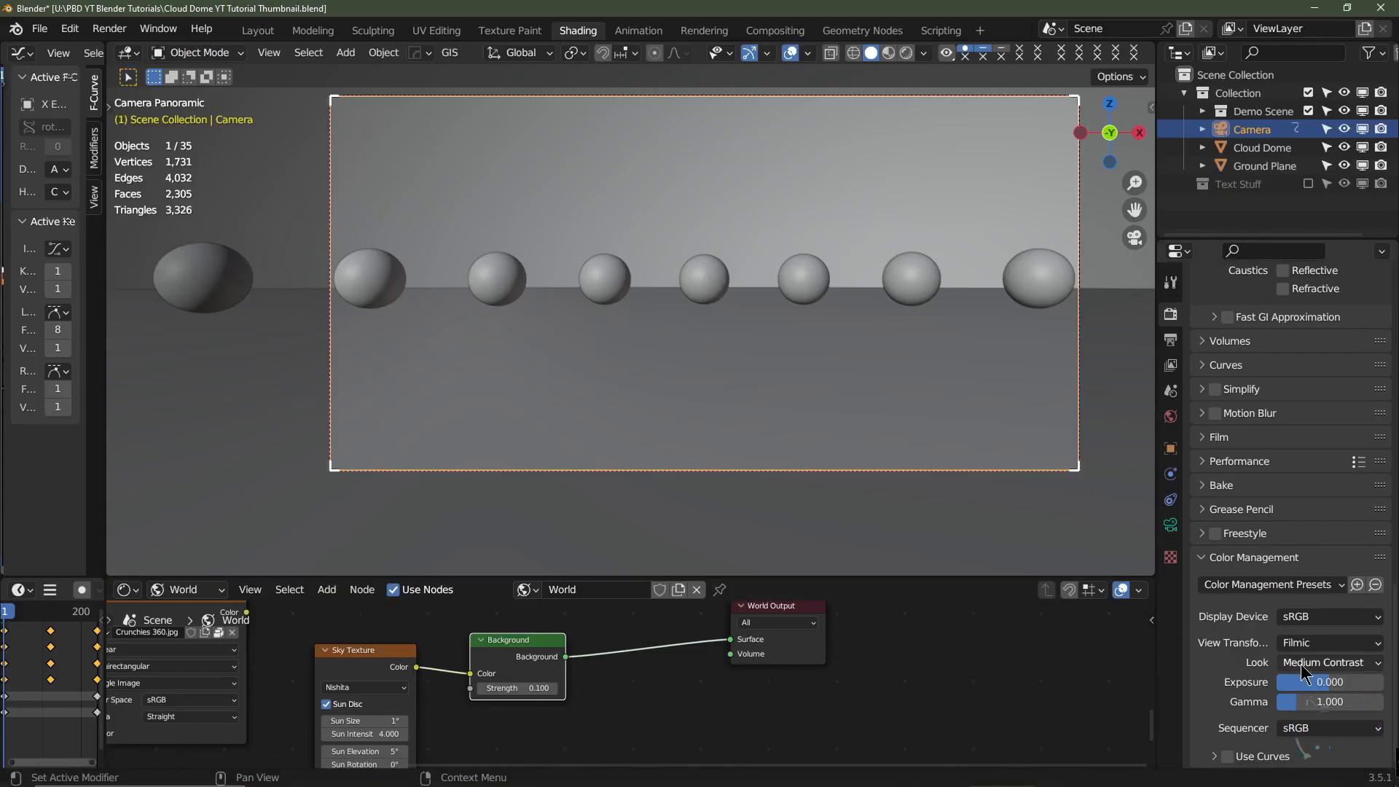
Choose High Contrast from the Color Management Look dropdown.
click(1329, 662)
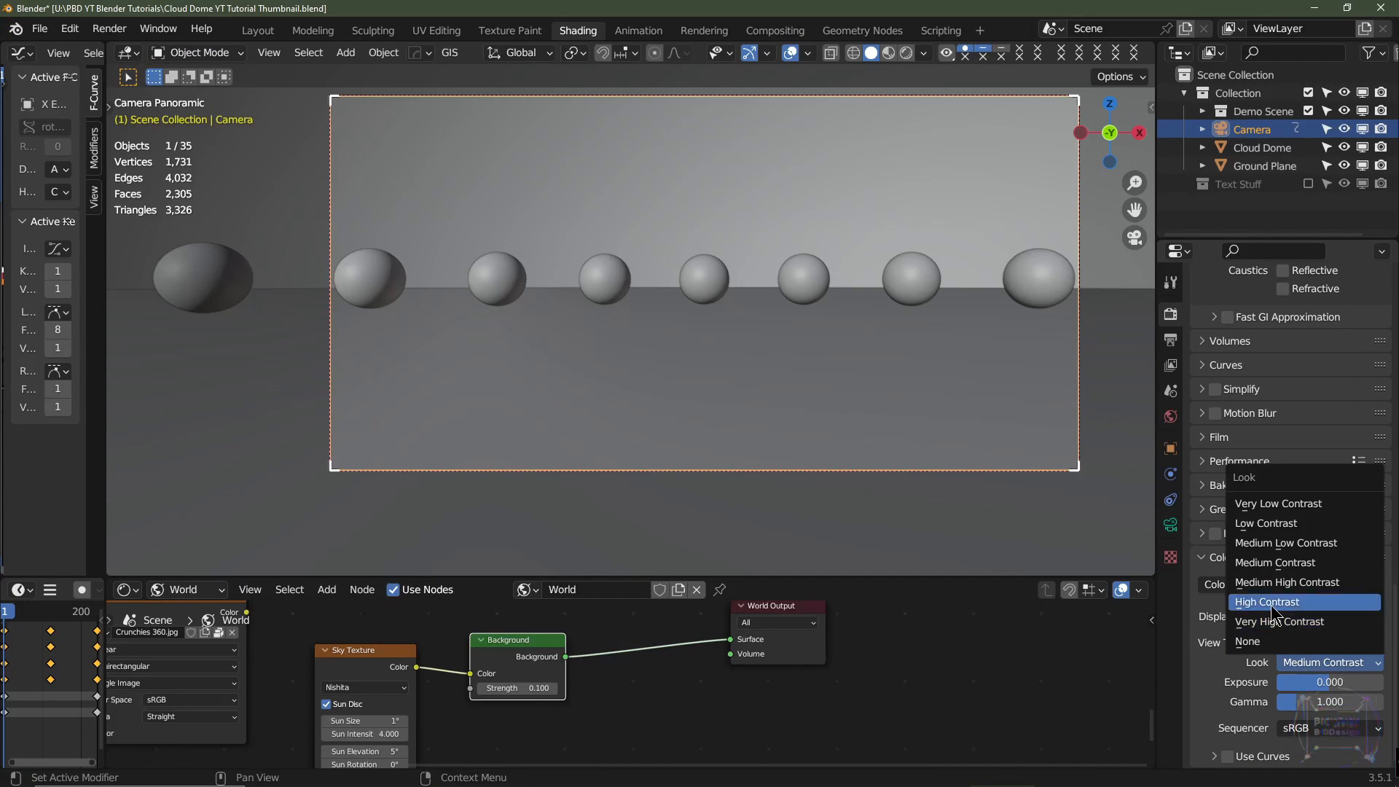
click(1266, 601)
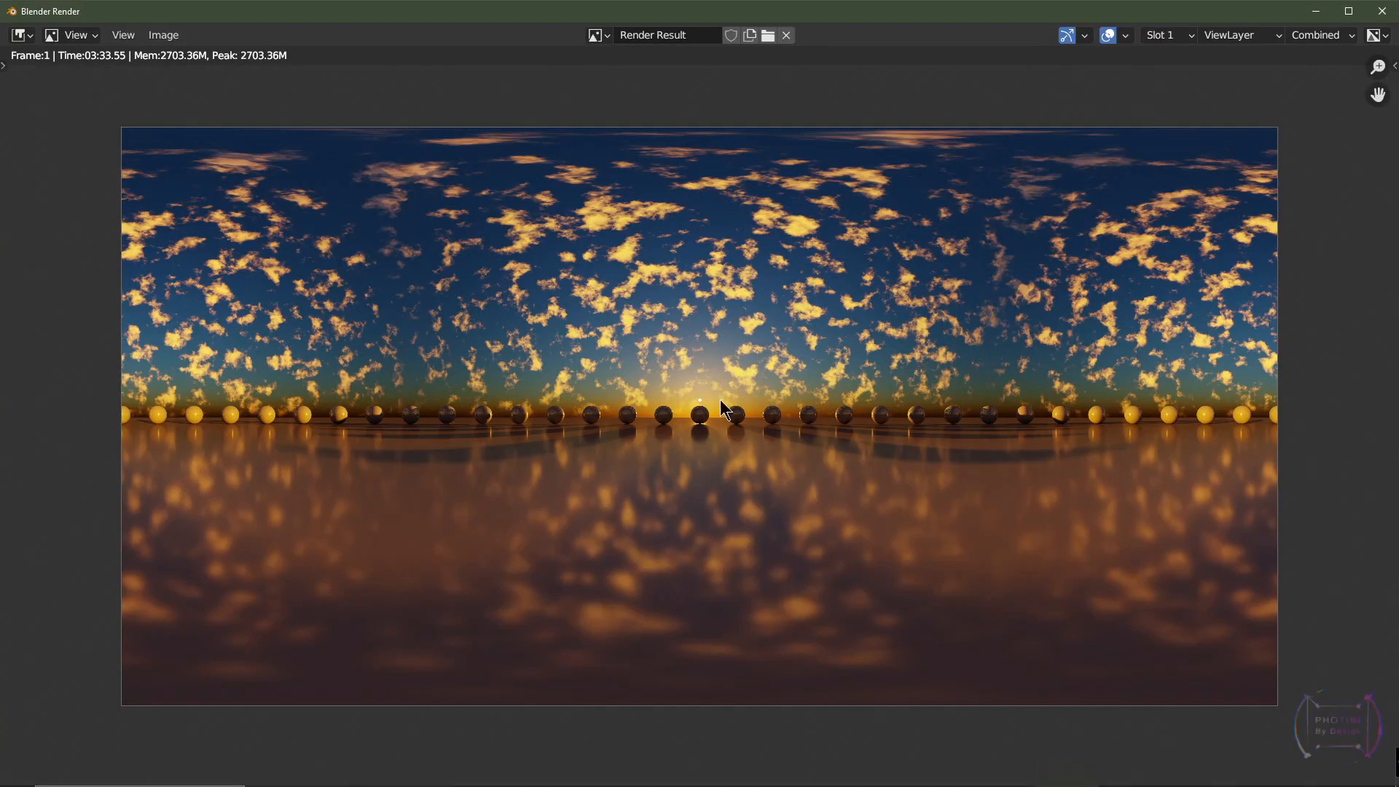
mouse_move(754, 391)
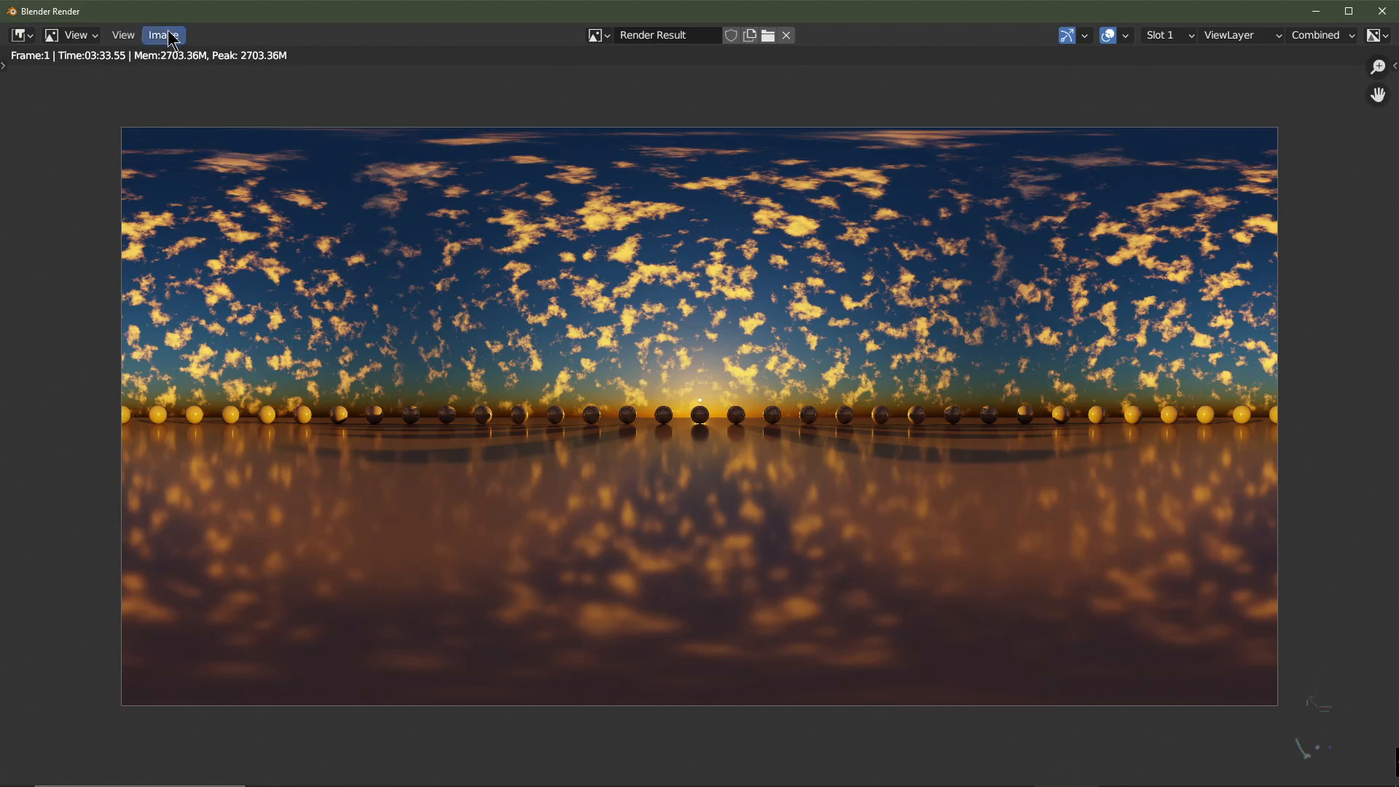
Save the render as JPEG at 50% quality, named '360 HDR 1 Tut.jpg'.
click(163, 35)
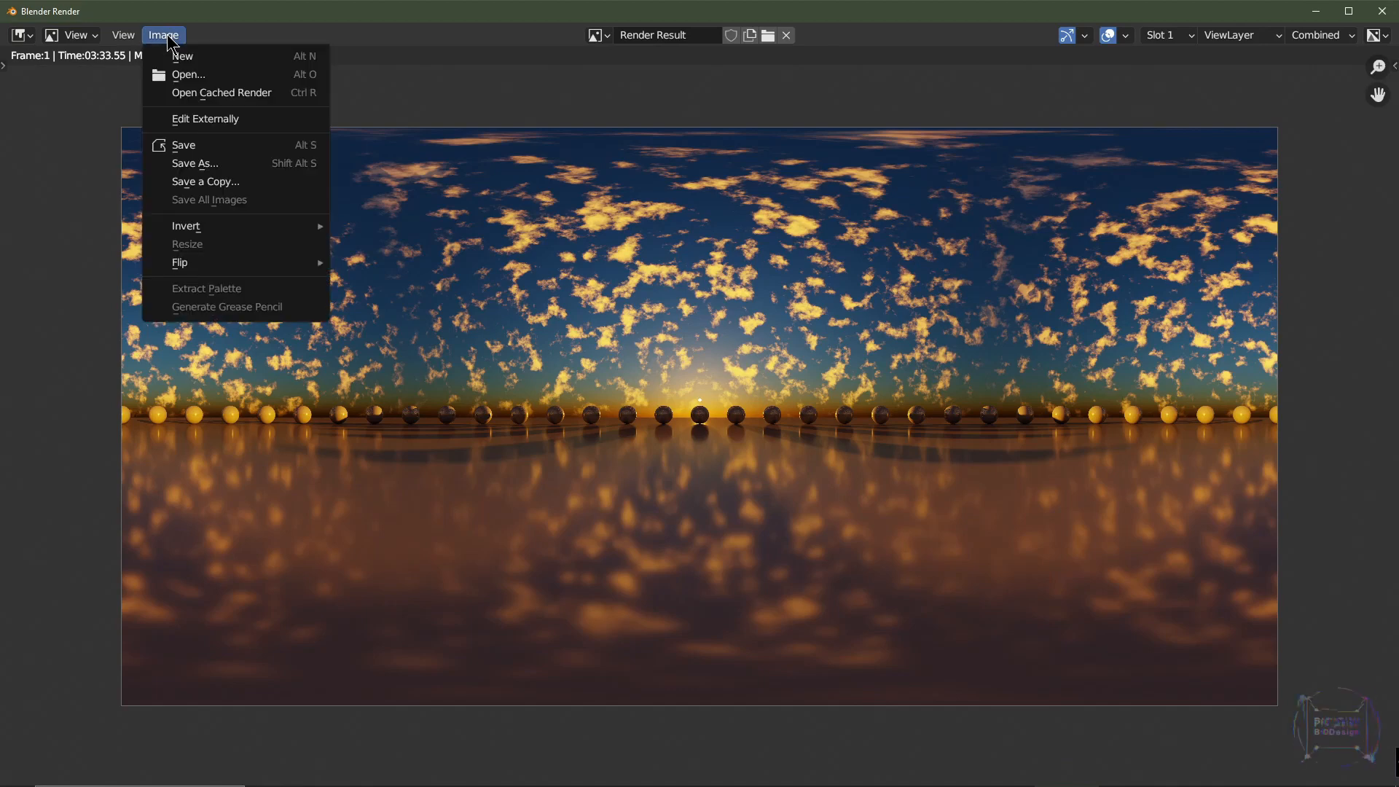
click(195, 163)
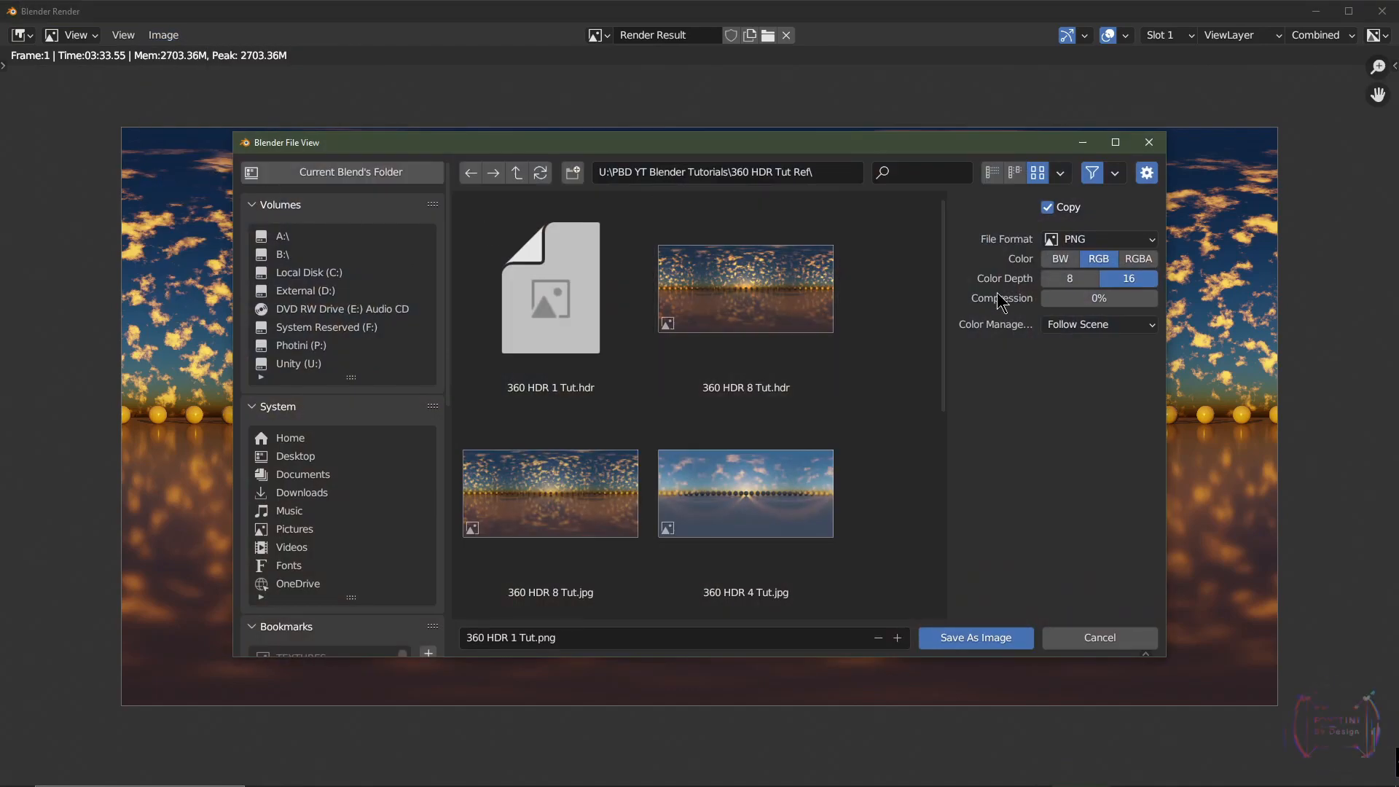
click(1098, 239)
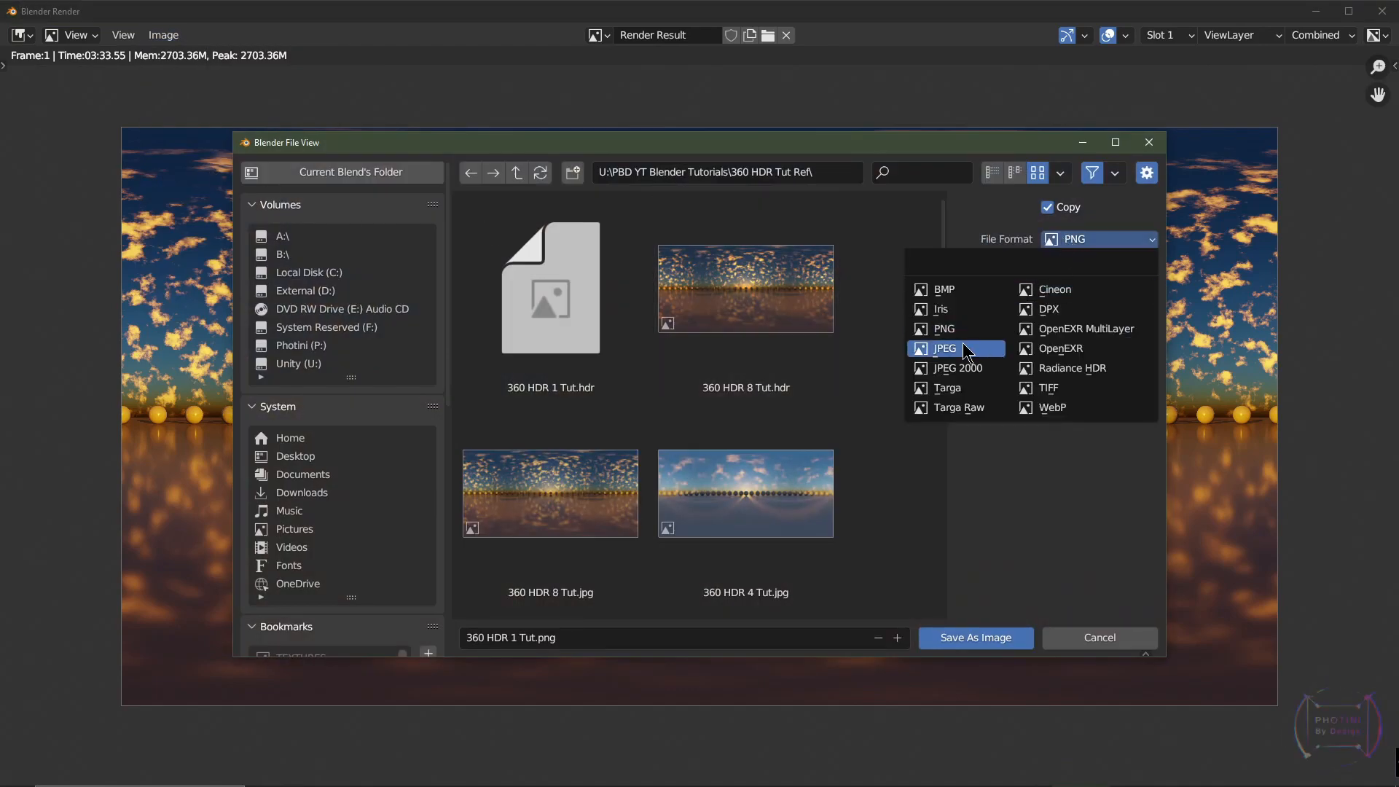
click(943, 348)
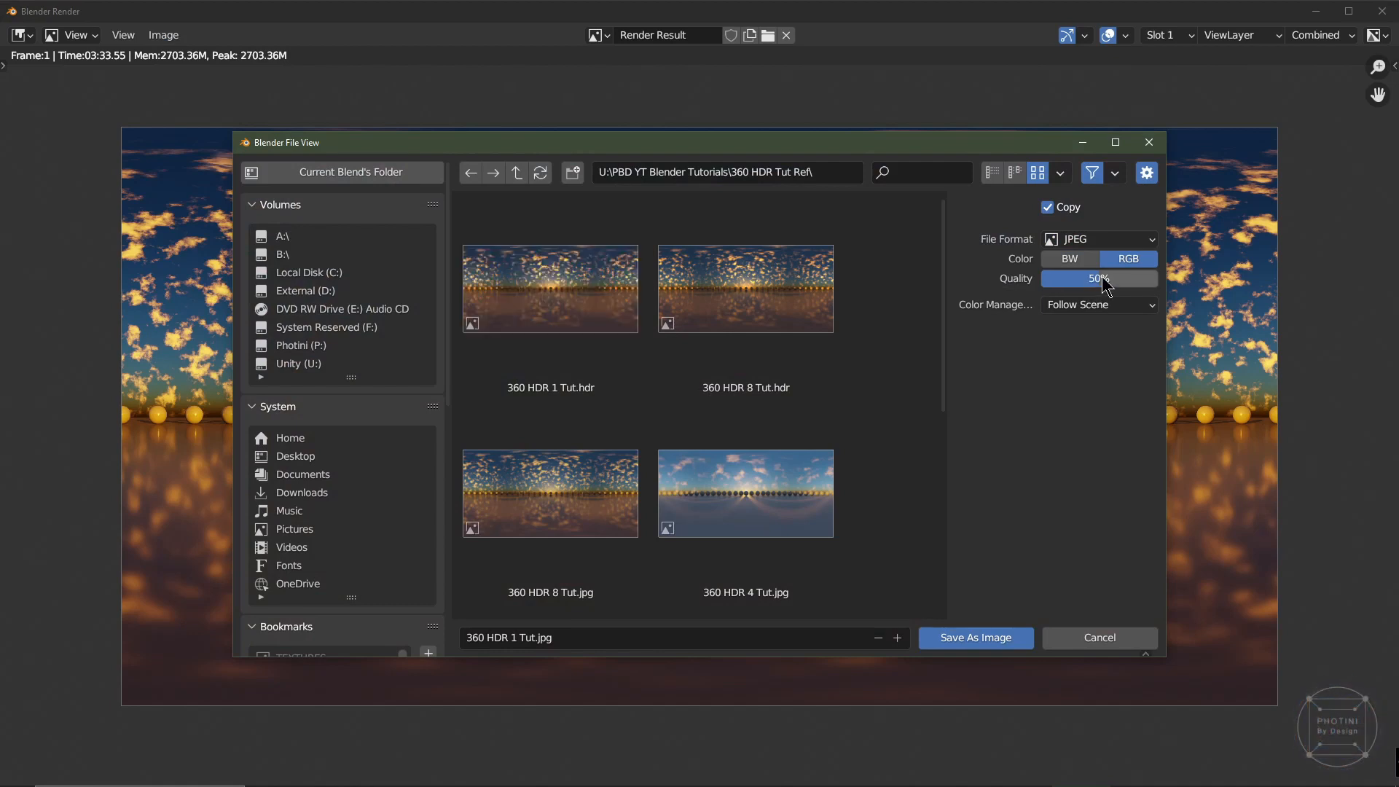
mouse_move(1100, 278)
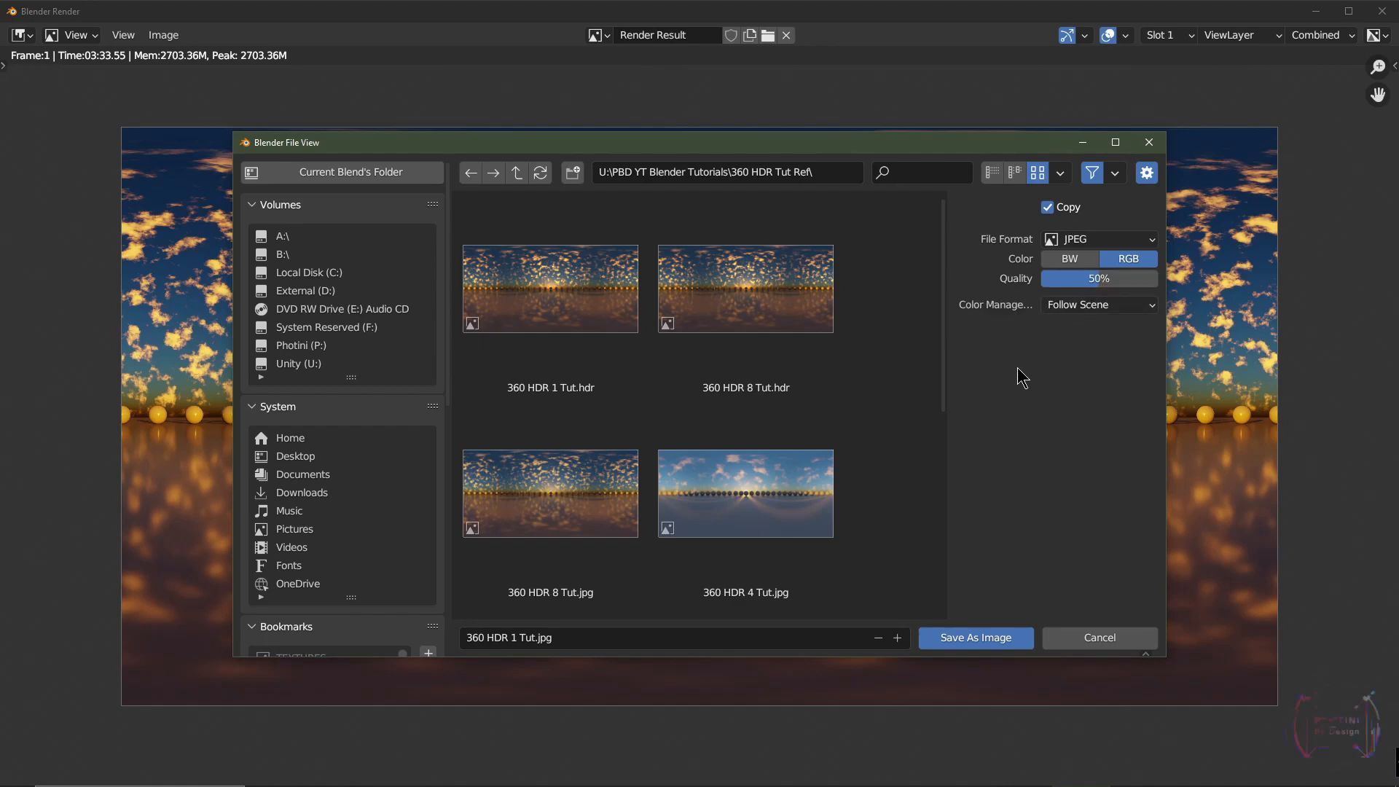
click(550, 288)
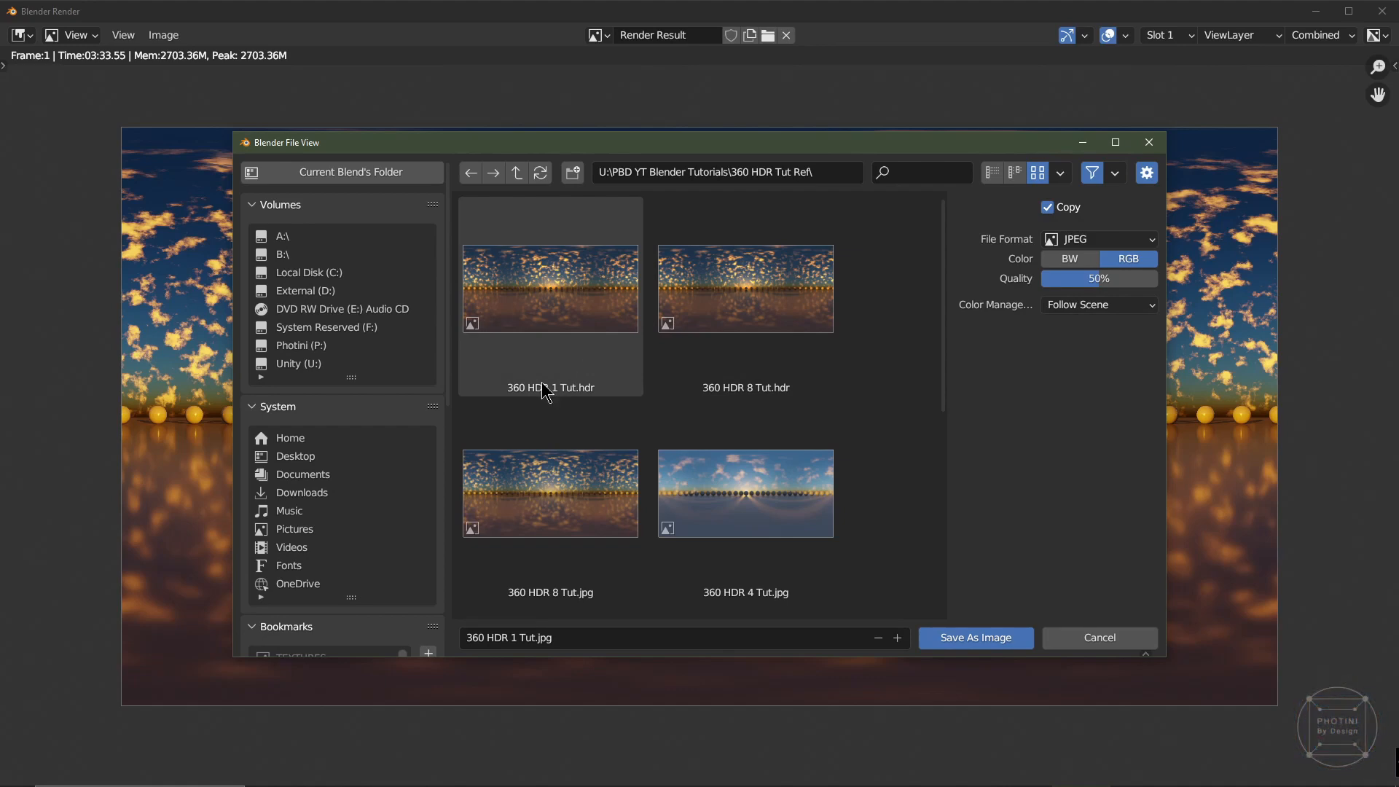
click(744, 493)
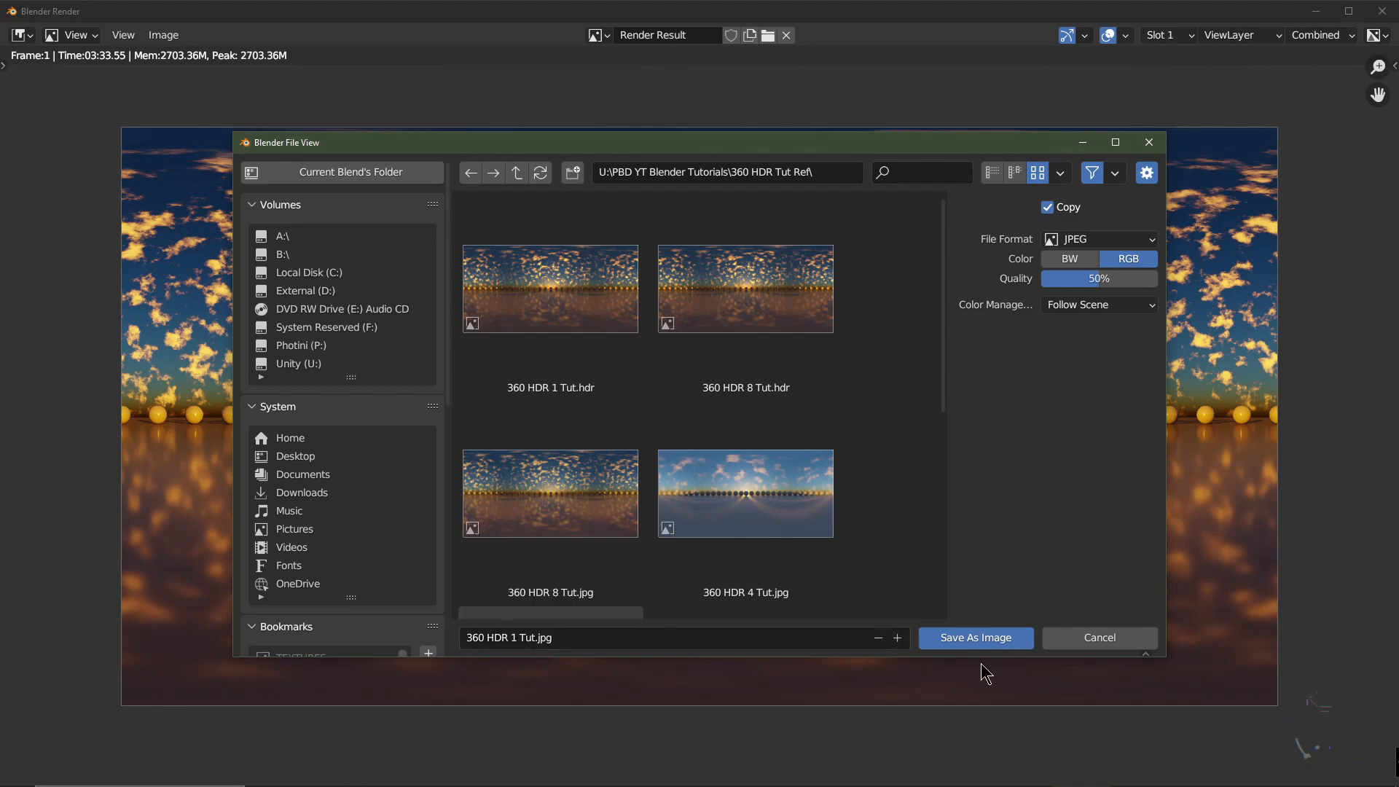
click(974, 636)
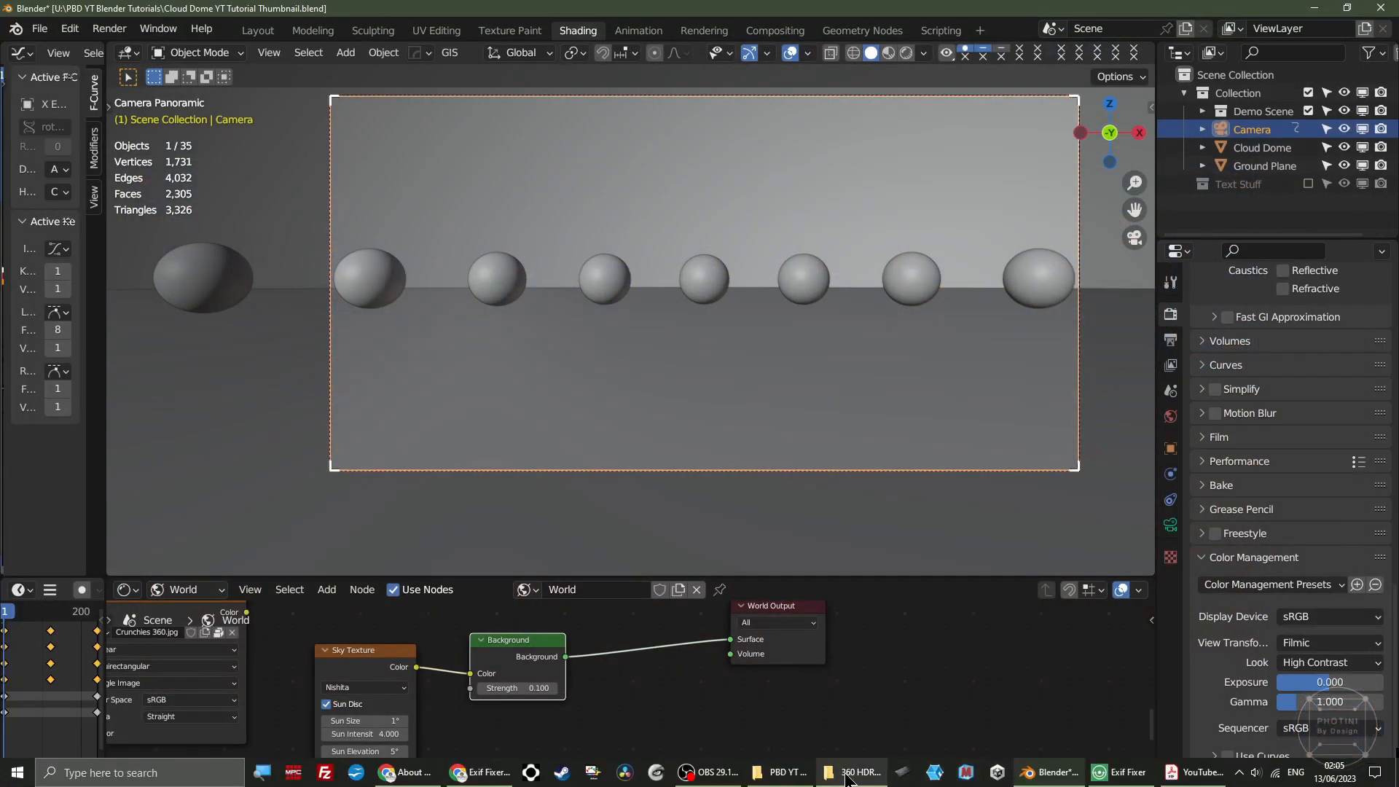
In the 360 HDR Tut Ref folder, check the new JPEG and HDR file sizes.
click(852, 772)
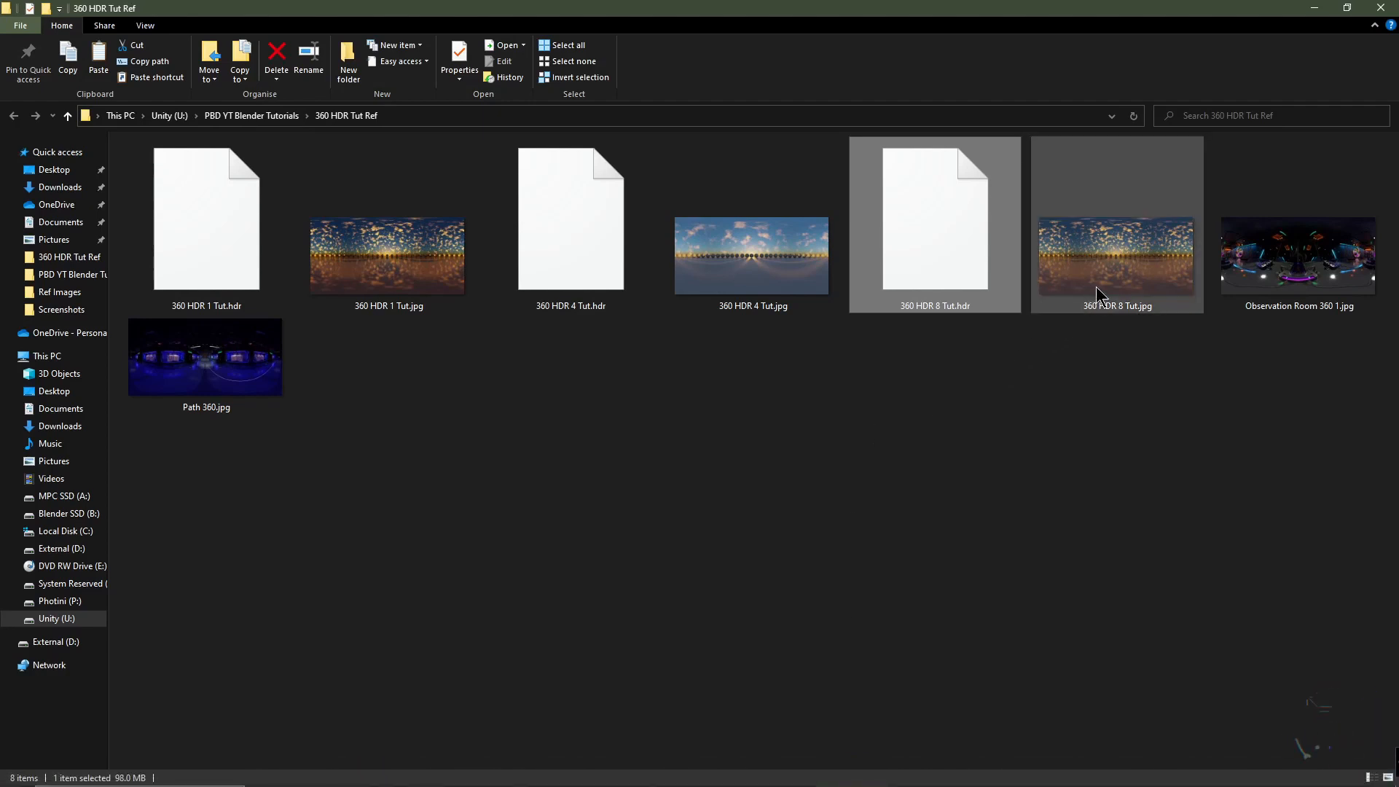
click(387, 255)
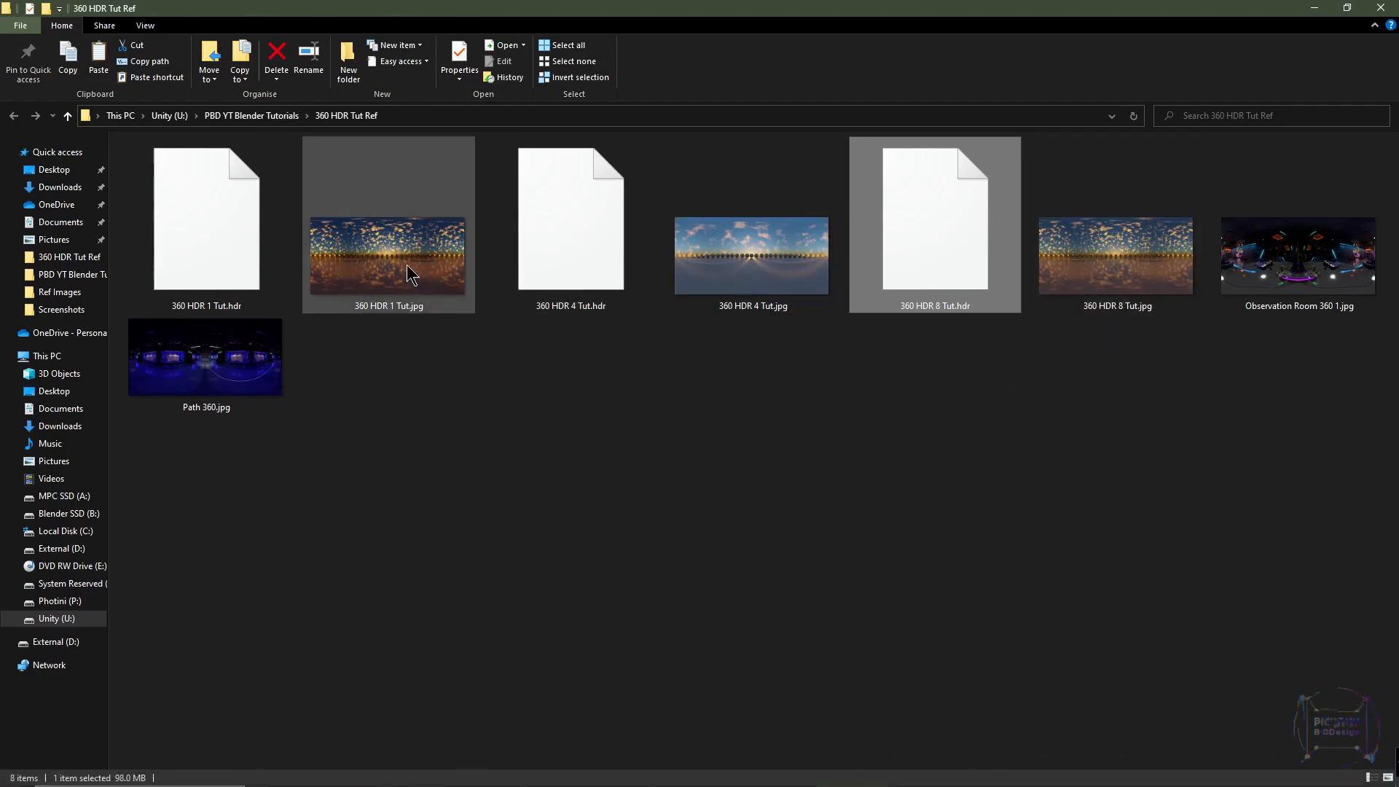
click(206, 219)
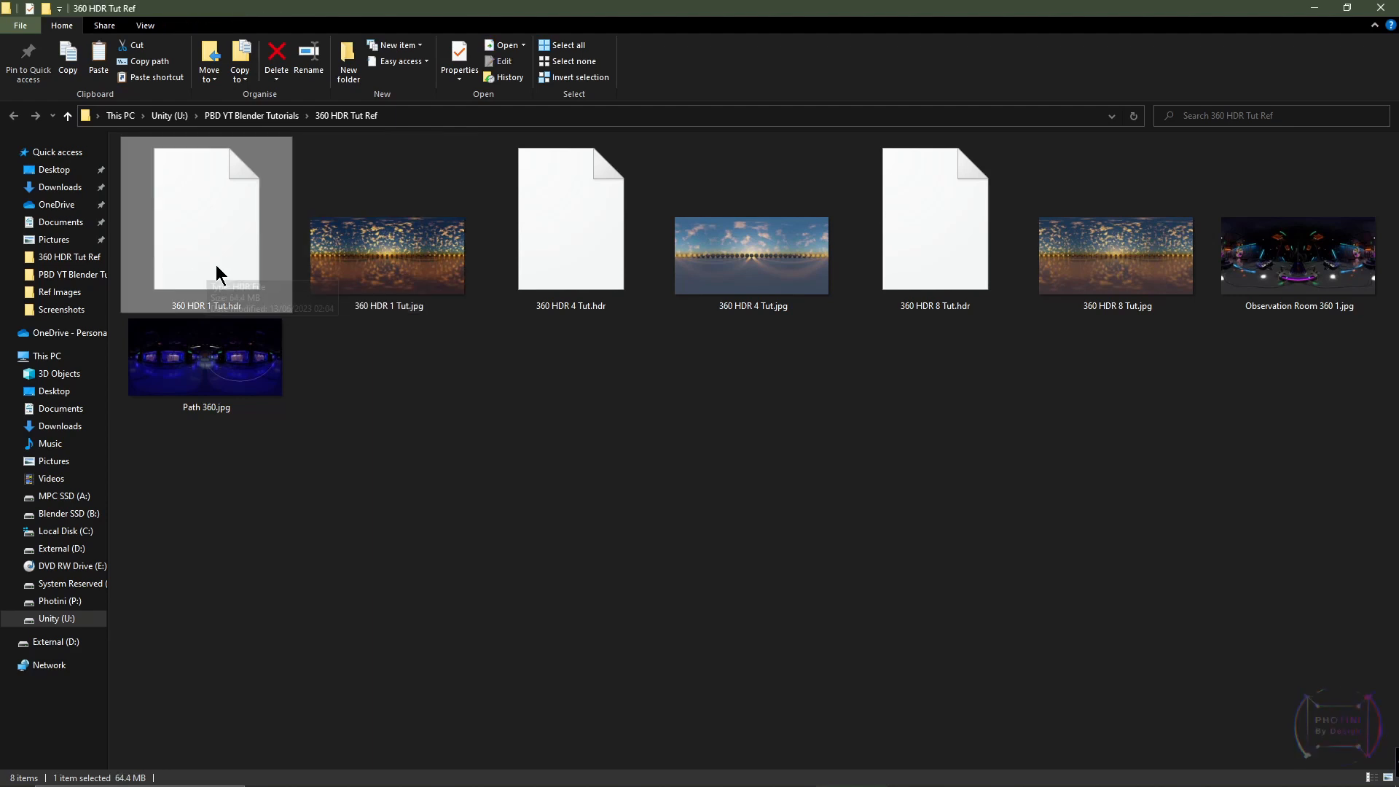
mouse_move(236, 315)
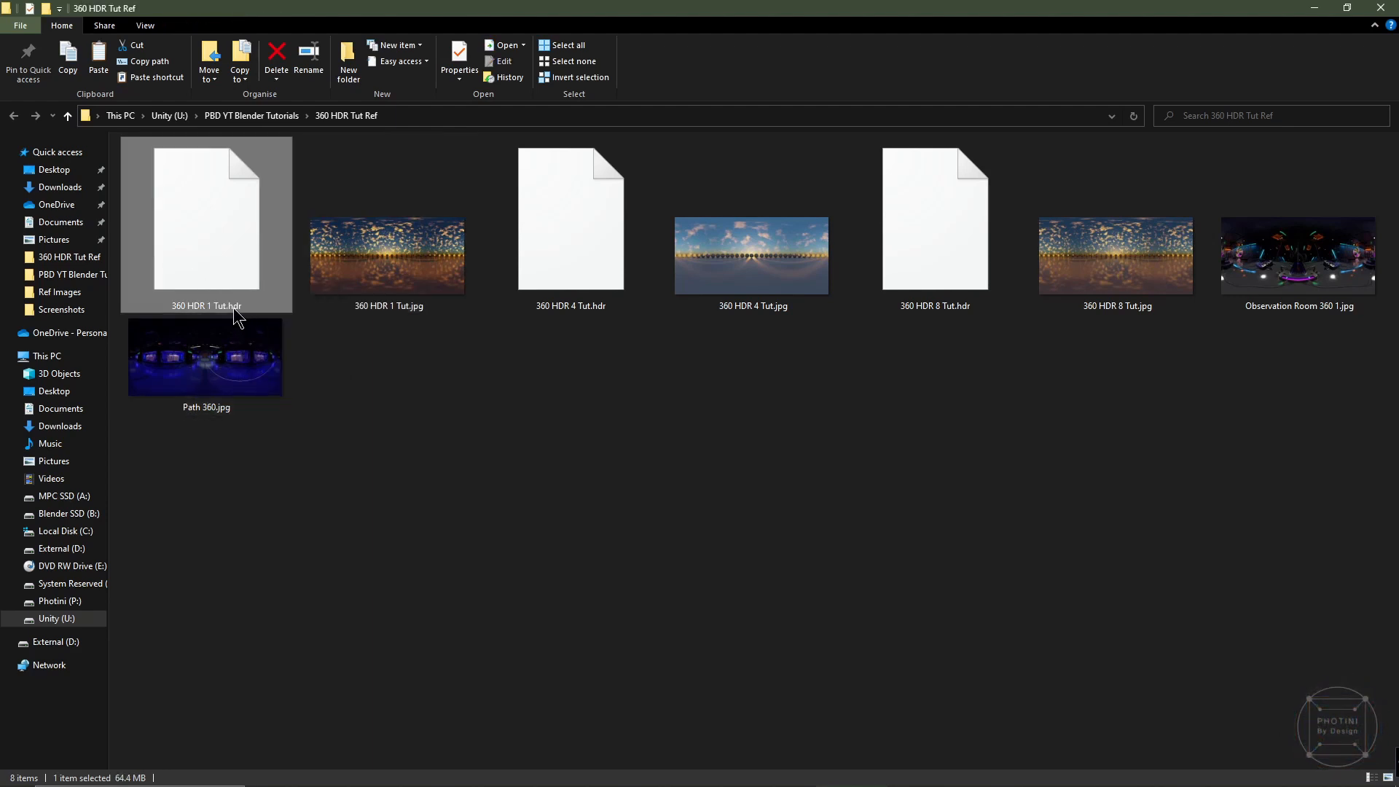
mouse_move(373, 370)
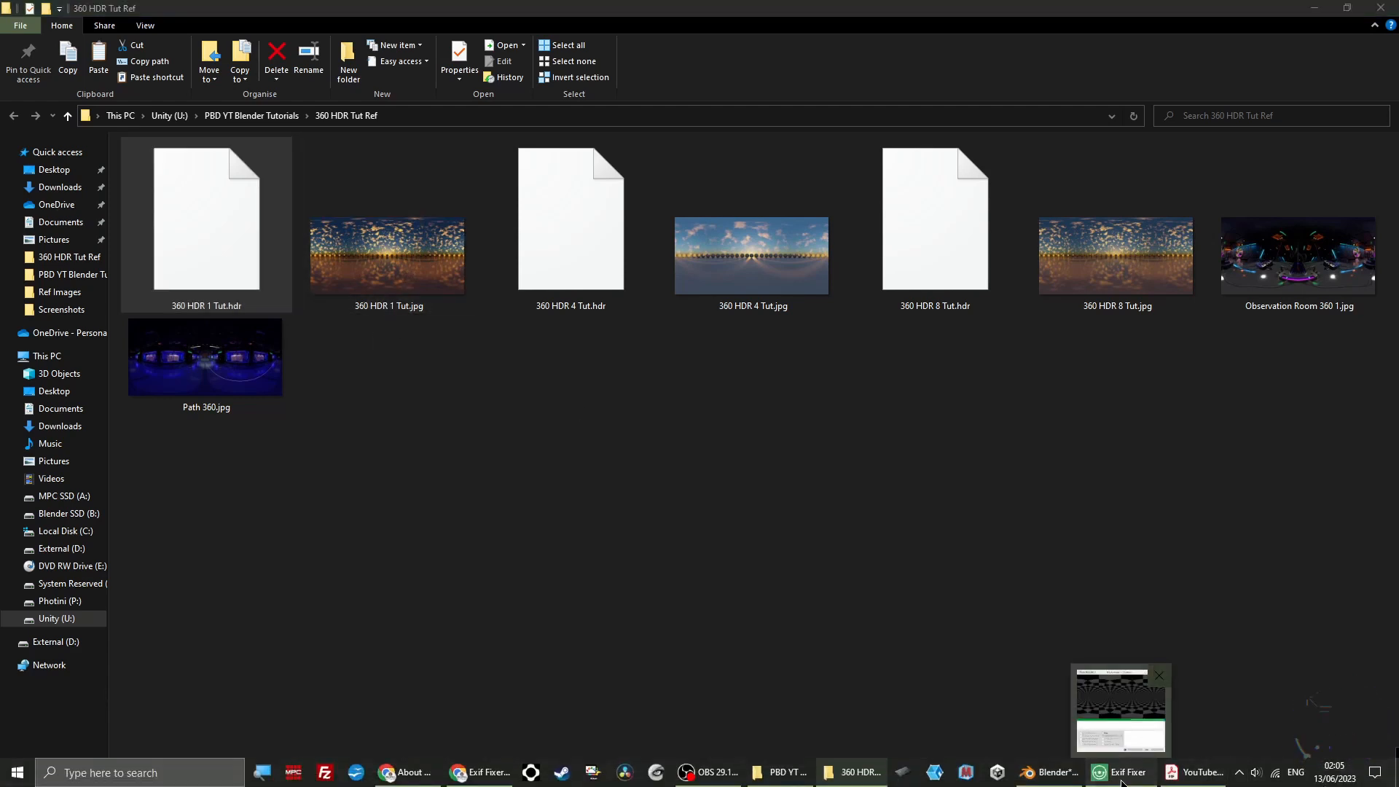
Switch to the Exif Fixer app page in the browser.
click(1120, 771)
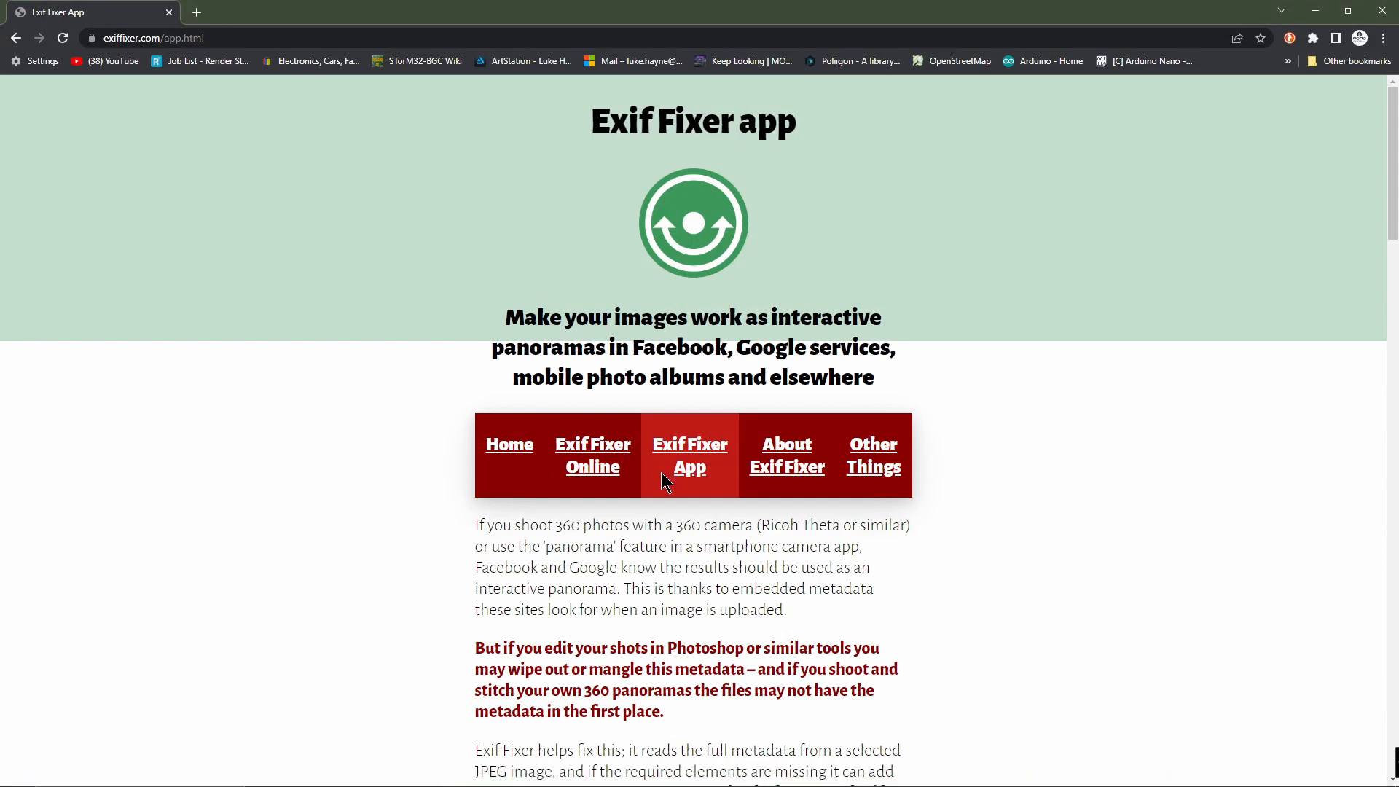
mouse_move(1012, 465)
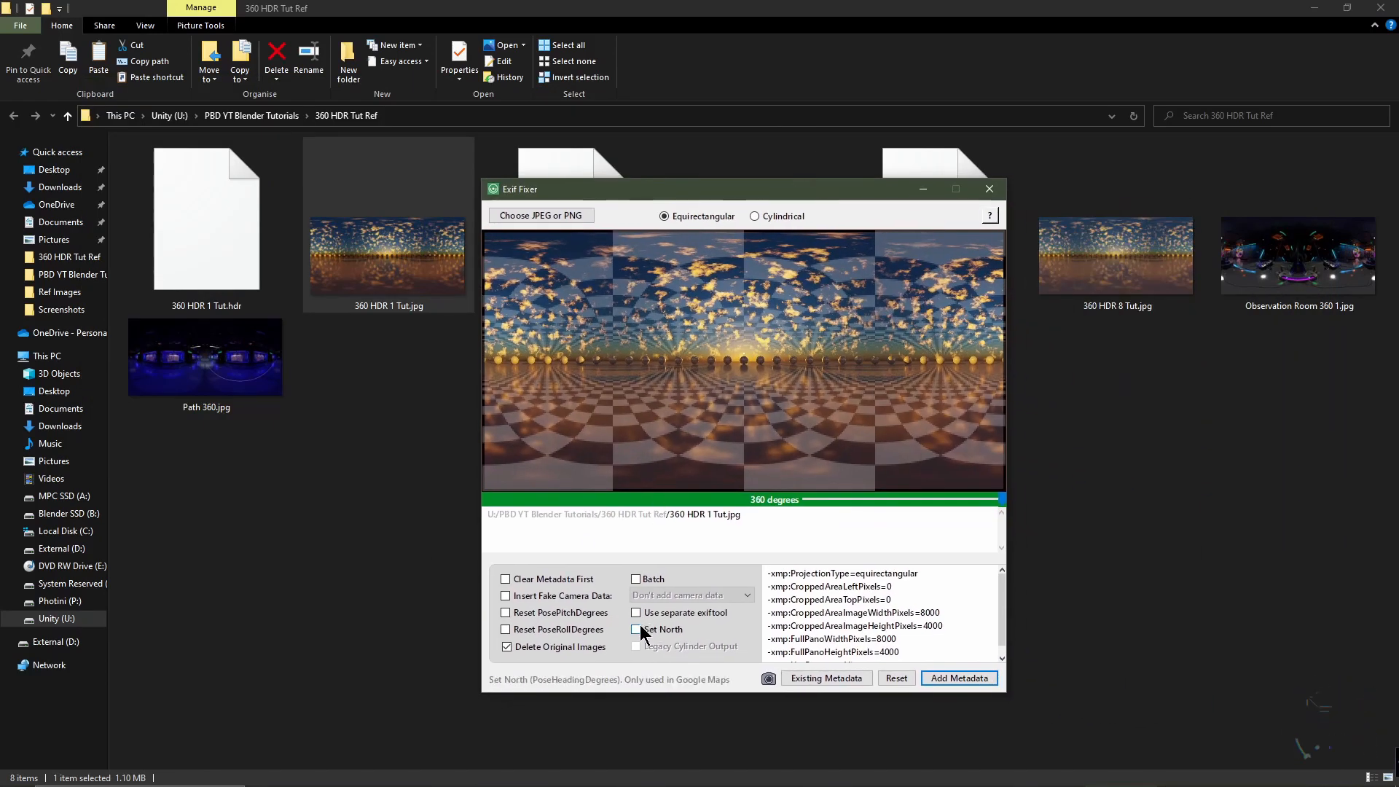
Load the JPEG and preview it cylindrical, then keep the equirectangular projection.
click(636, 629)
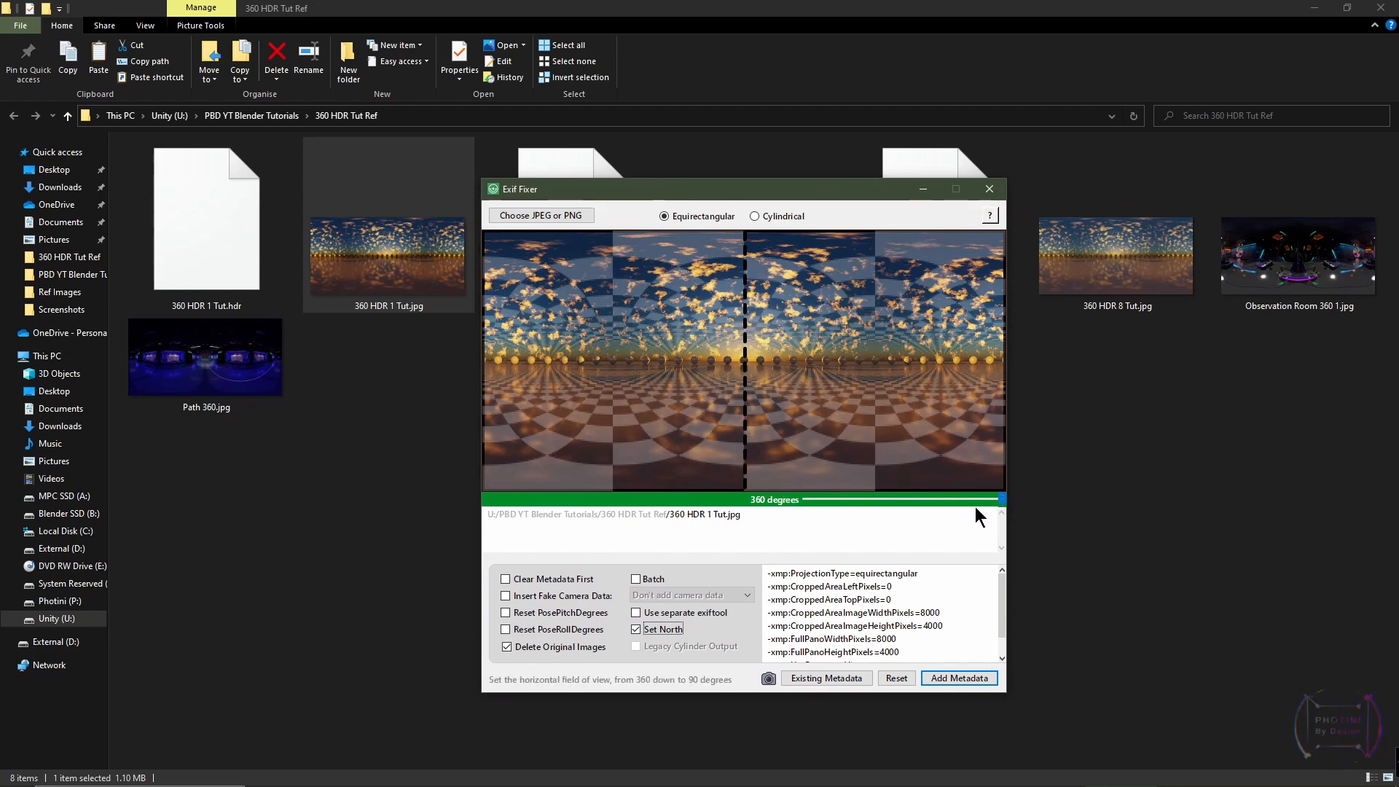
click(755, 215)
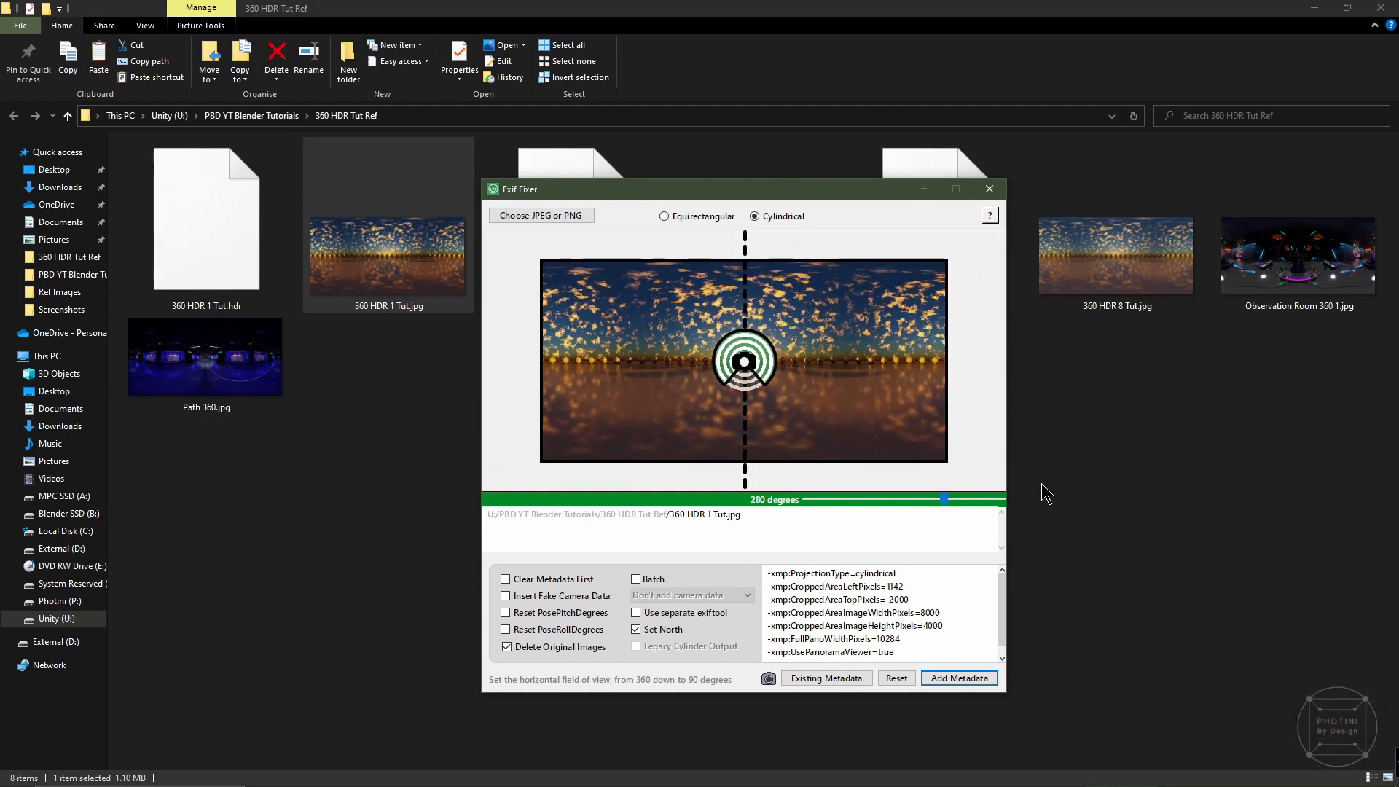
click(664, 216)
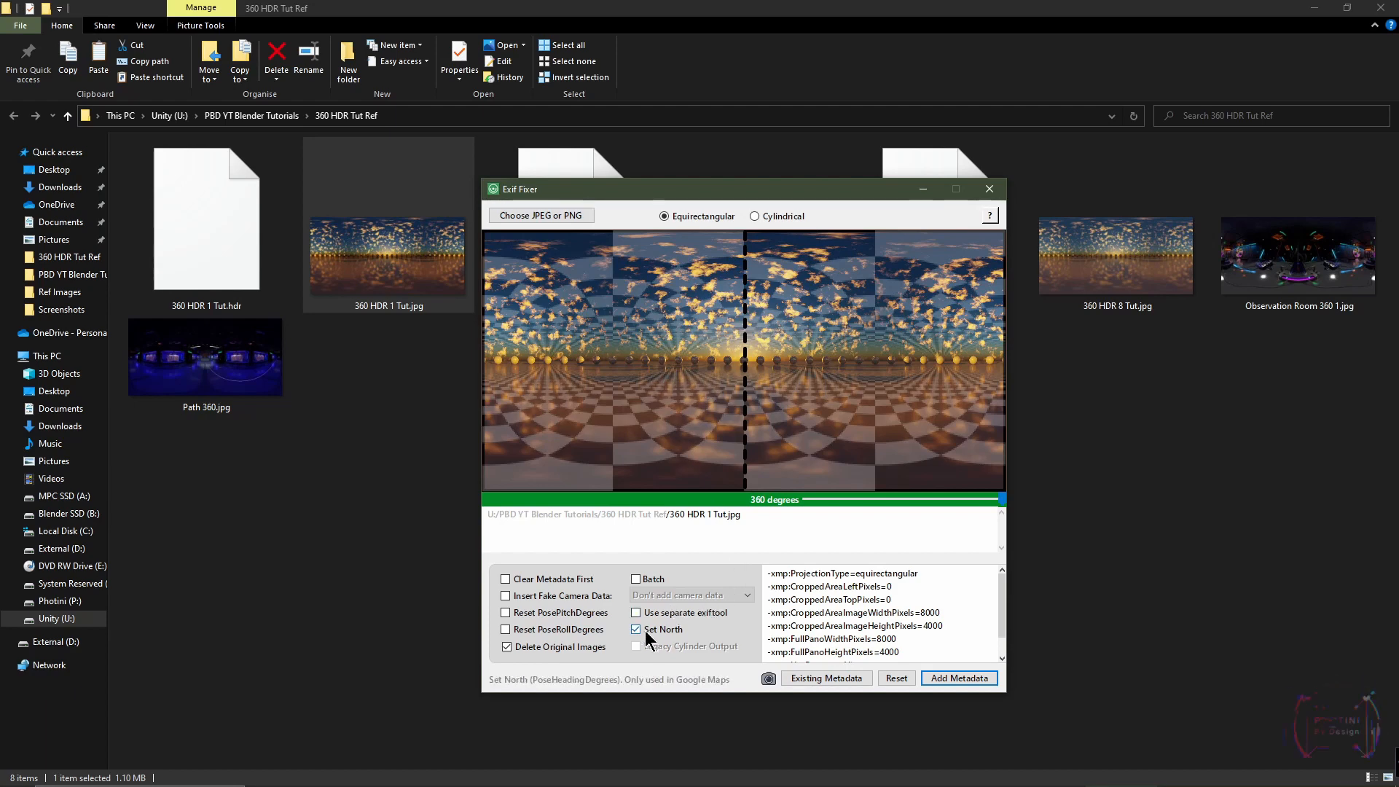
Insert fake camera data, add the 360 metadata, and close Exif Fixer.
click(506, 647)
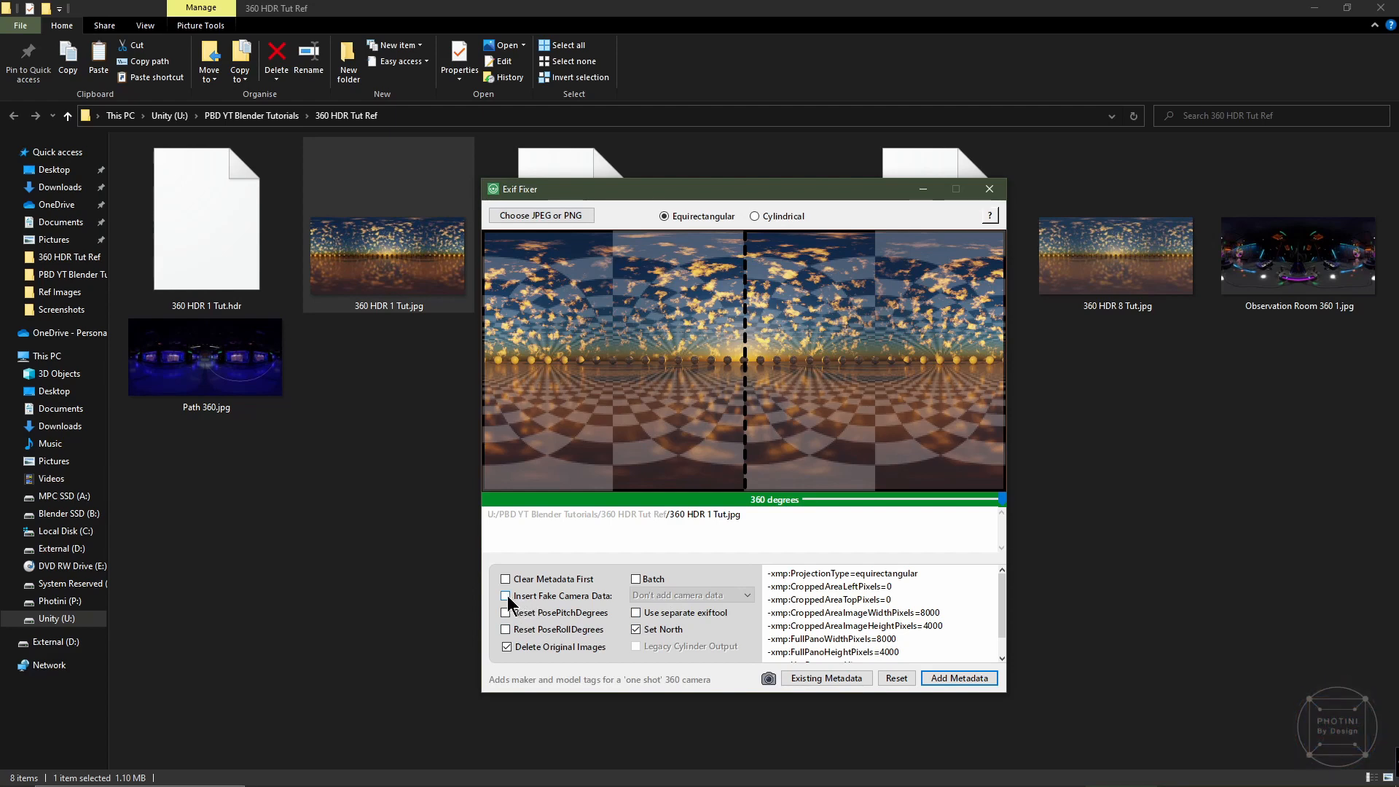
click(506, 595)
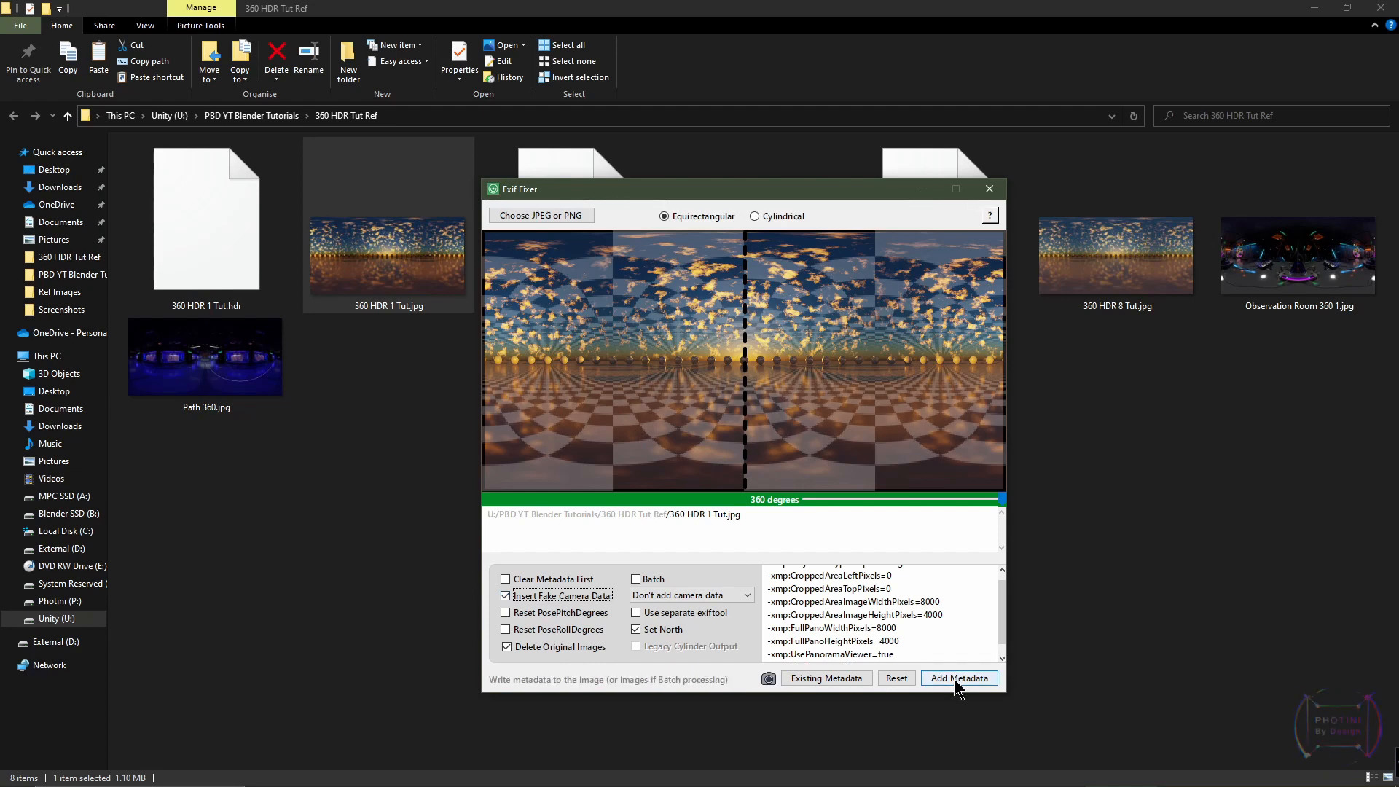
click(959, 678)
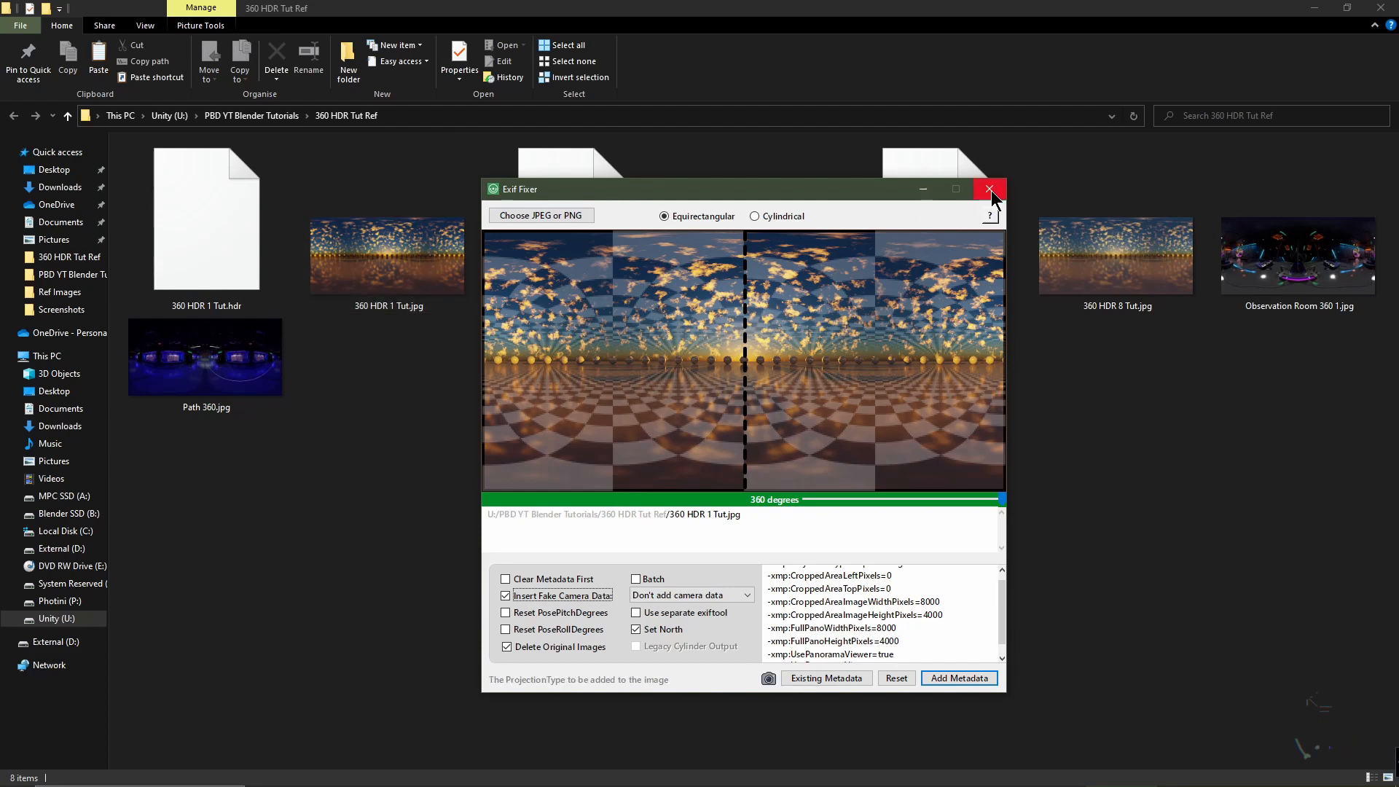
click(989, 189)
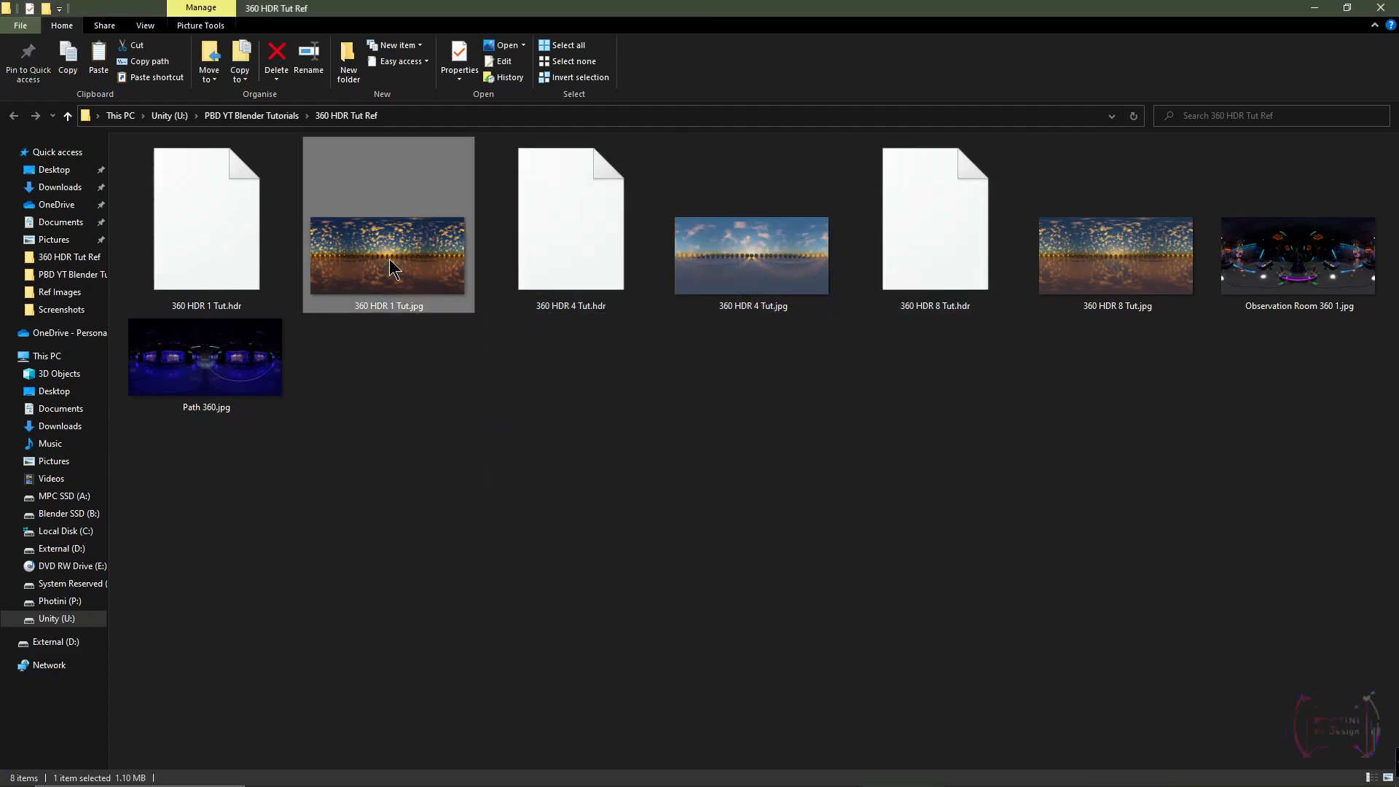
mouse_move(419, 261)
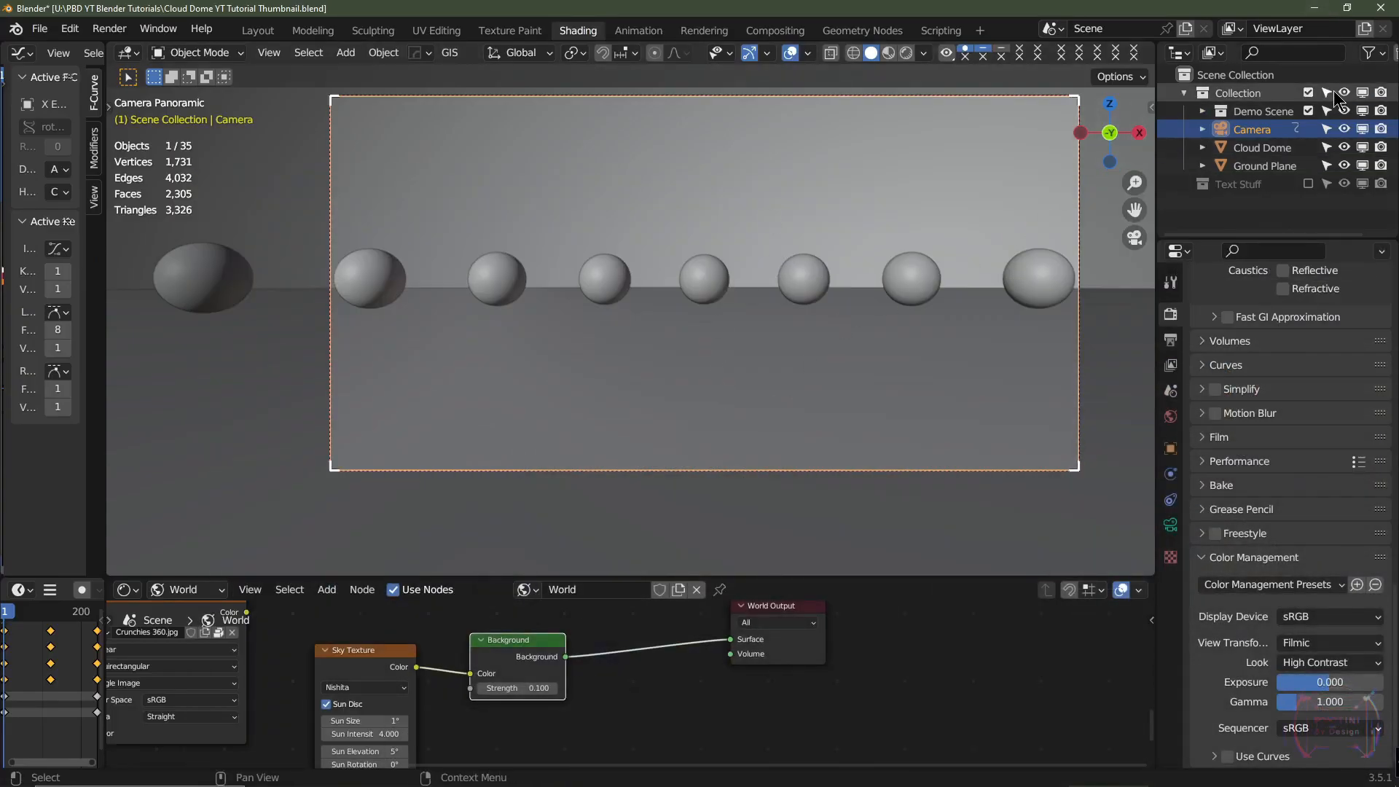
mouse_move(1308, 92)
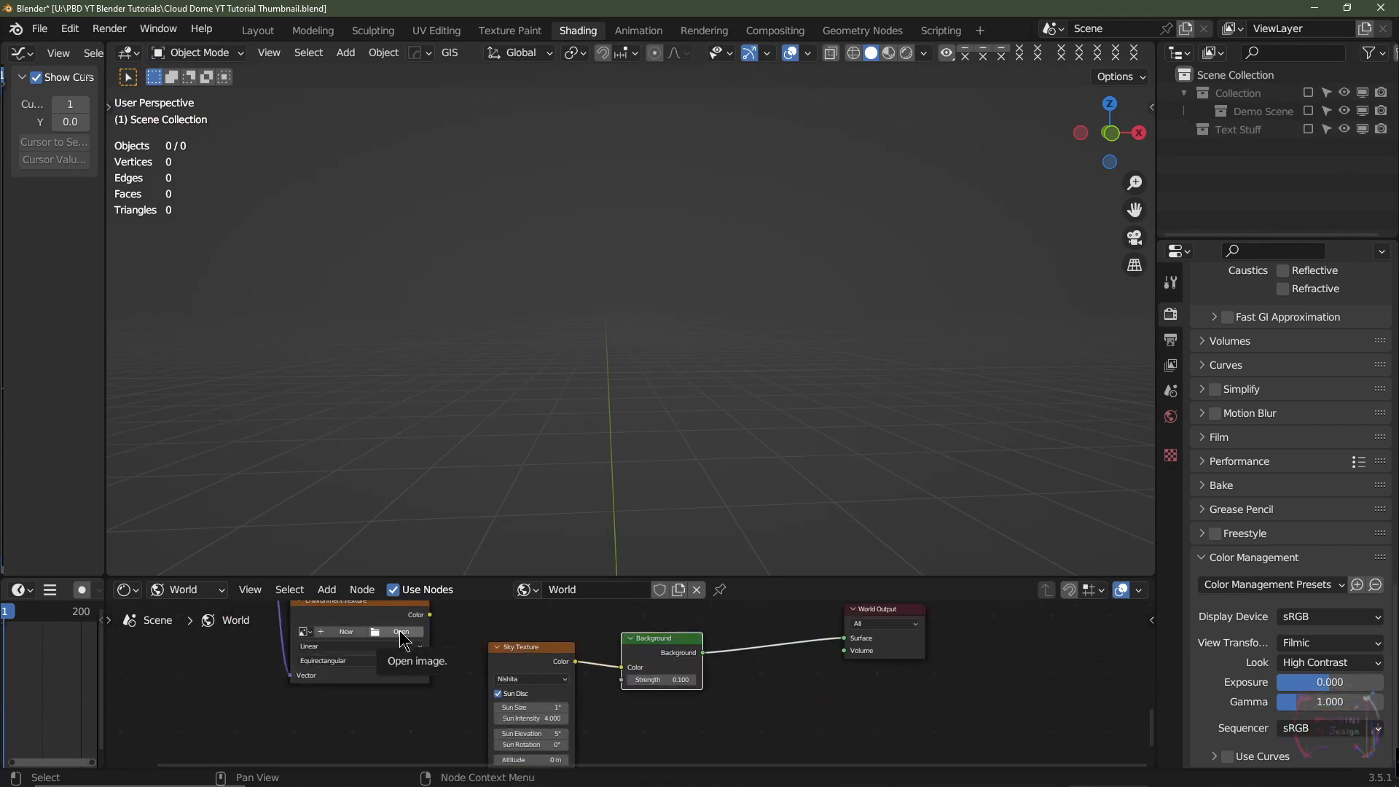
Load '360 HDR 1 Tut.hdr' from the 360 HDR Tut Ref folder into the Environment Texture node.
click(400, 631)
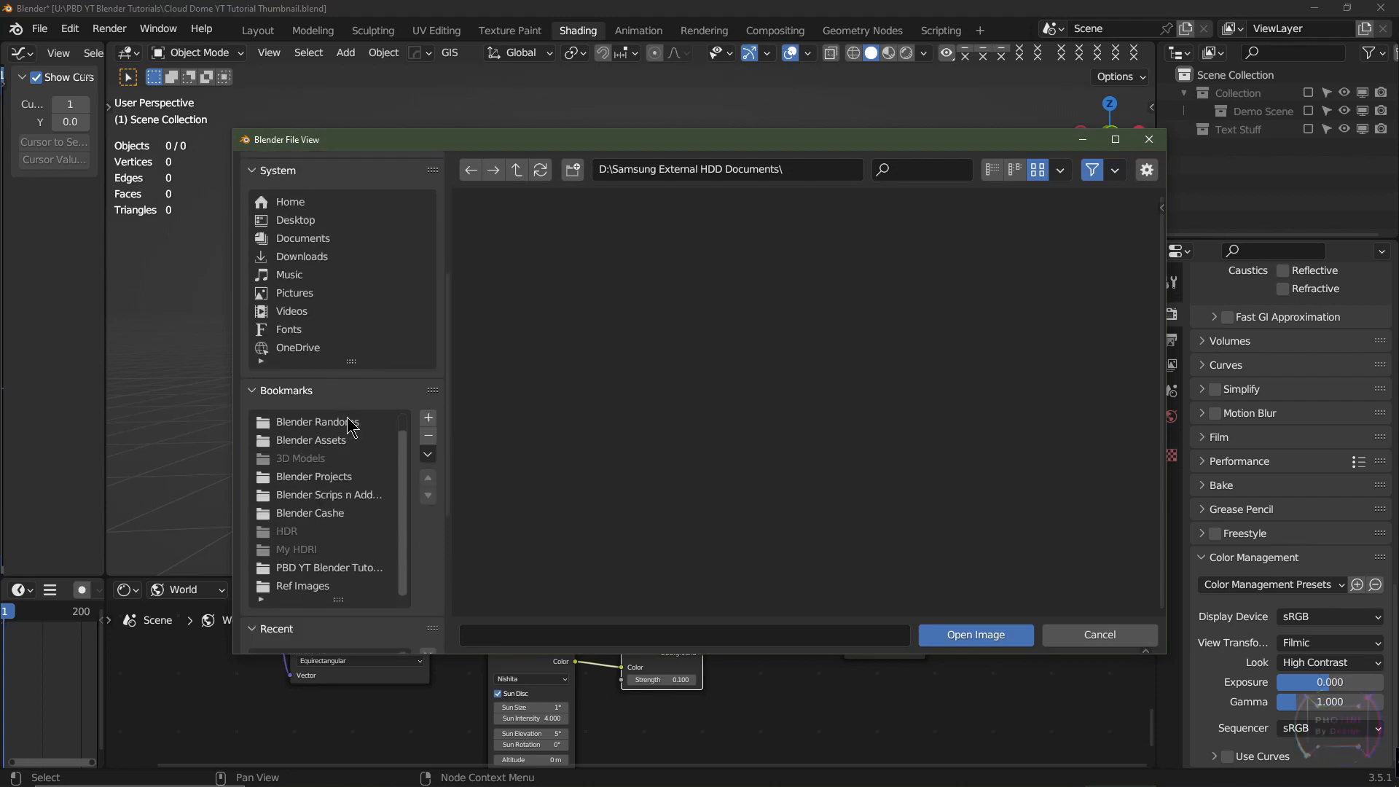
click(313, 542)
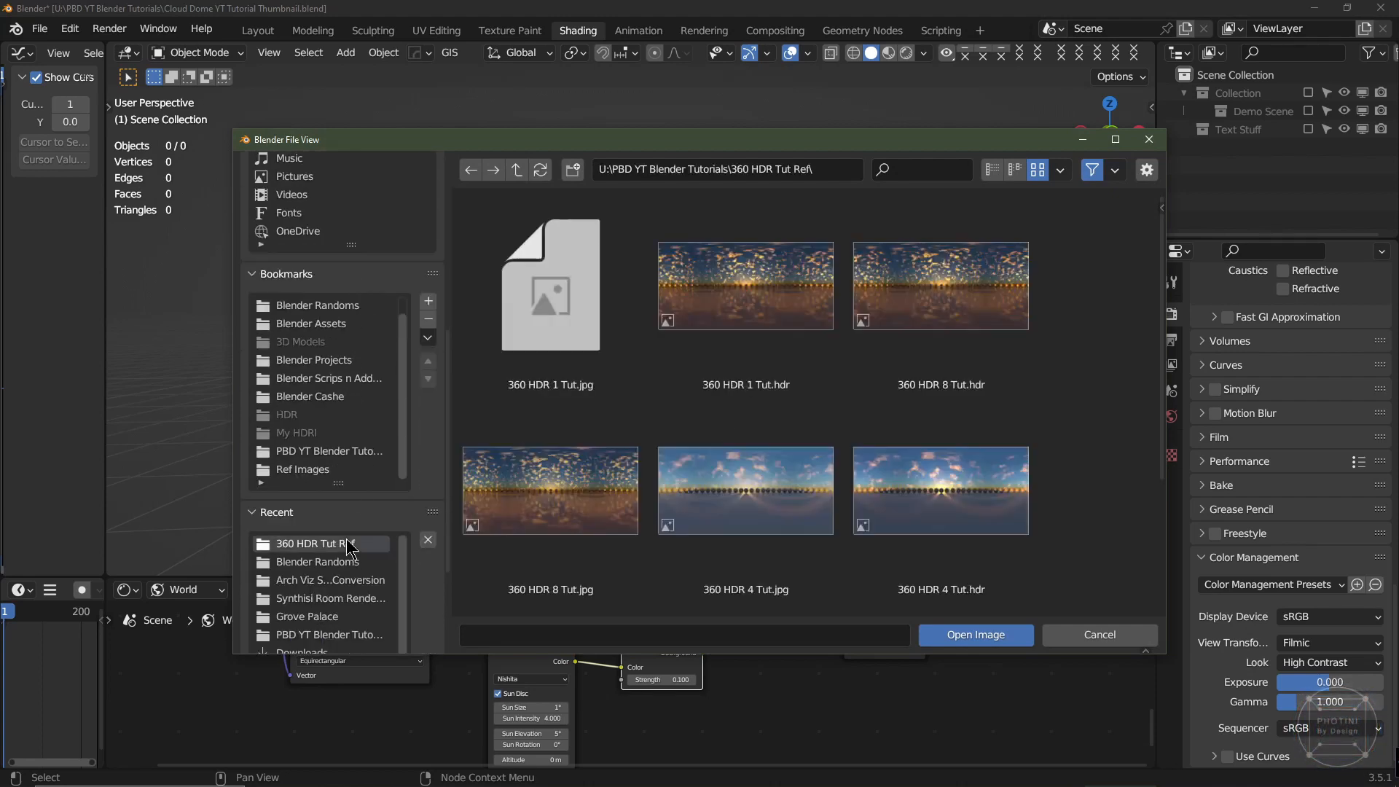
click(745, 286)
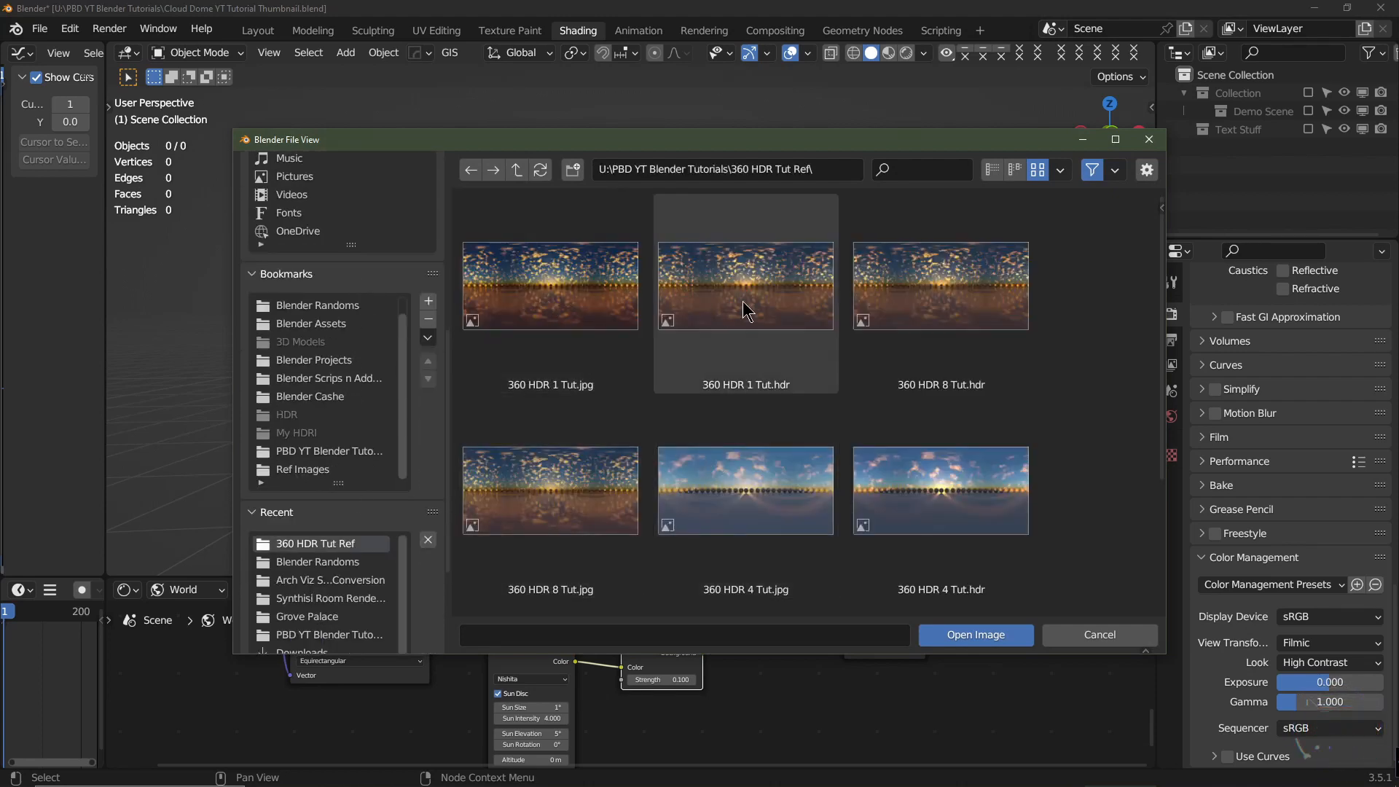
mouse_move(764, 397)
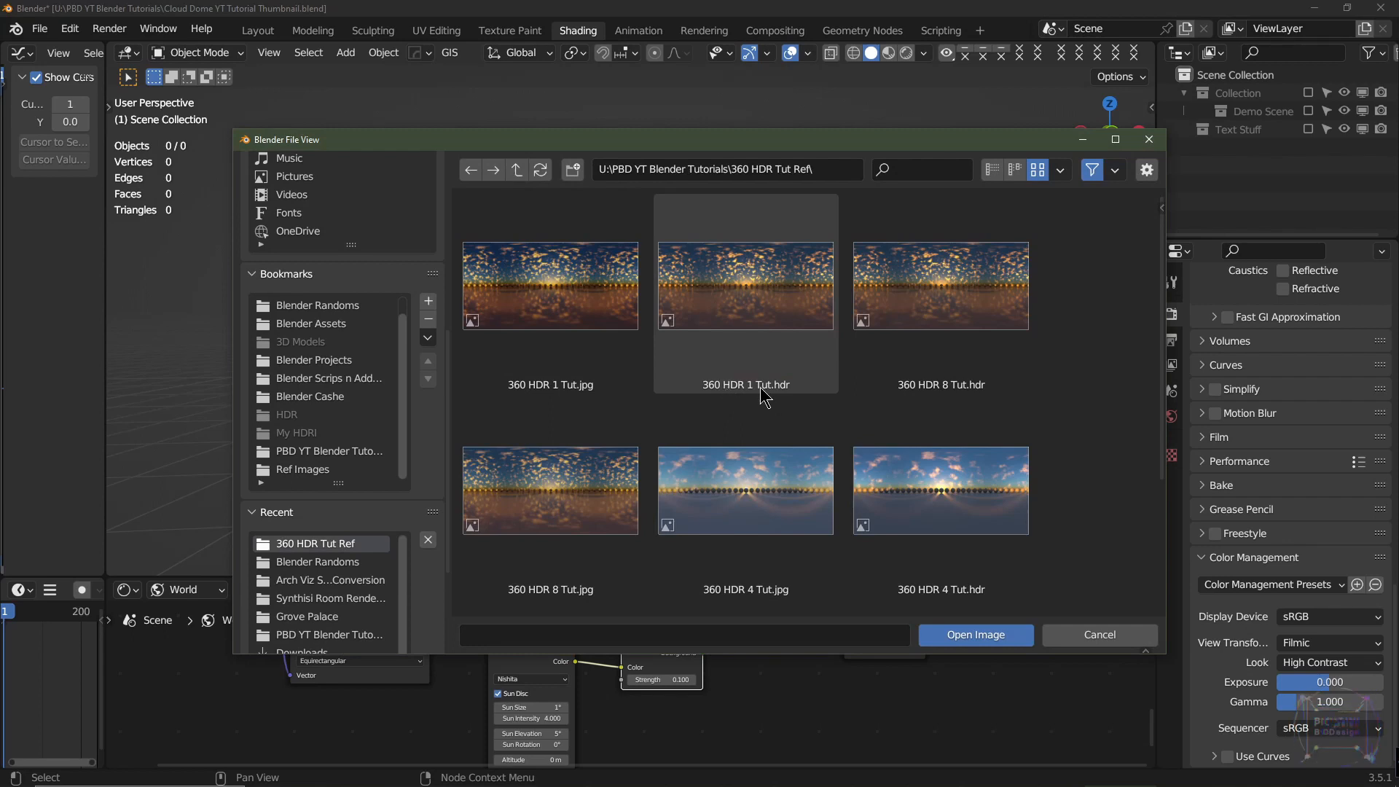
click(744, 286)
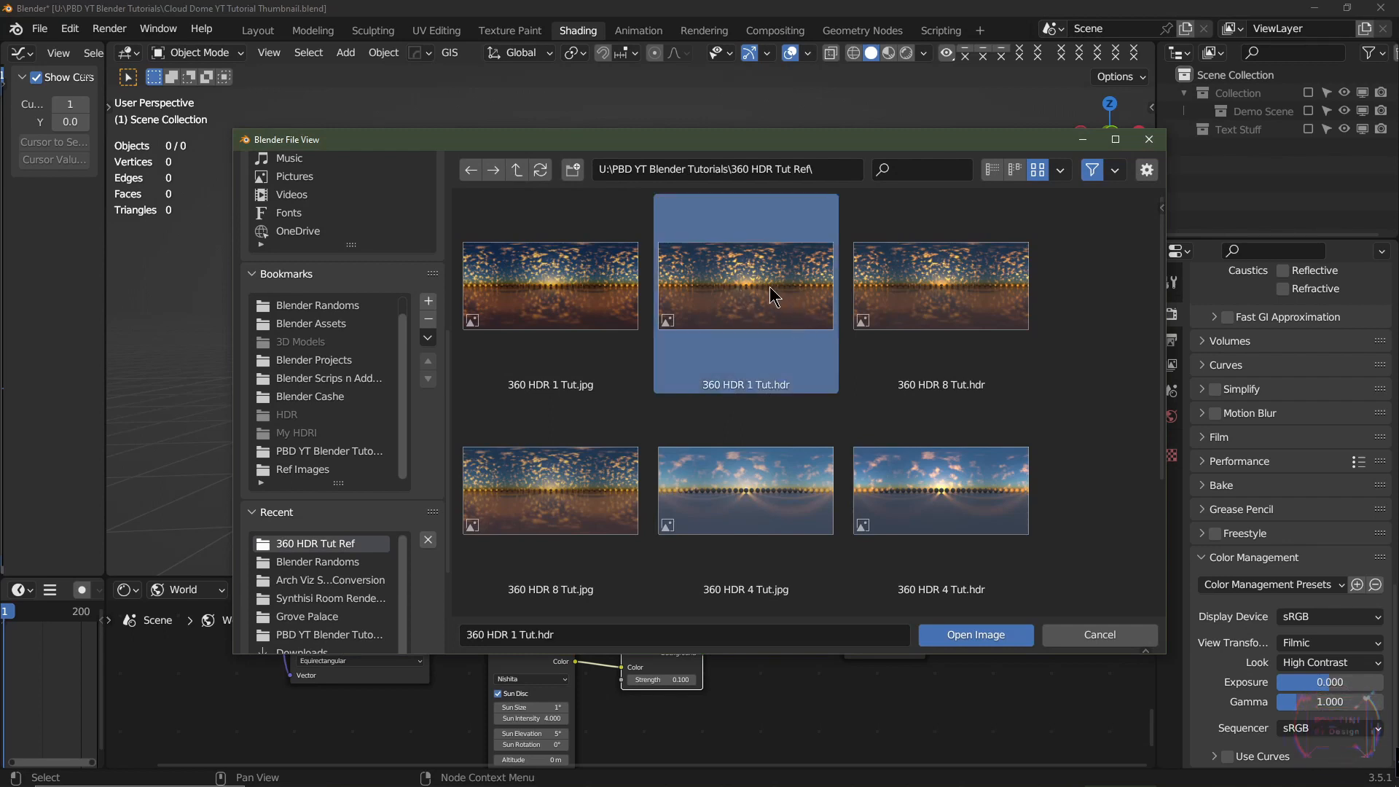
mouse_move(785, 287)
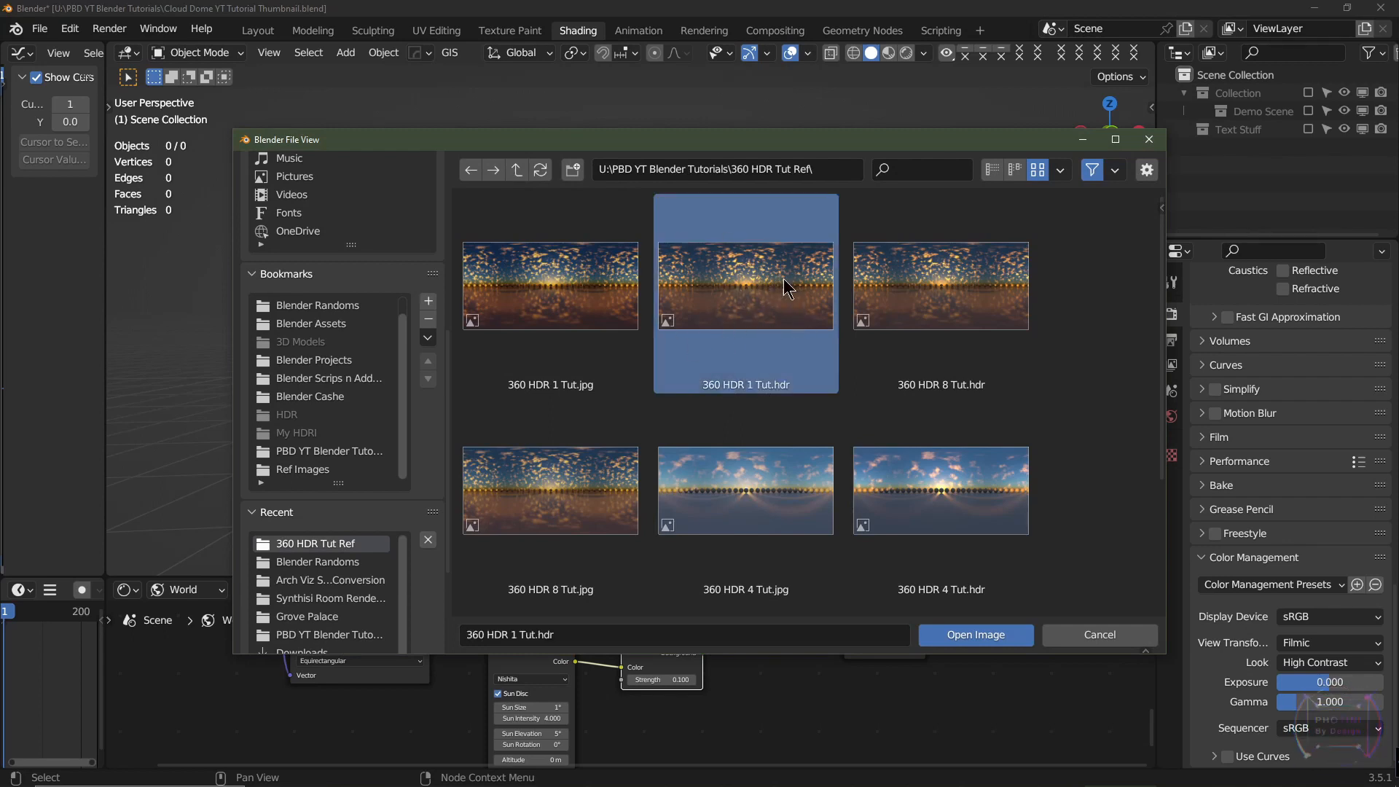
mouse_move(708, 334)
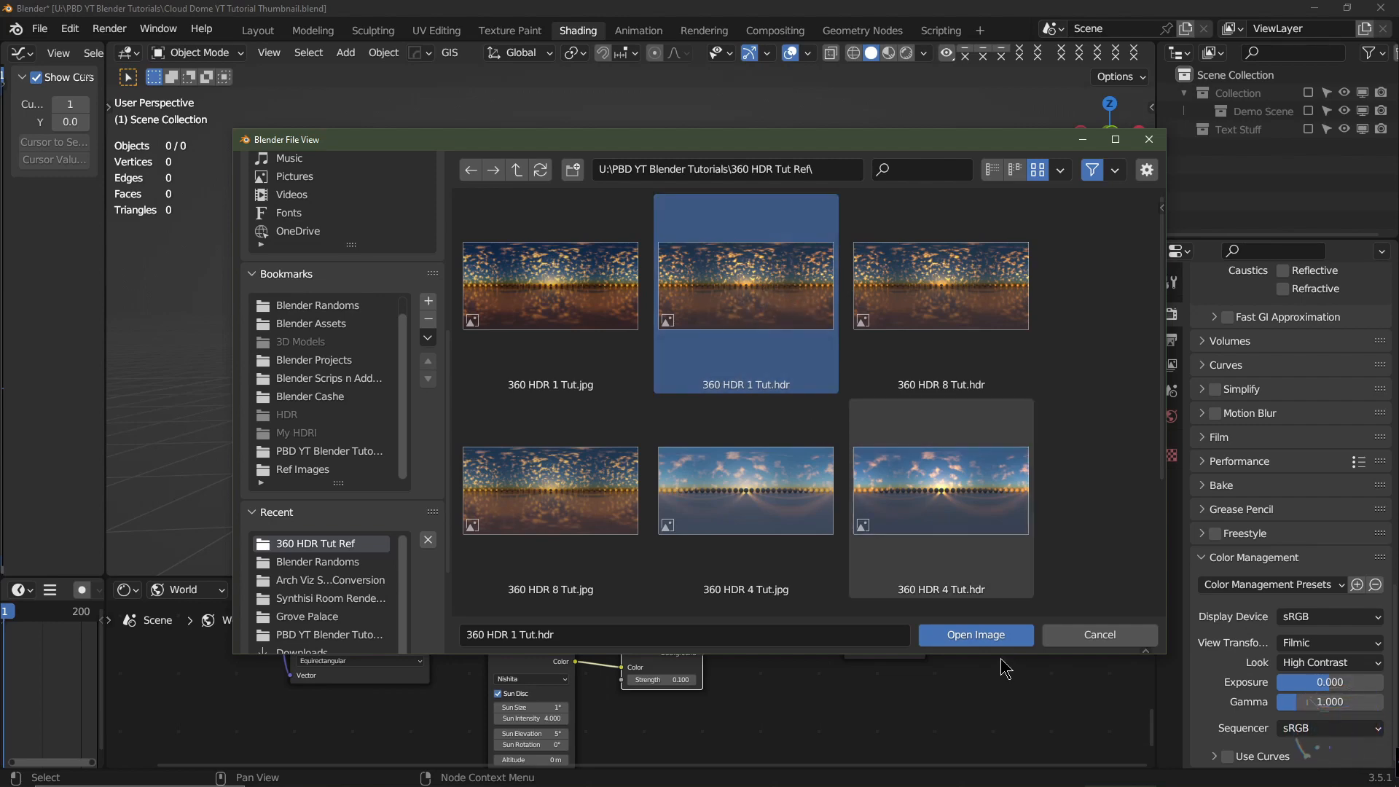
click(975, 634)
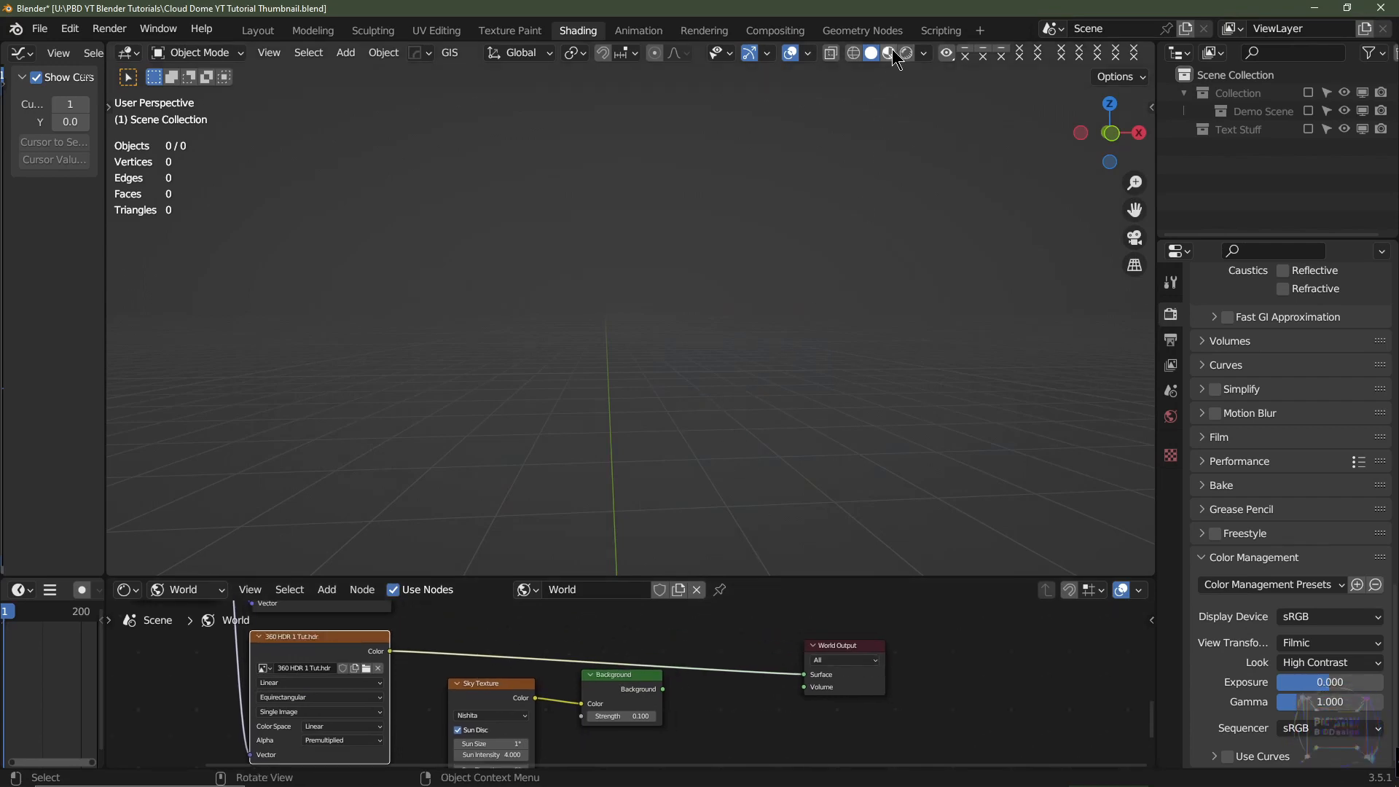
Switch the viewport to Material Preview, then to Rendered shading.
click(889, 53)
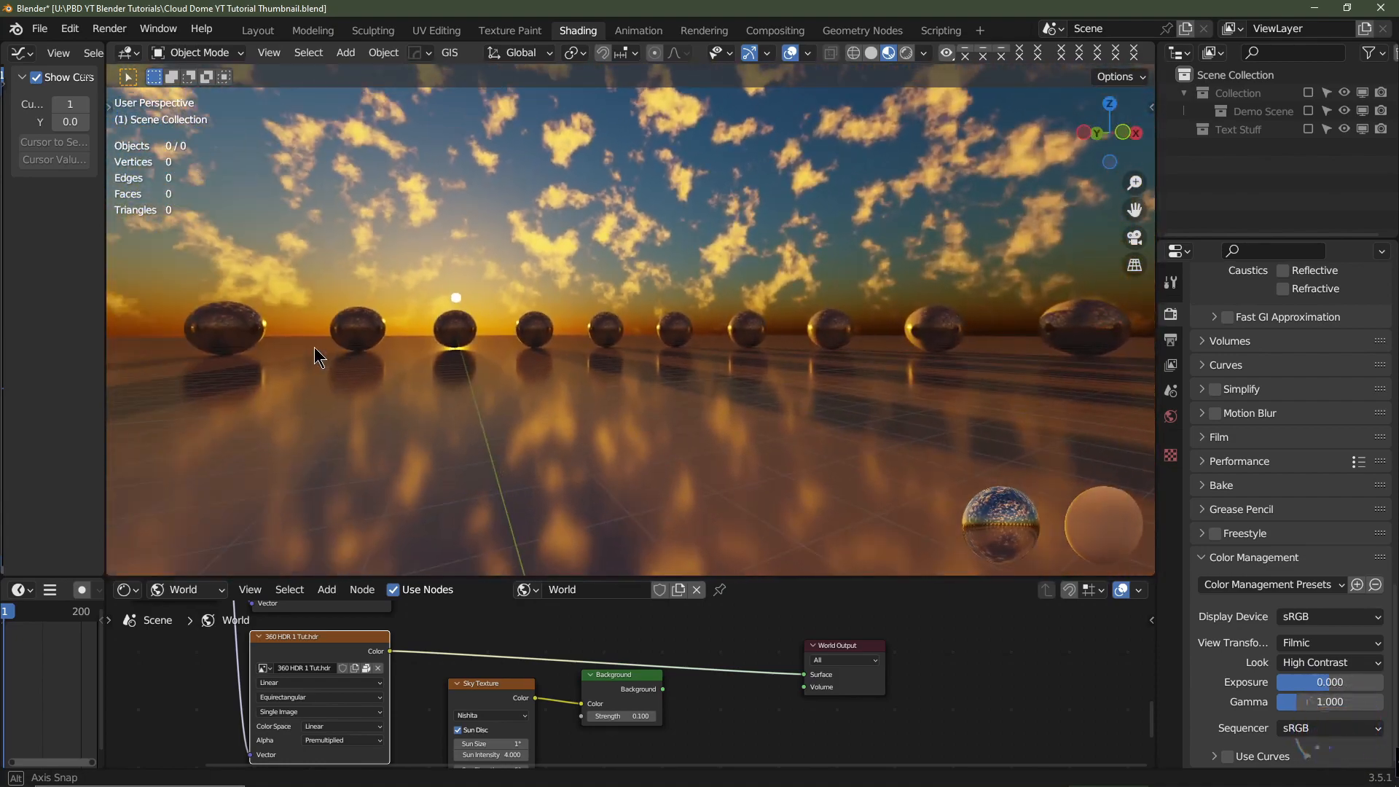
click(926, 52)
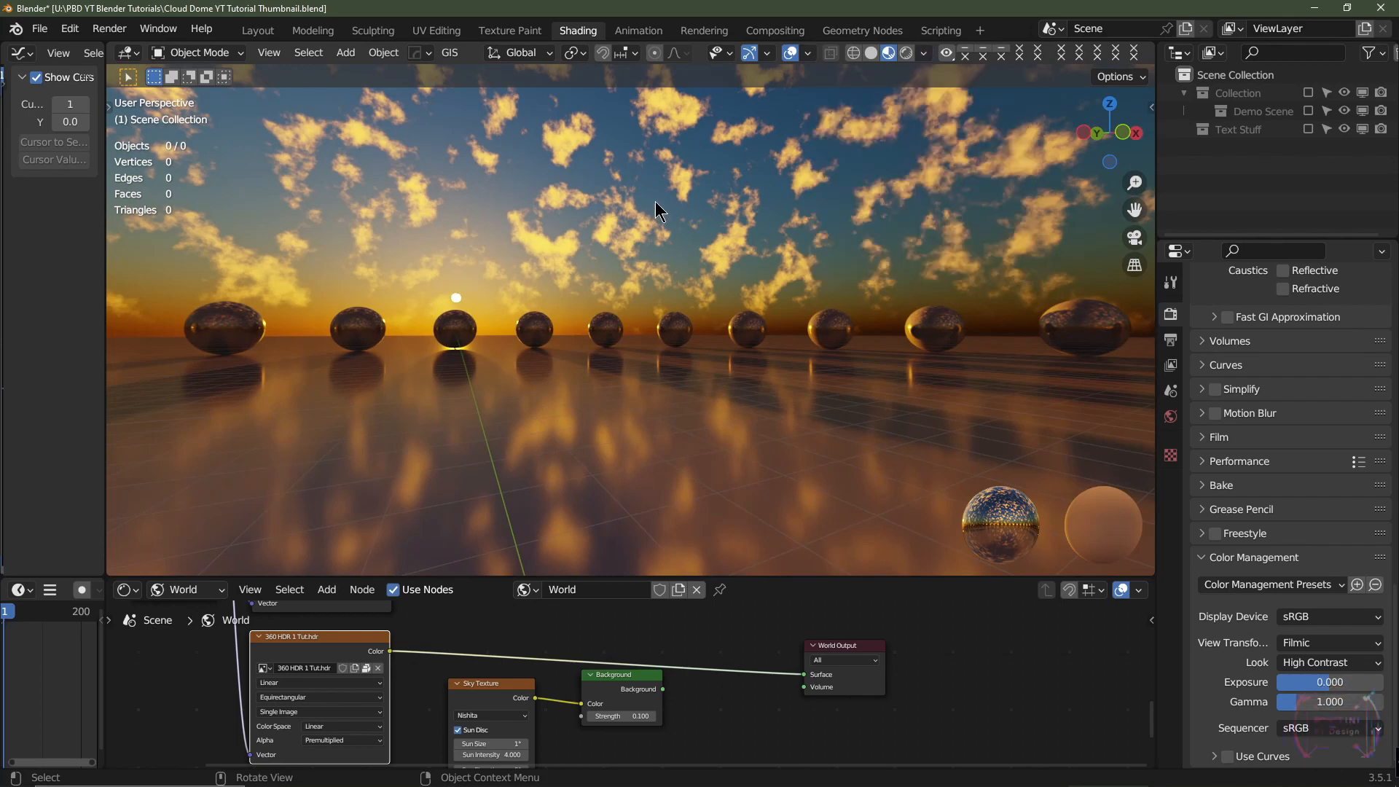
mouse_move(778, 286)
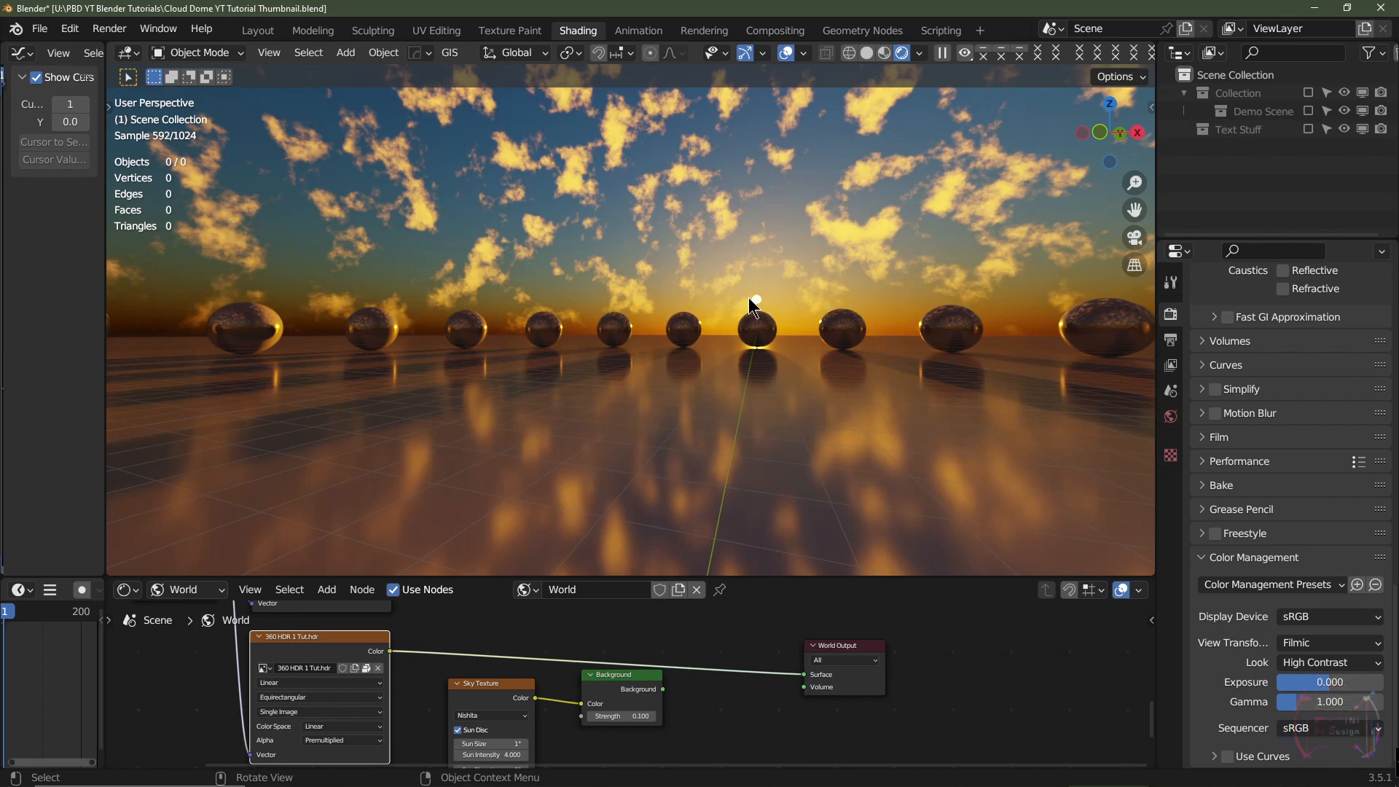
mouse_move(690, 295)
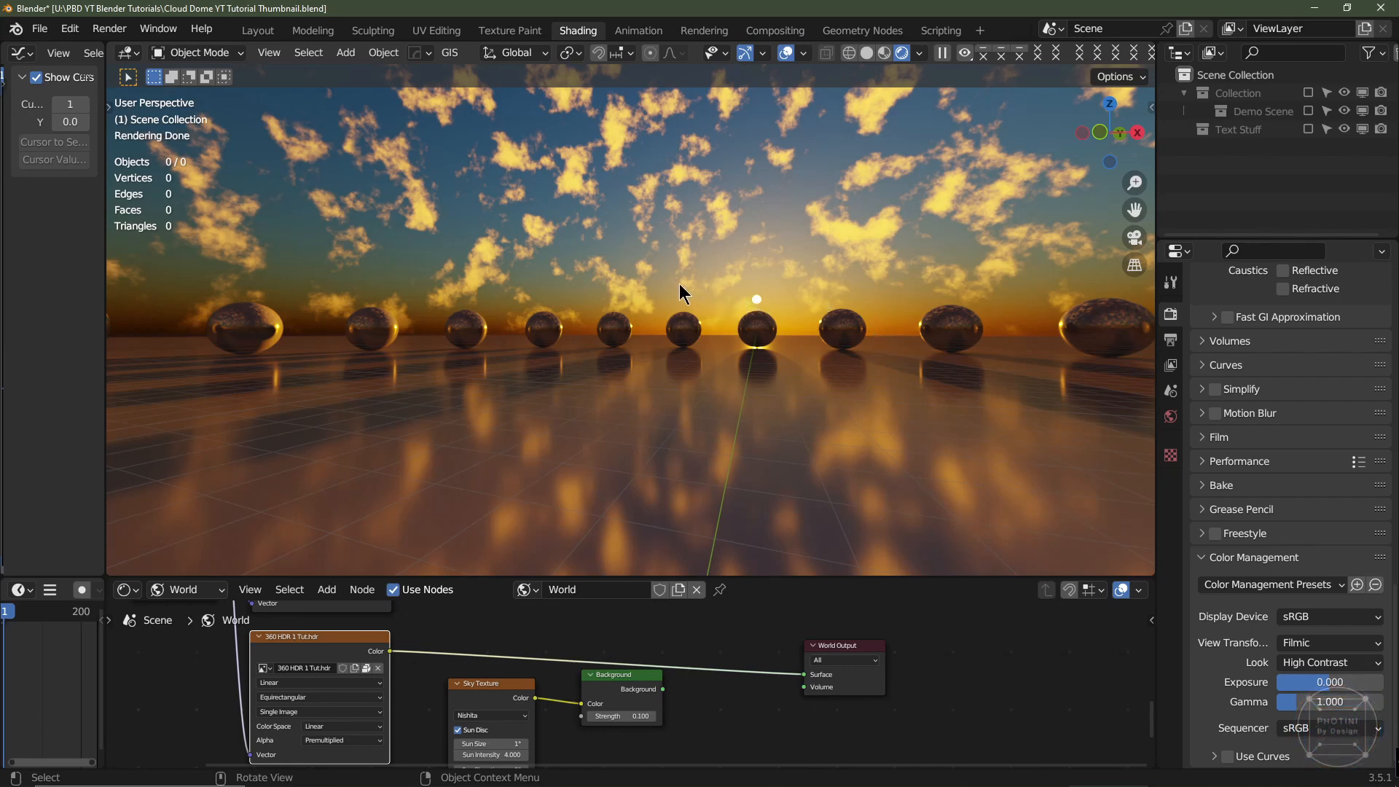
mouse_move(771, 238)
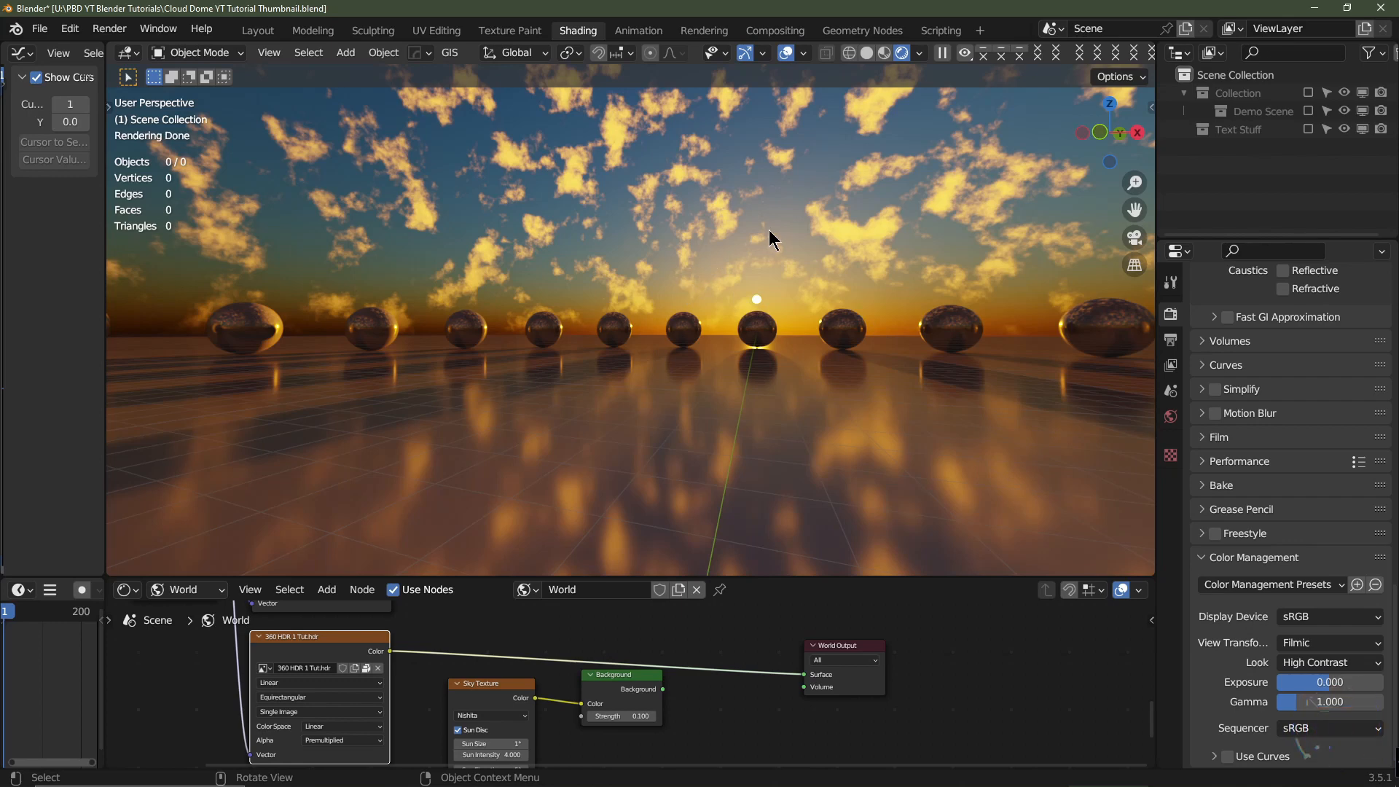